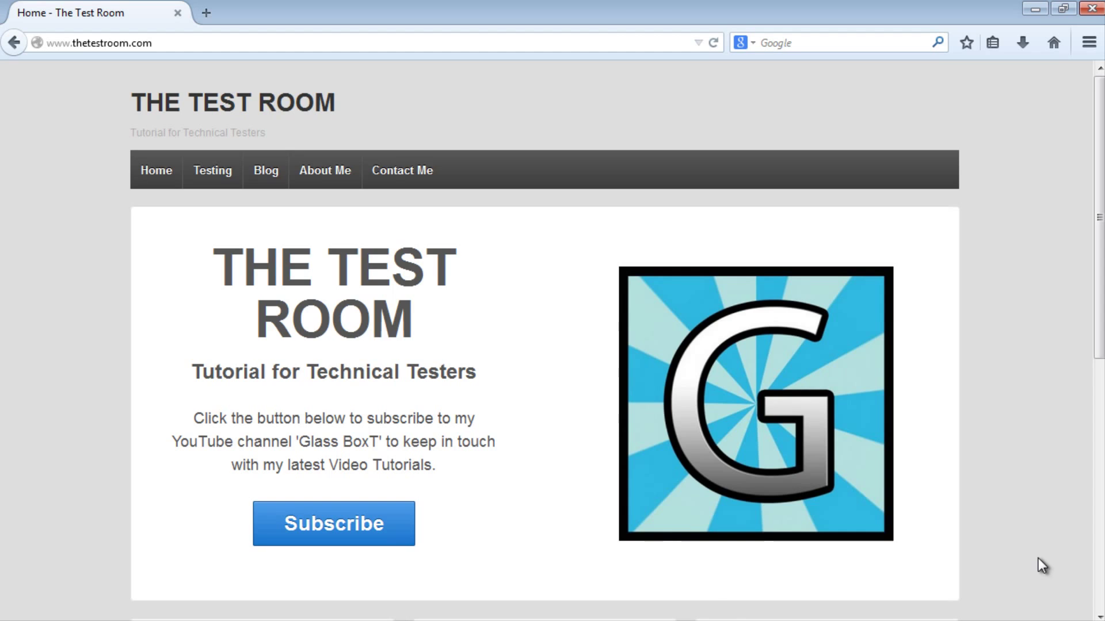
mouse_move(88, 536)
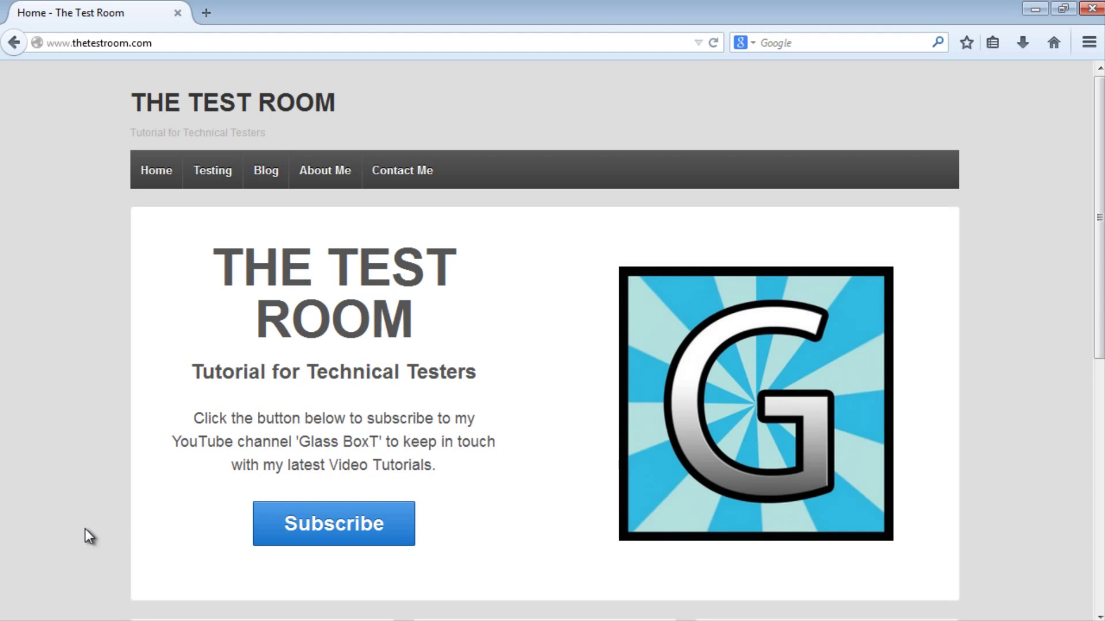
mouse_move(139, 102)
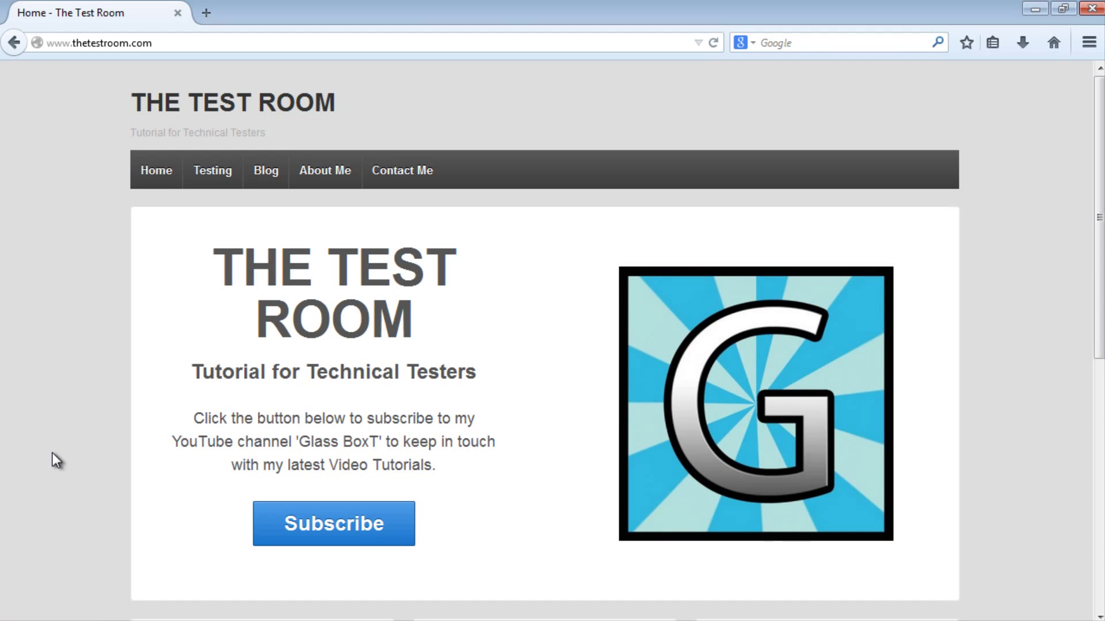
Step: Scroll The Test Room homepage down toward its footer with the test site links
scroll("down", 3)
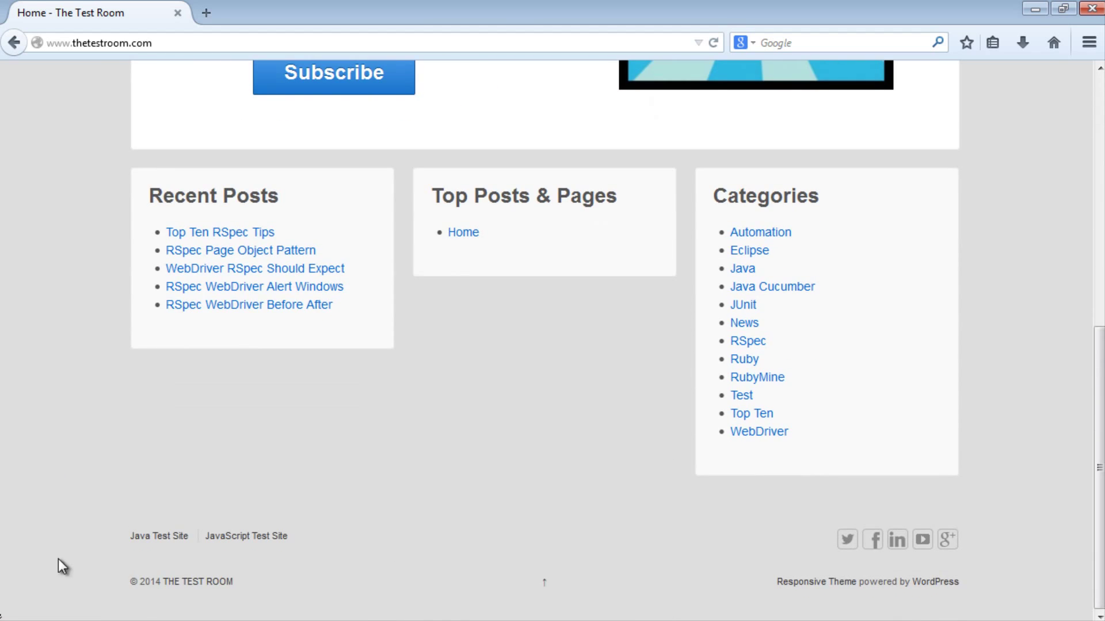
Step: Follow the footer's Java Test Site link to the Zoo Adoption Center welcome page
left_click(159, 536)
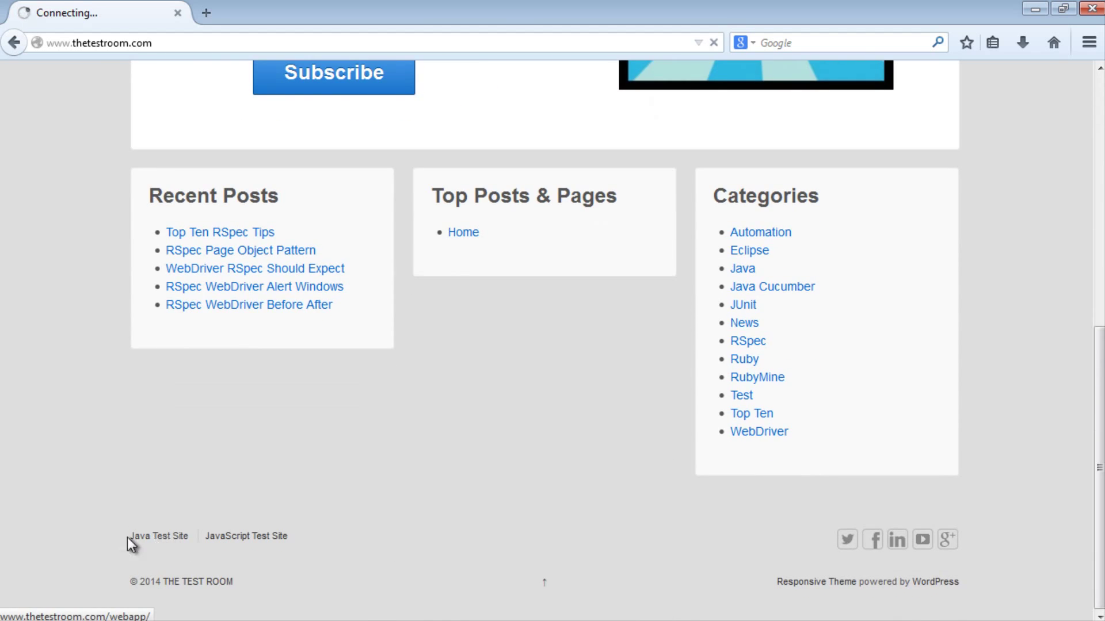
left_click(158, 536)
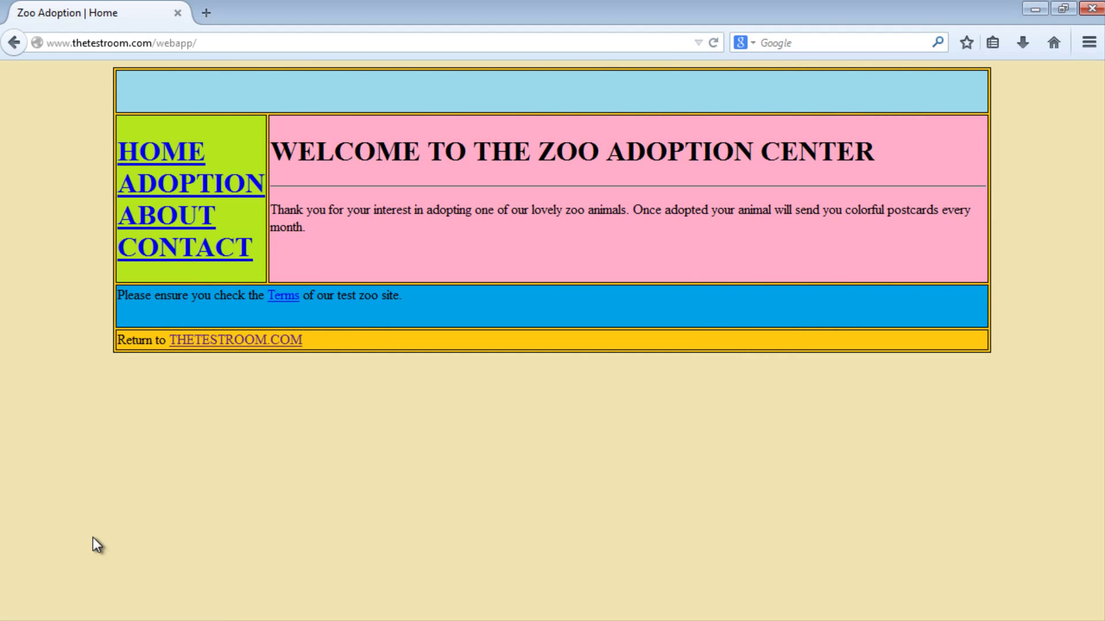
mouse_move(640, 179)
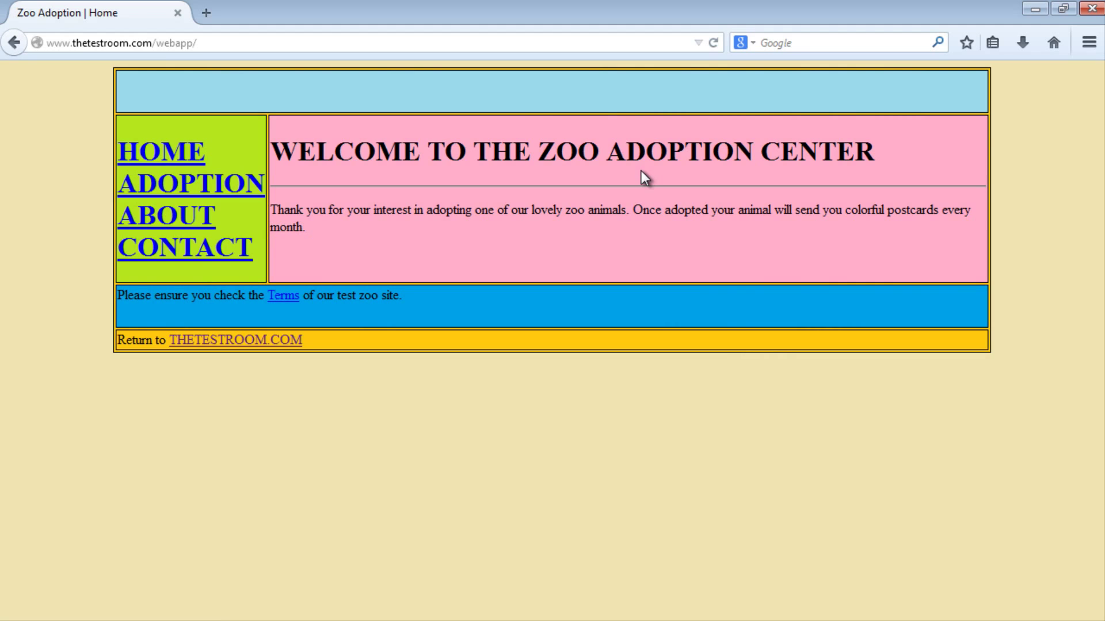
mouse_move(567, 414)
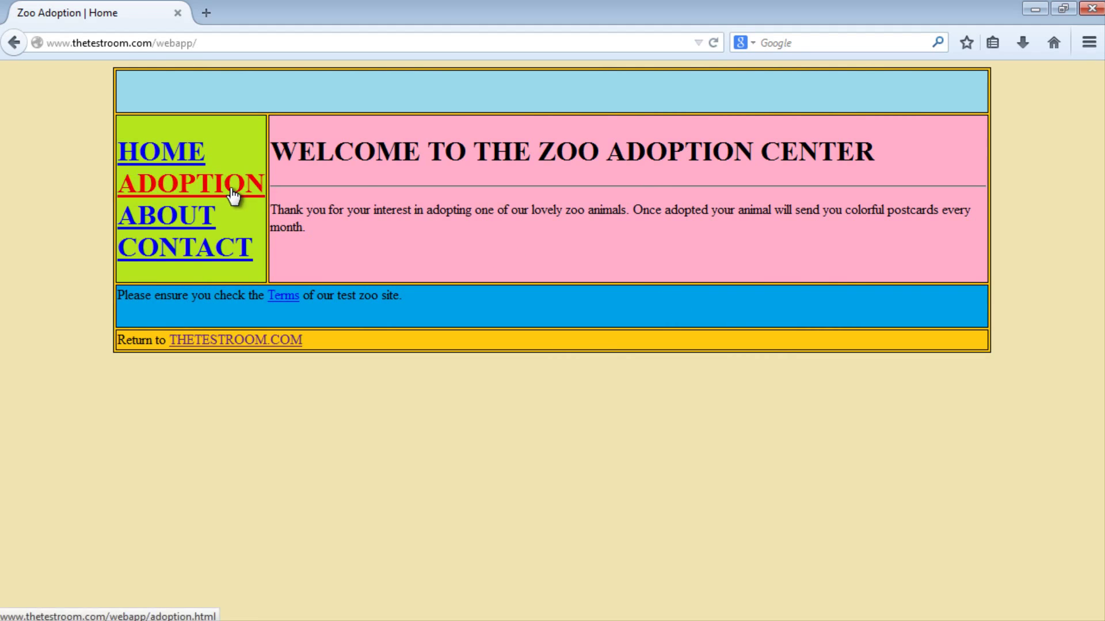
Step: On the Adoption Options page choose 'First day of the next week' as the start date
left_click(190, 184)
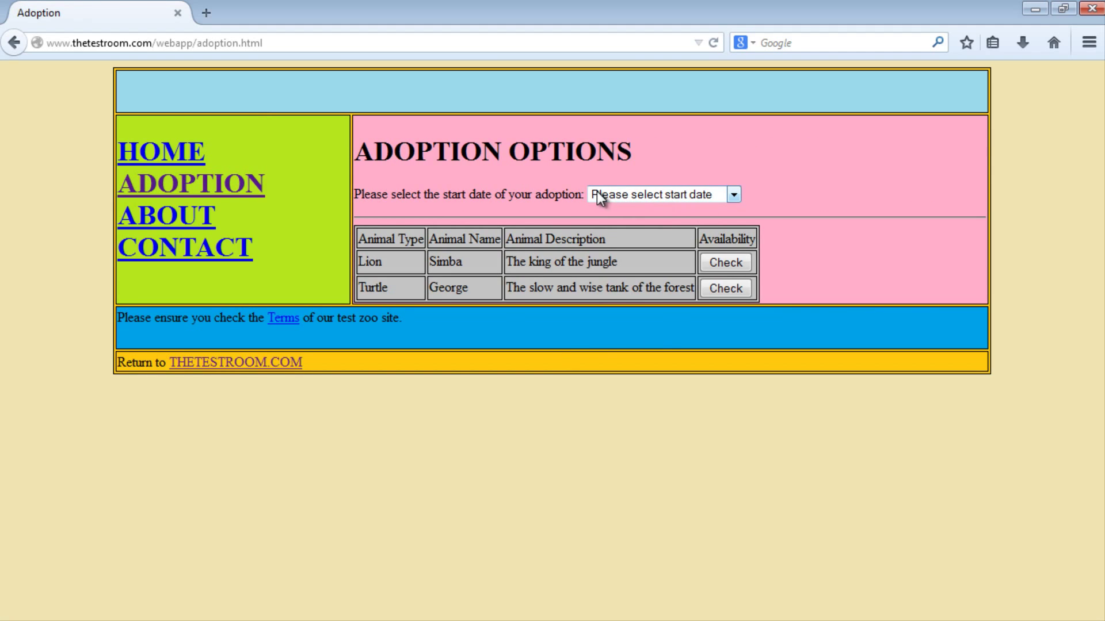
mouse_move(707, 201)
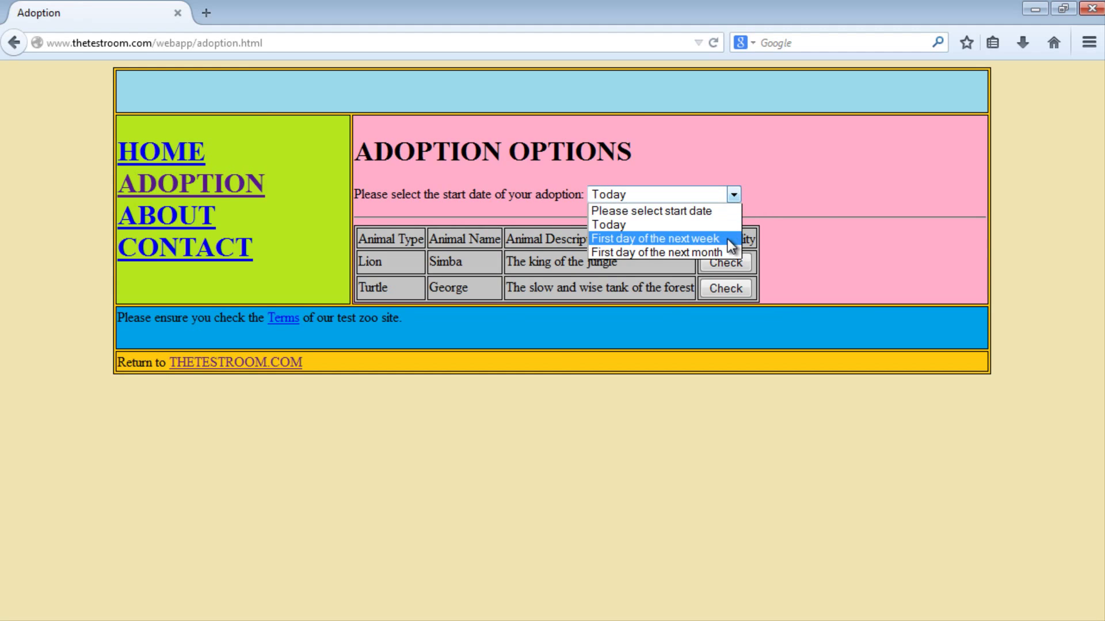
left_click(658, 239)
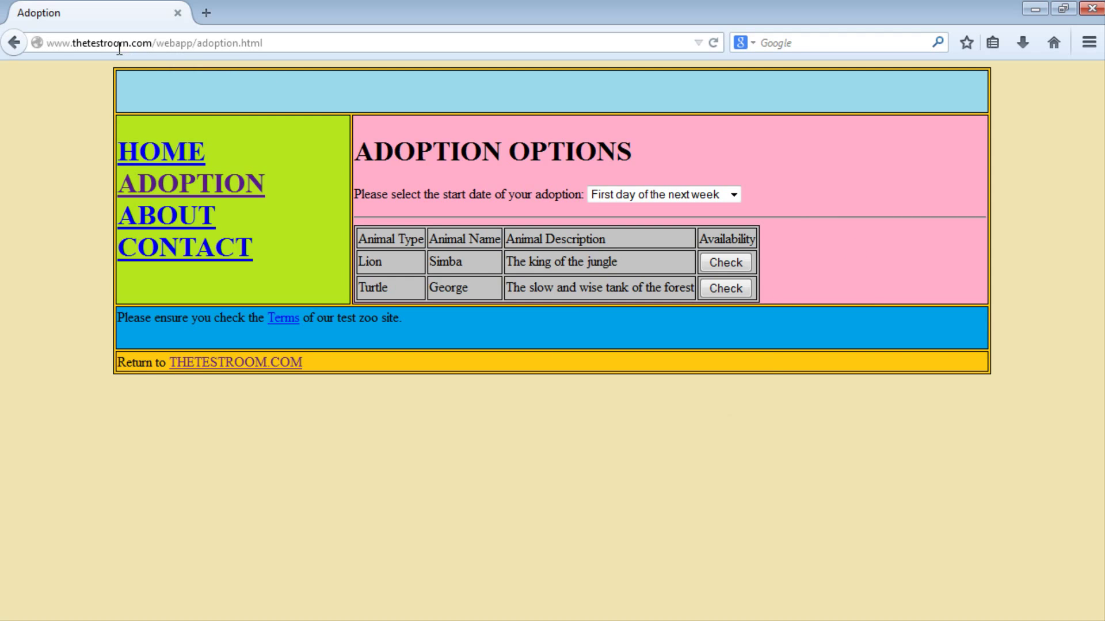
Step: Return via HOME to a fresh Adoption page and expand the start-date choices
left_click(159, 152)
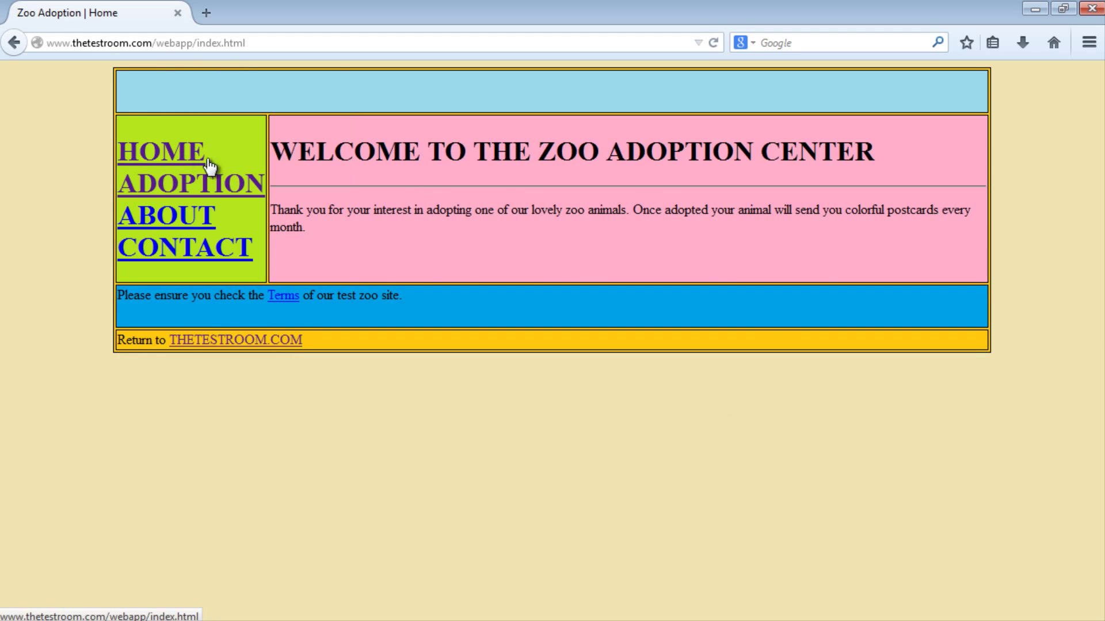
mouse_move(515, 152)
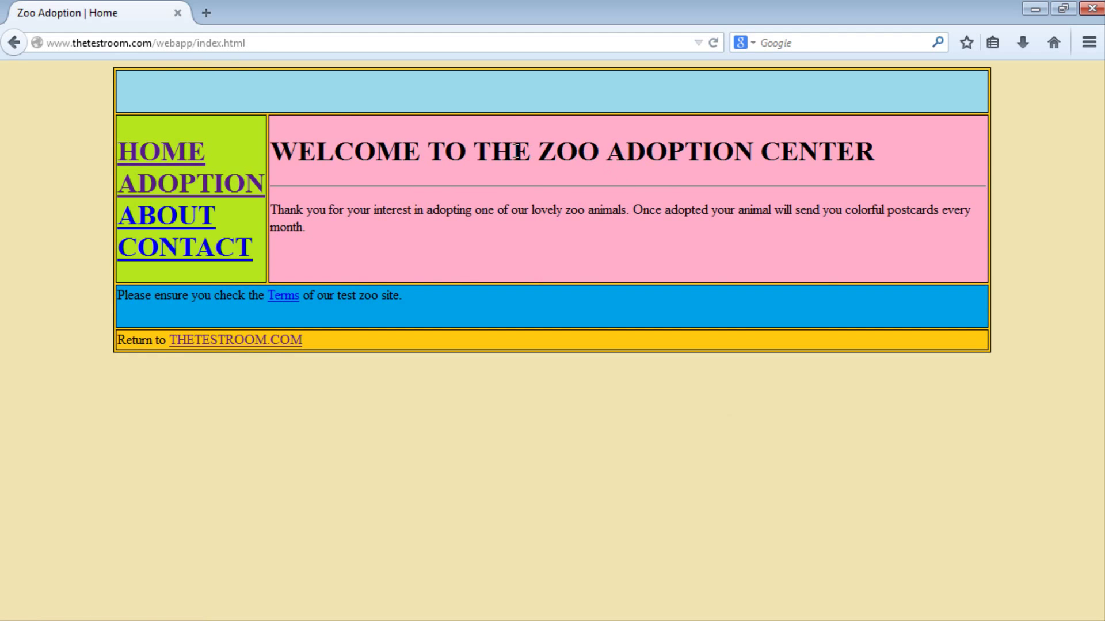
left_click(190, 184)
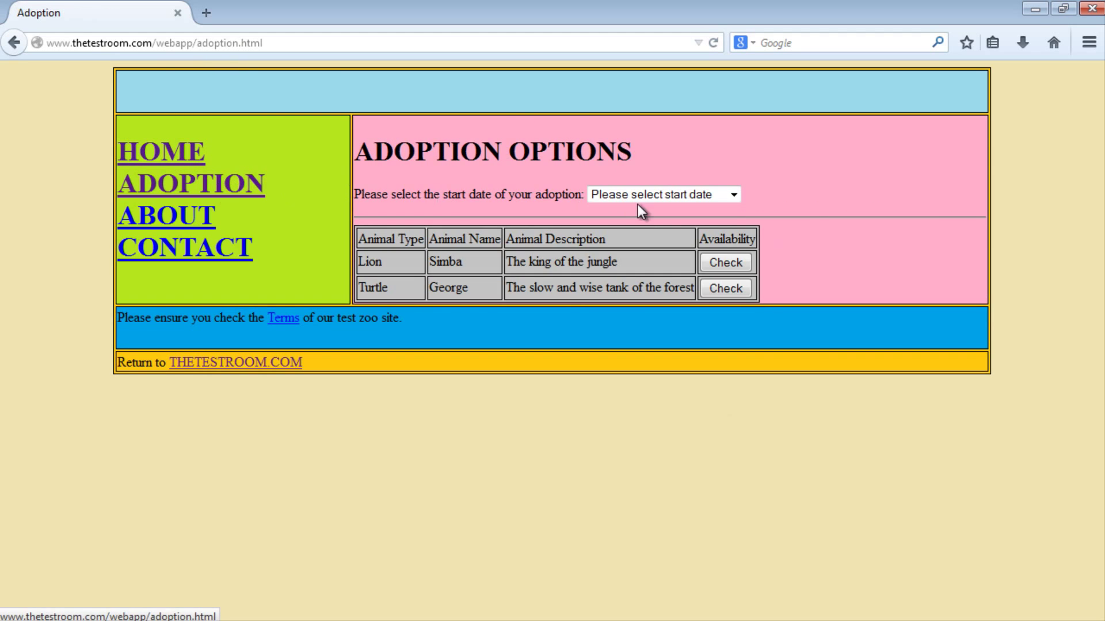
left_click(663, 195)
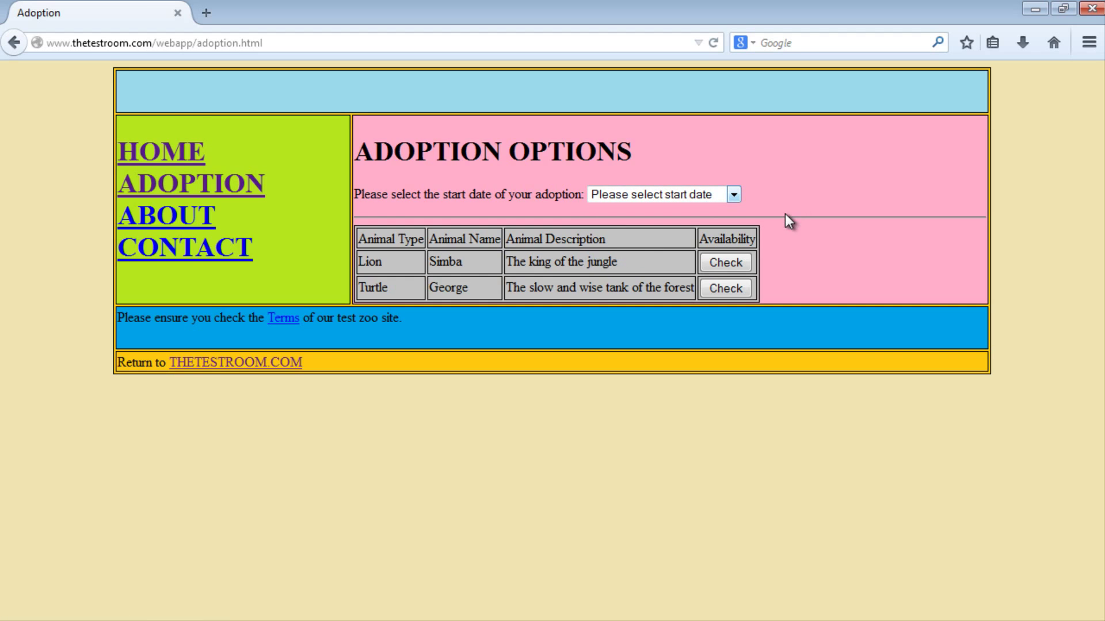
mouse_move(294, 604)
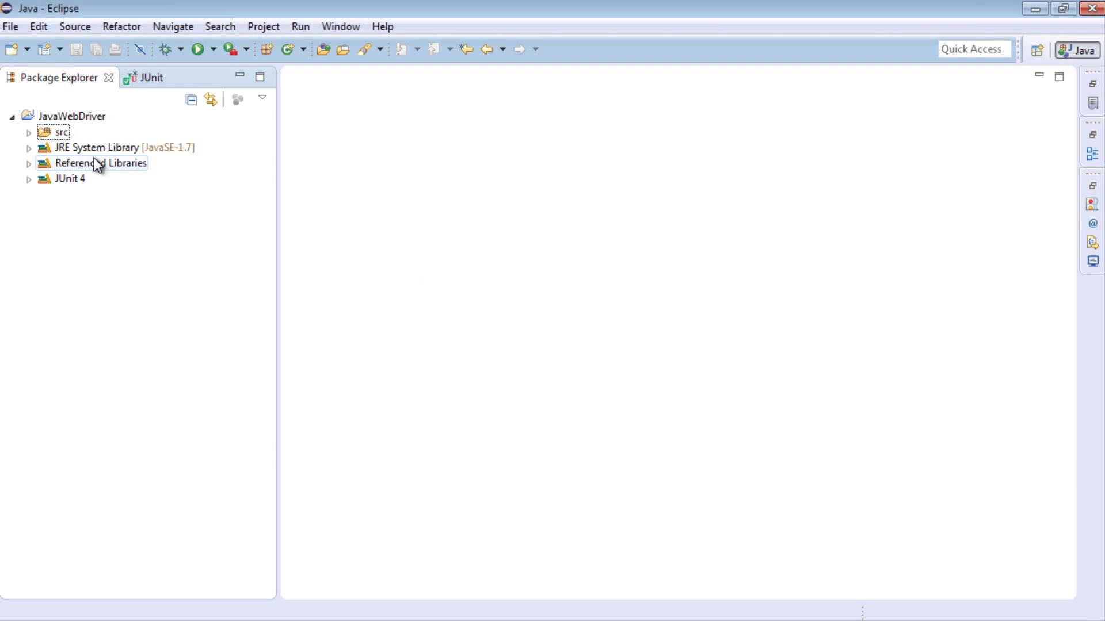
Step: Create a new Java class named AdoptionTest in the src folder
right_click(57, 131)
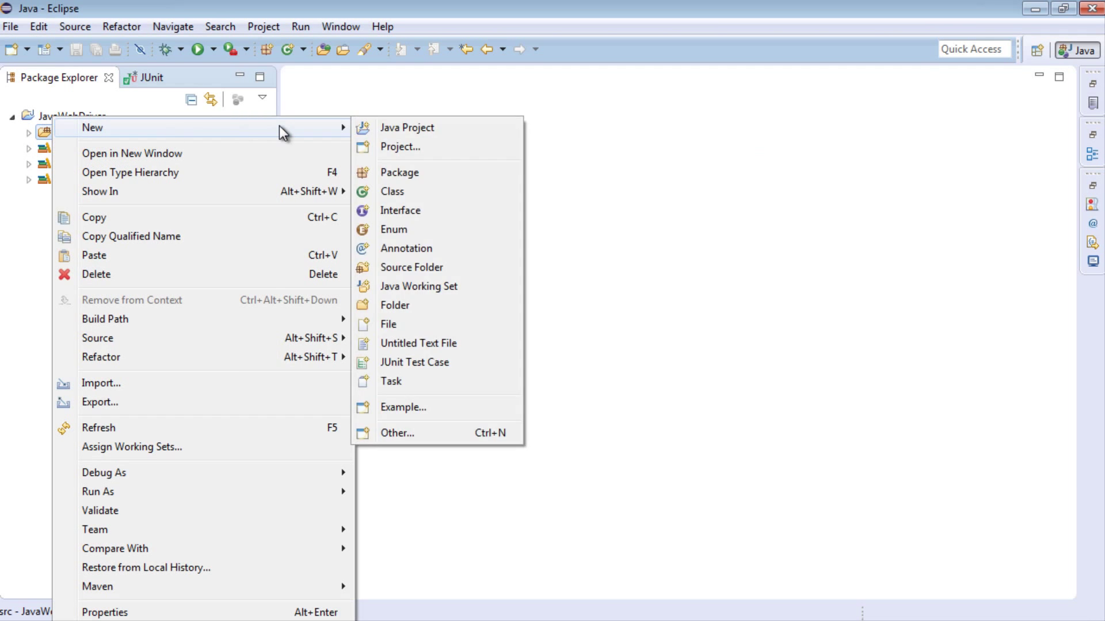
left_click(391, 191)
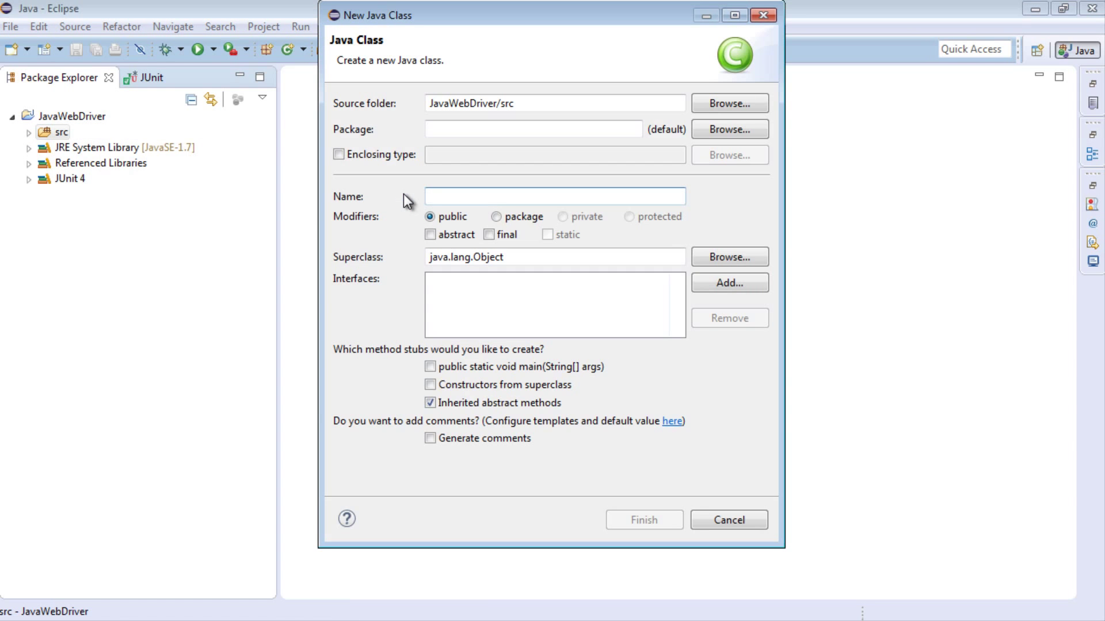
type("AdoptionTest")
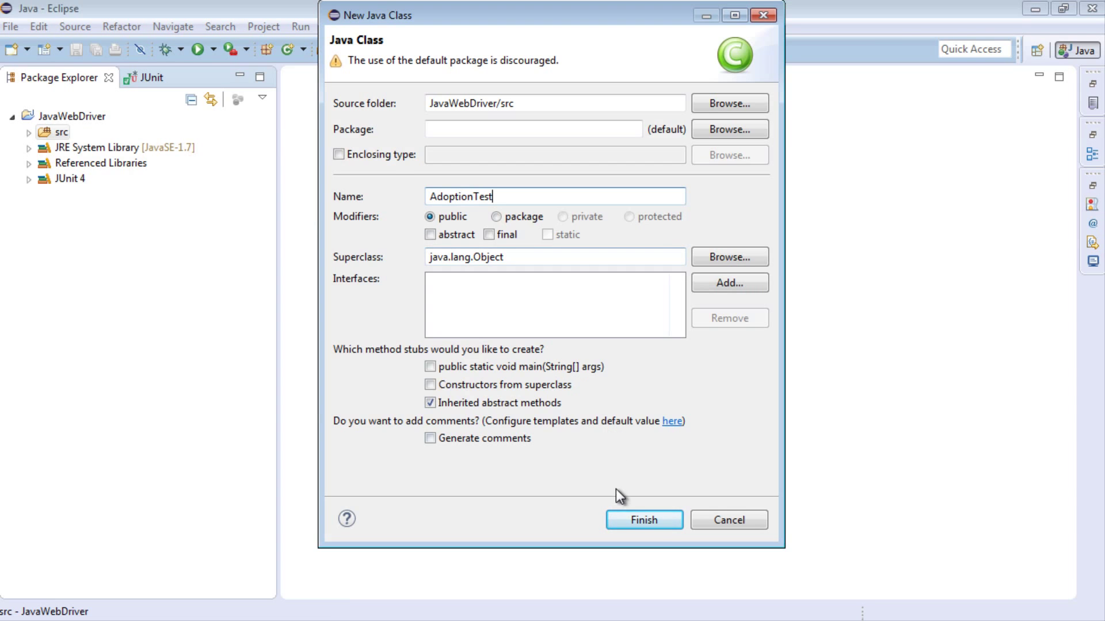
left_click(642, 520)
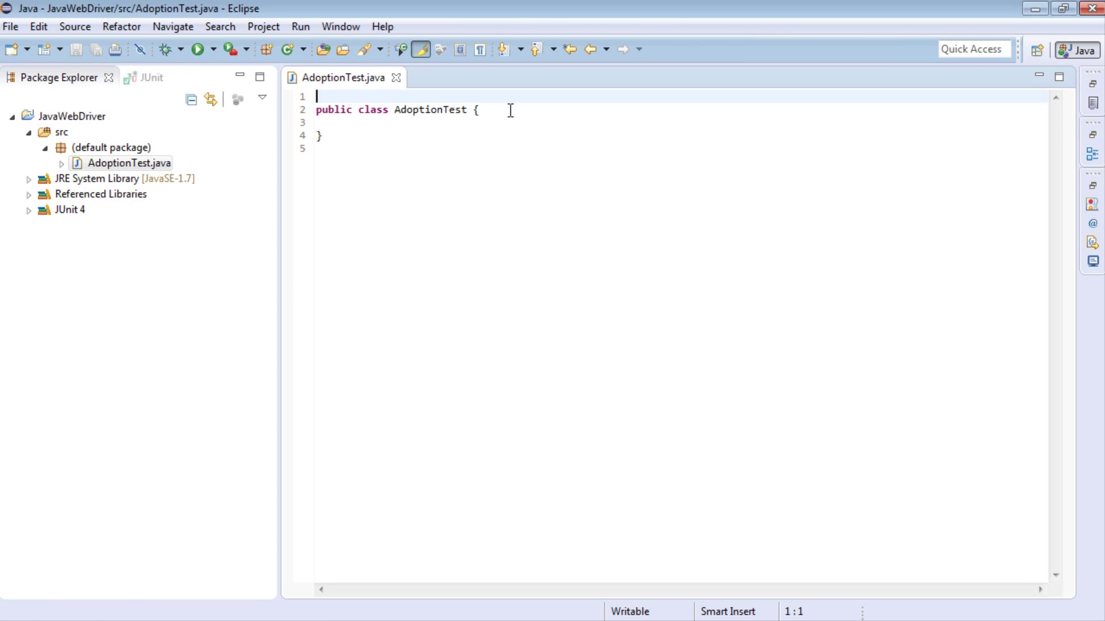
key("enter")
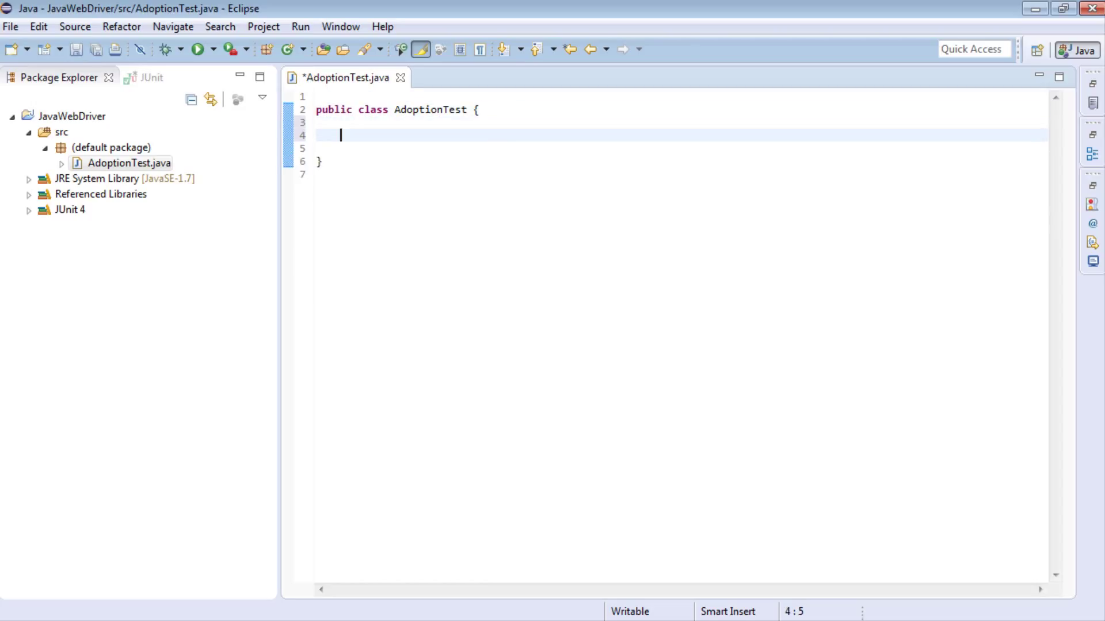
type("@te")
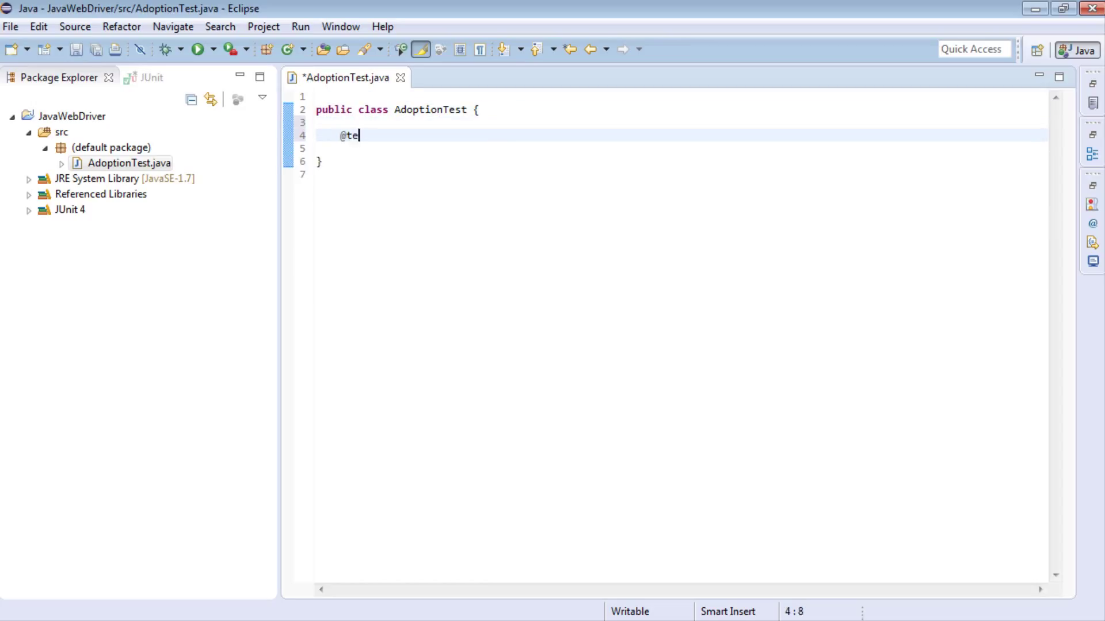
type("Te")
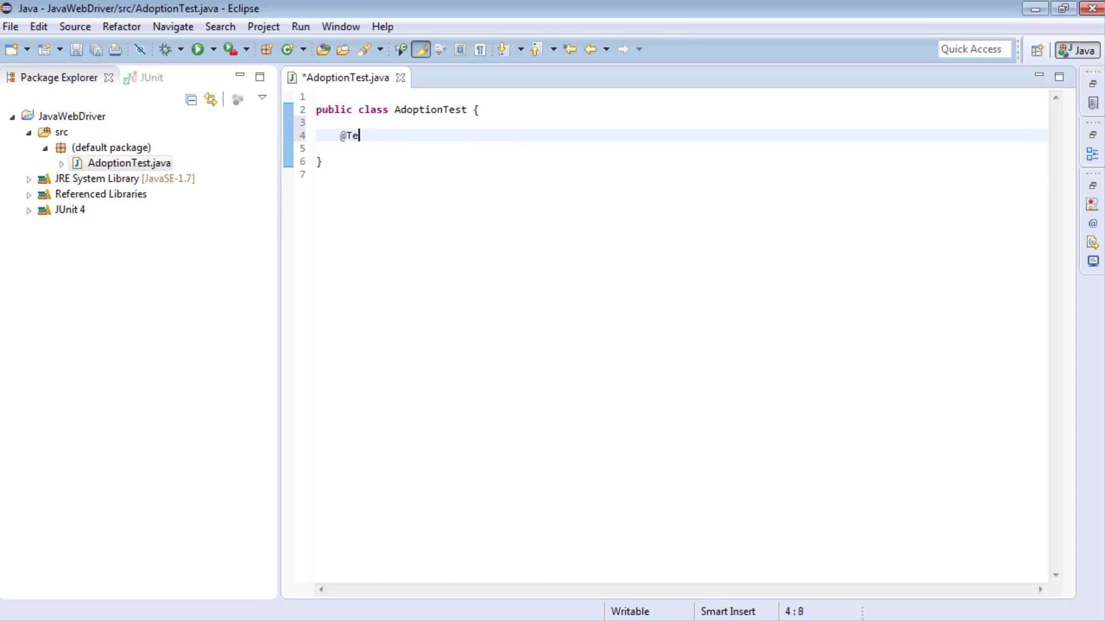
type("st")
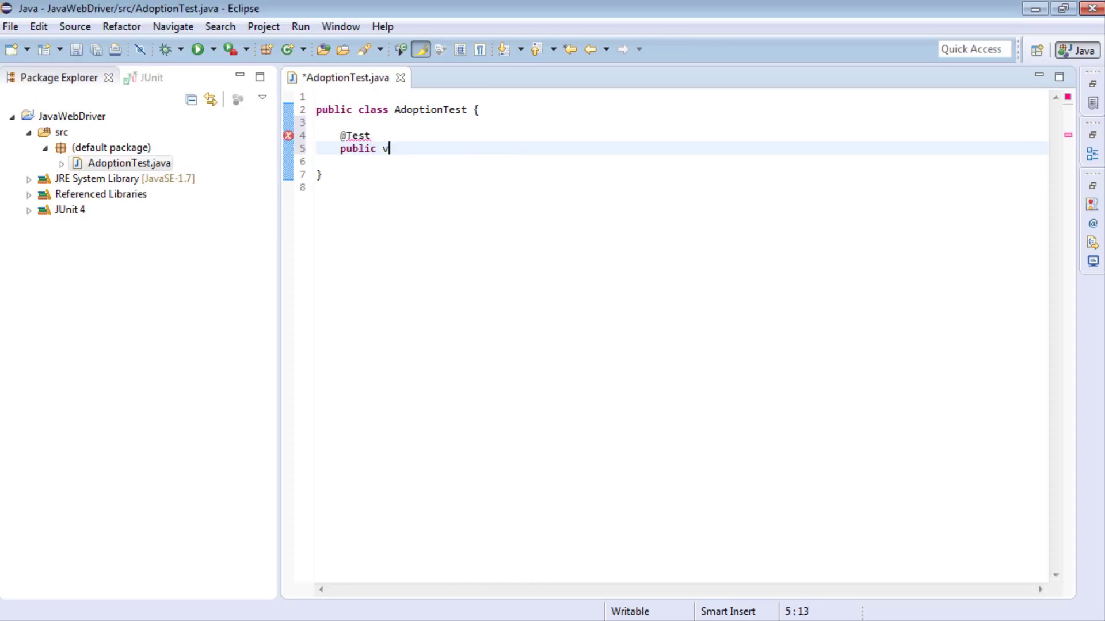
type("oid shol")
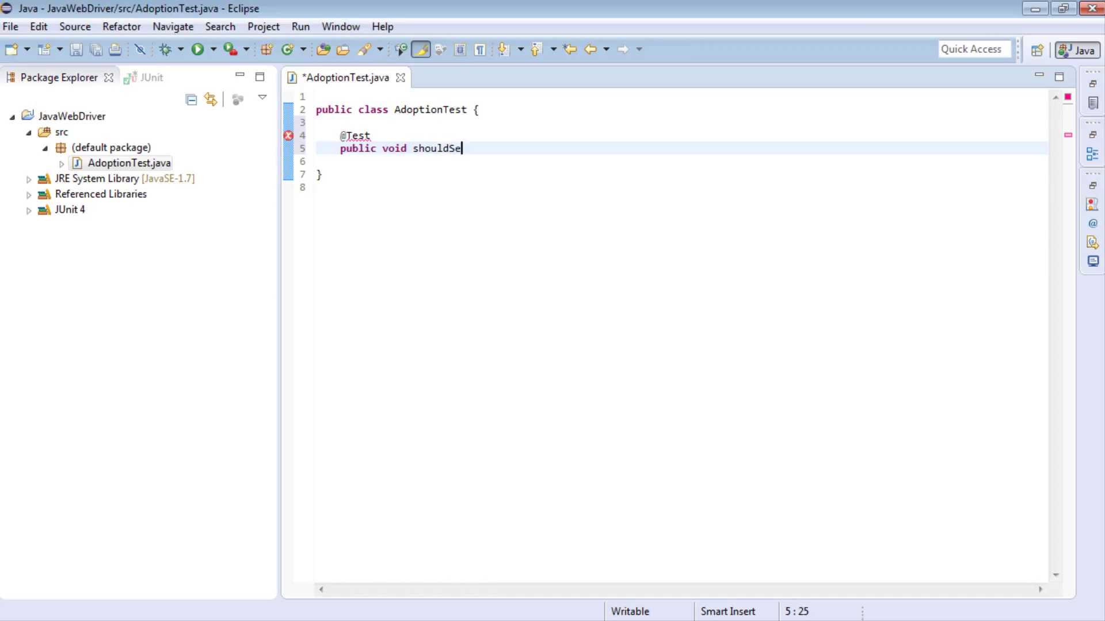
type("lectFromSt")
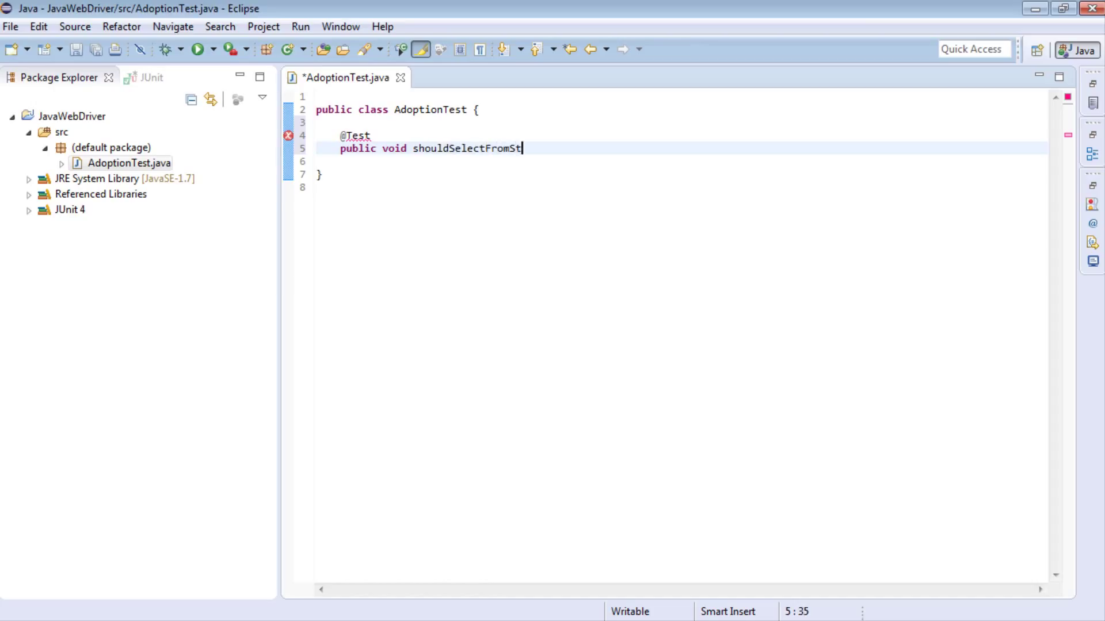
type("artDateDro")
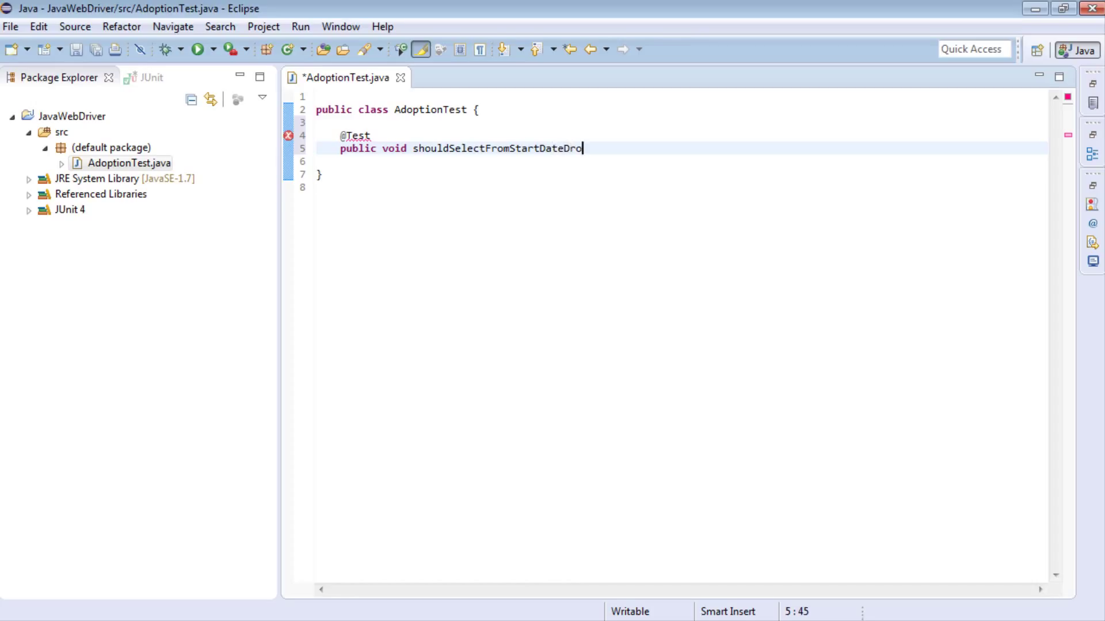
type("pDown()")
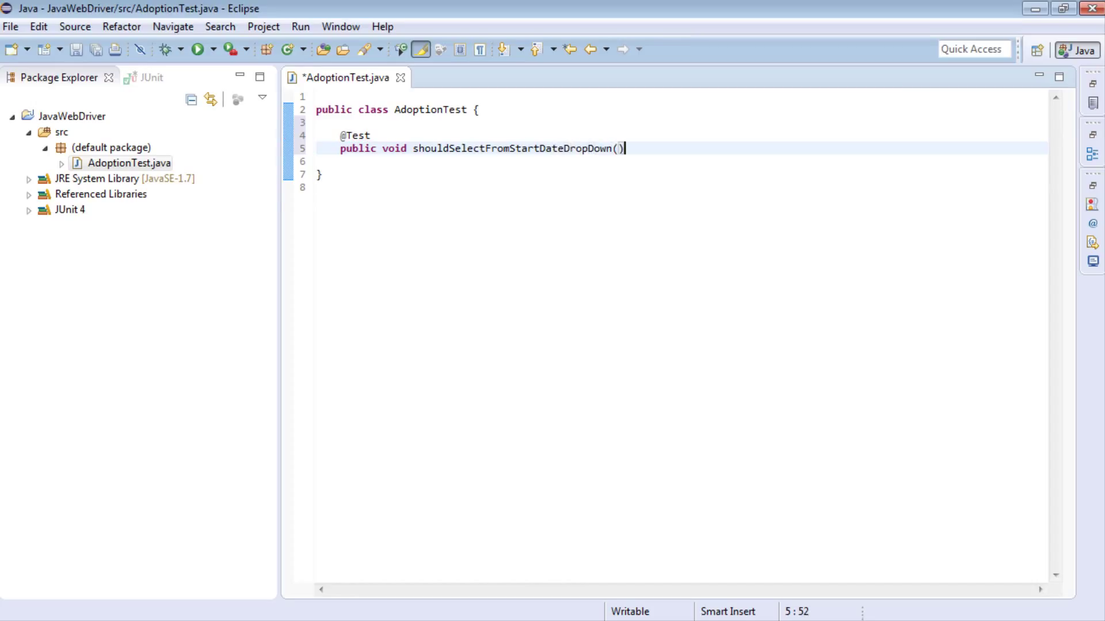
type("{")
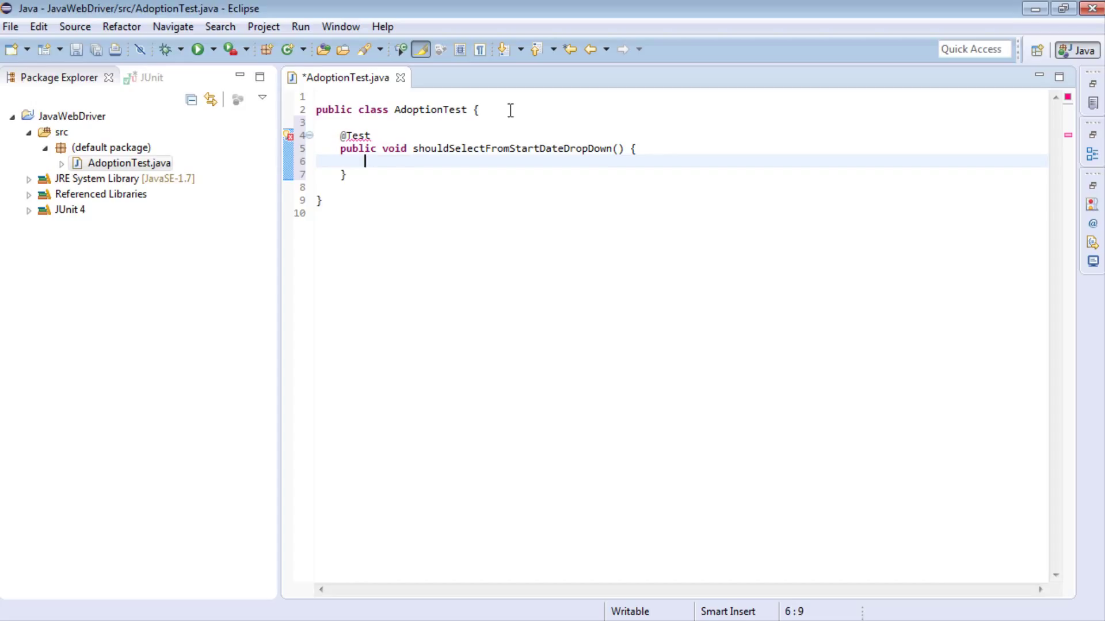
Step: Declare WebDriver driver = new FirefoxDriver() in the method, importing FirefoxDriver
type("WebDriver dri")
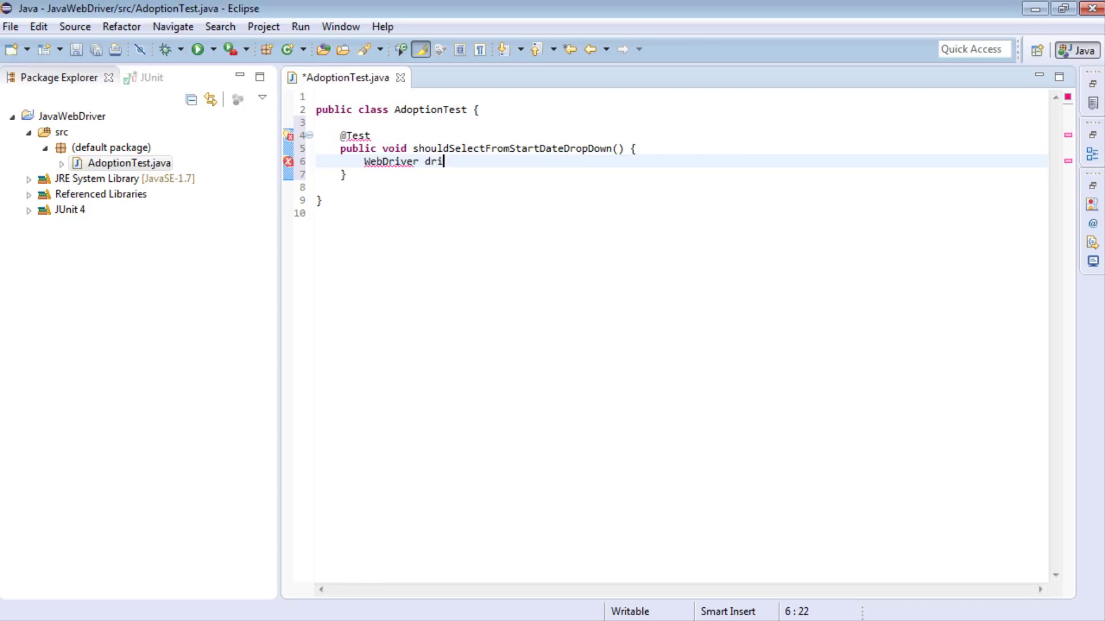
type("ver -")
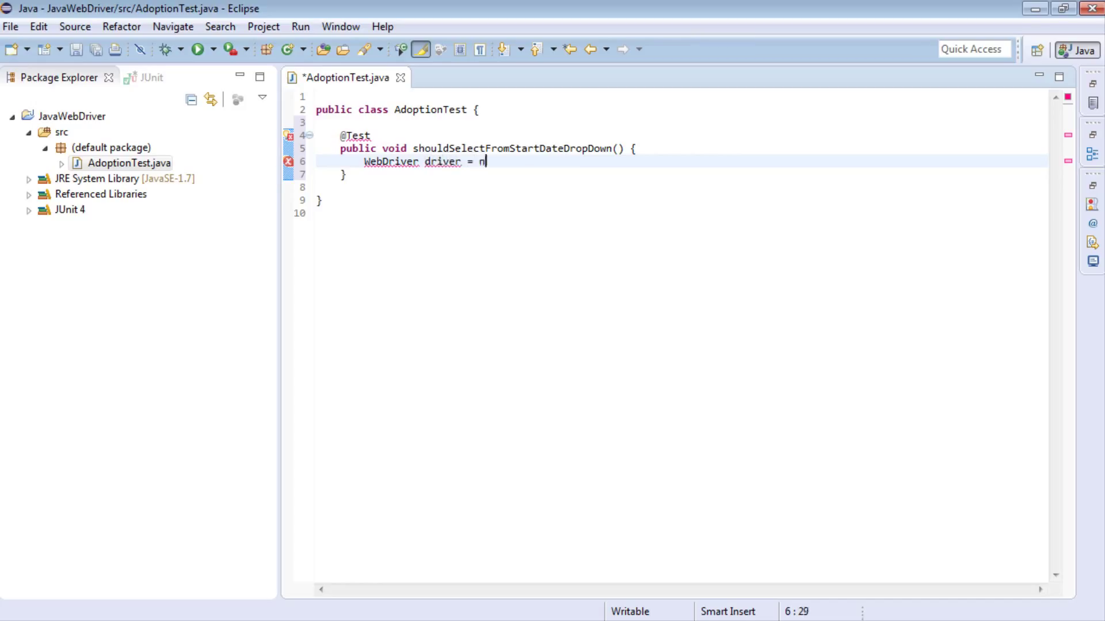
type("ew Fire")
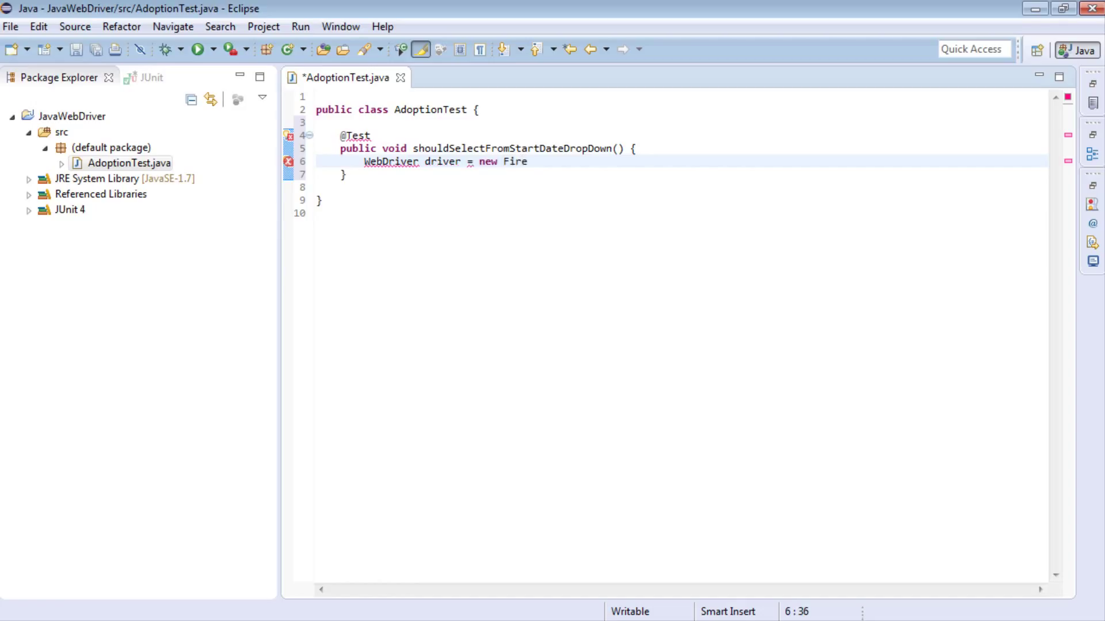
type("foxDriver*();")
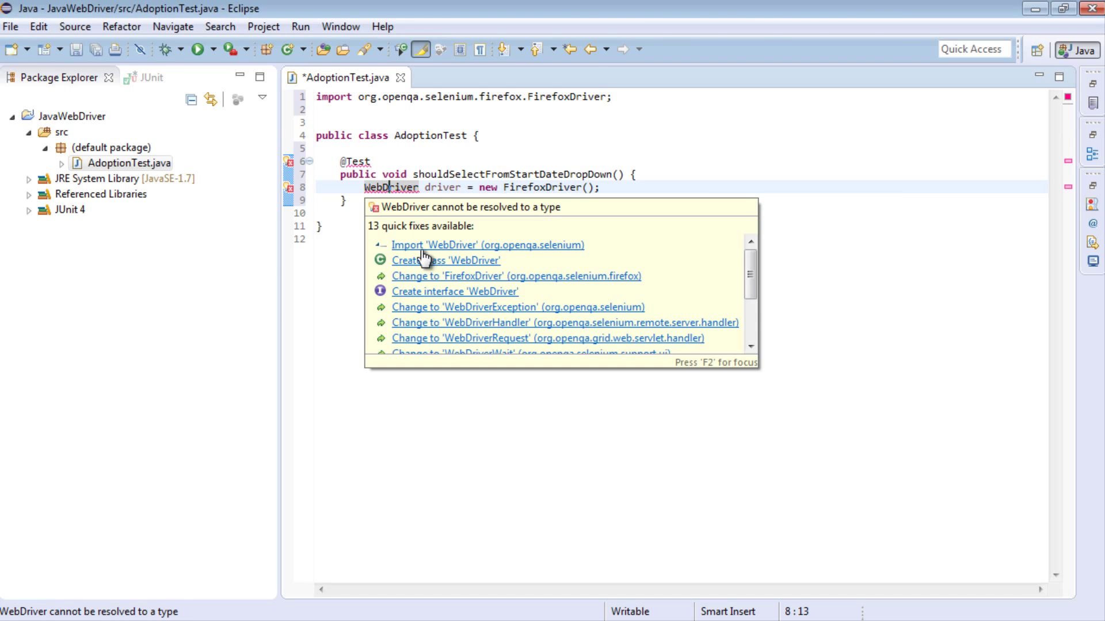
Step: Quick-fix the imports for Selenium's WebDriver and JUnit's Test annotation
left_click(486, 244)
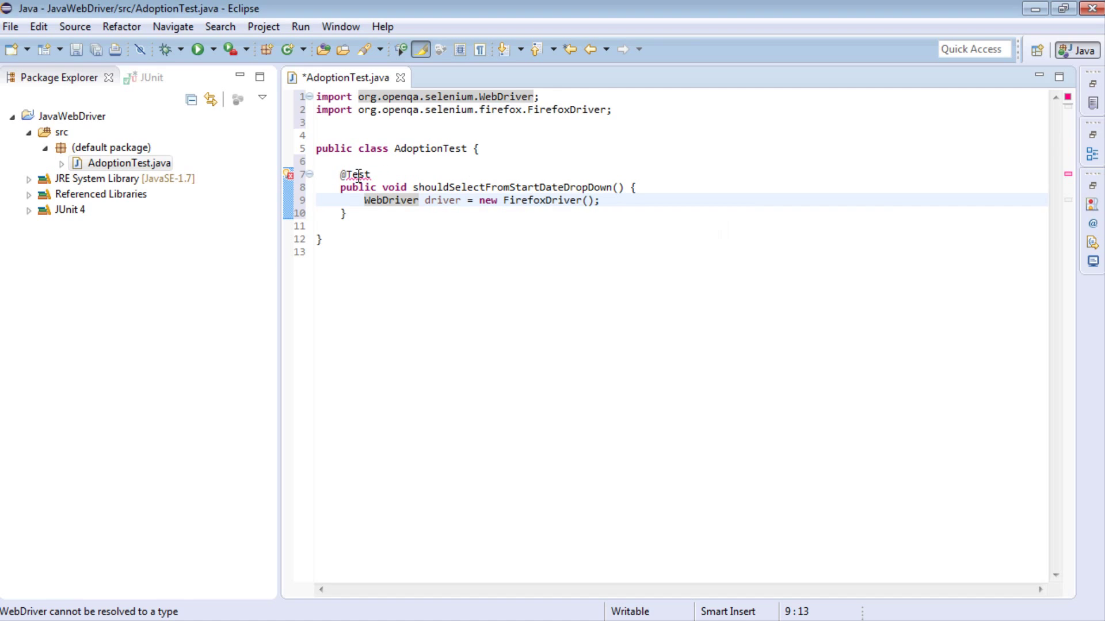
left_click(355, 174)
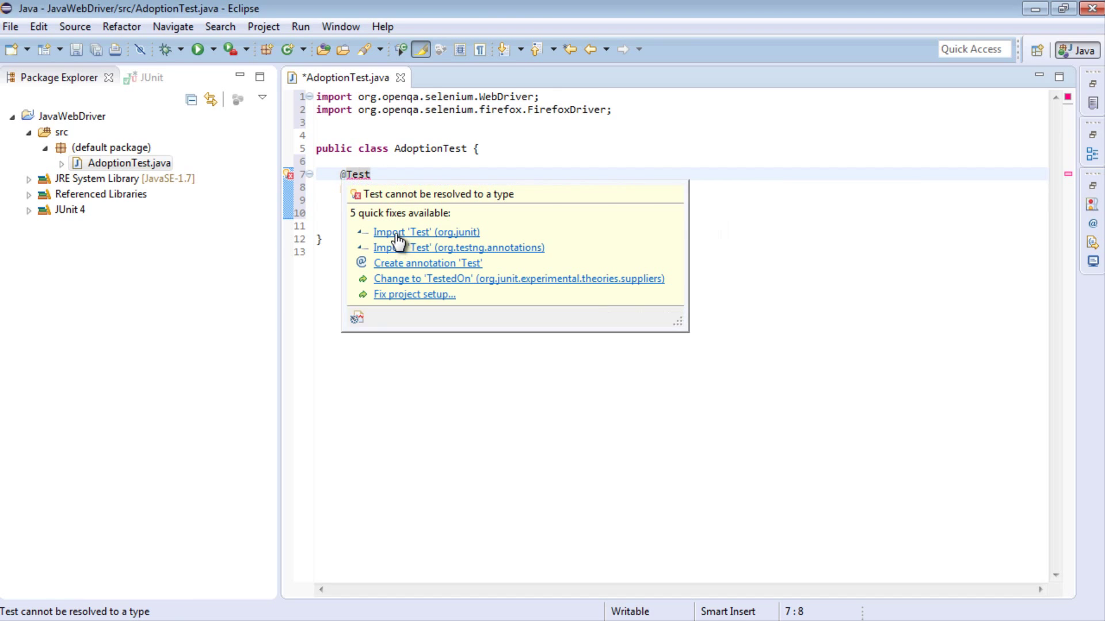
left_click(425, 231)
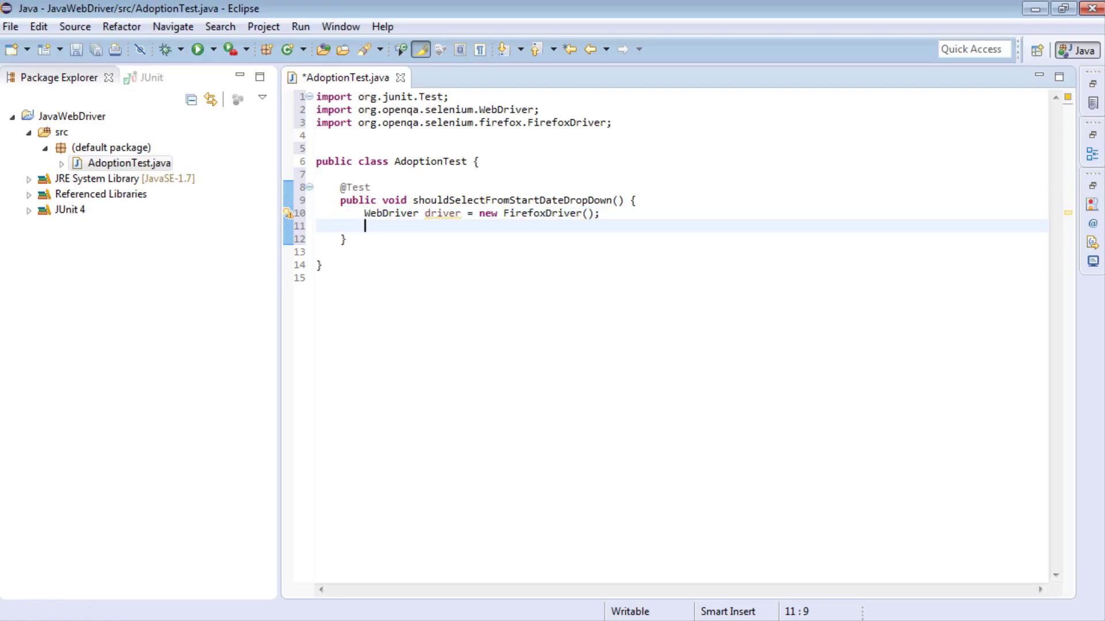
type("driver.")
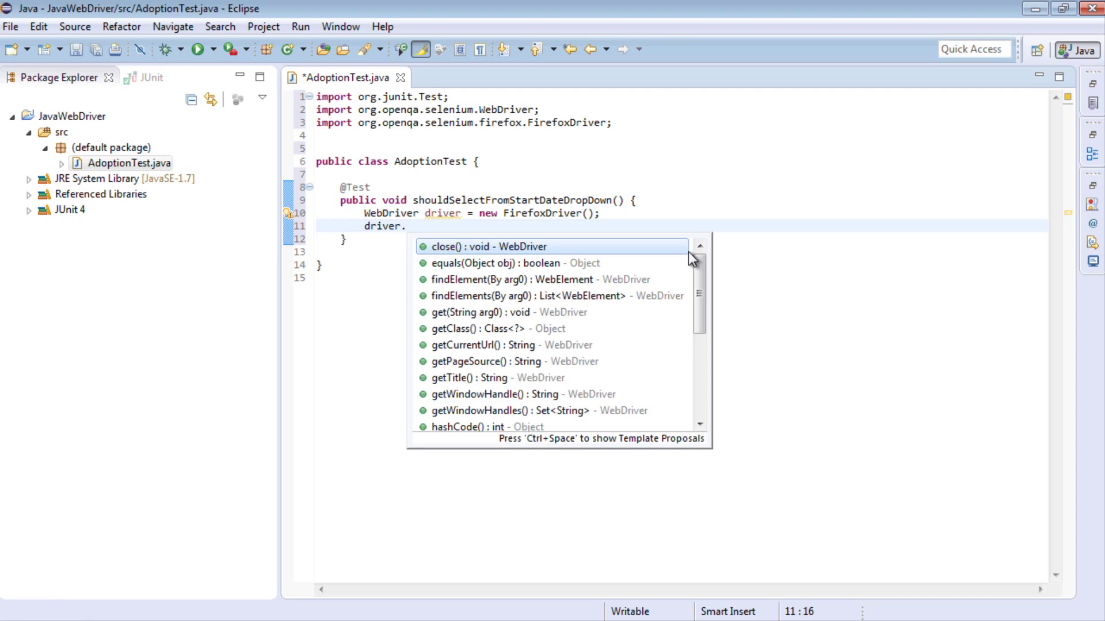
type("navigate().t")
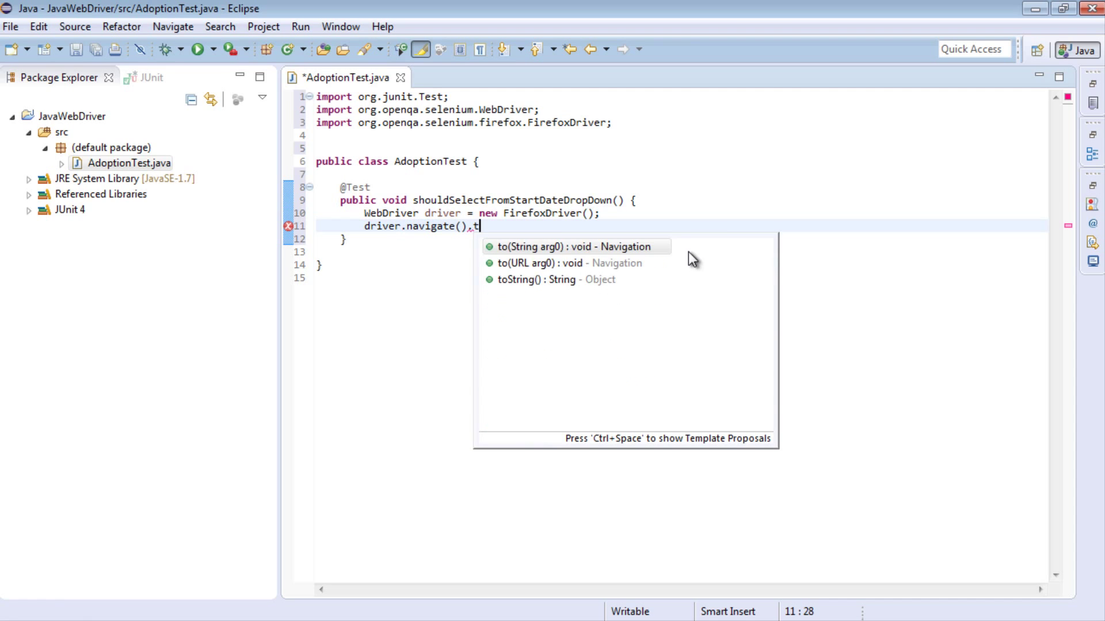
left_click(570, 246)
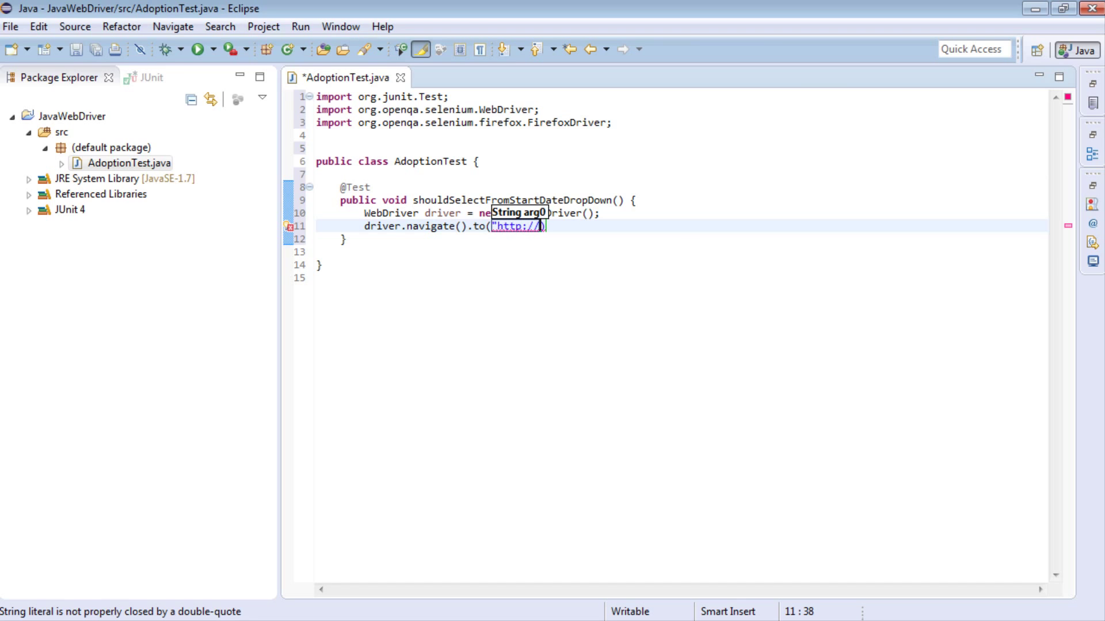
type("thete")
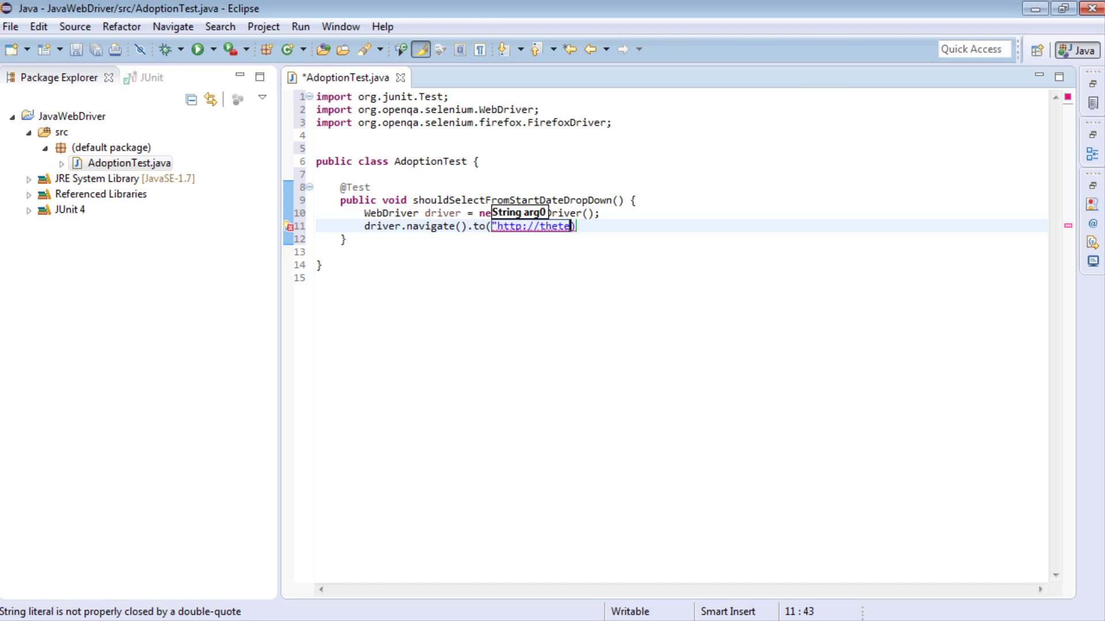
type("stroom.com/")
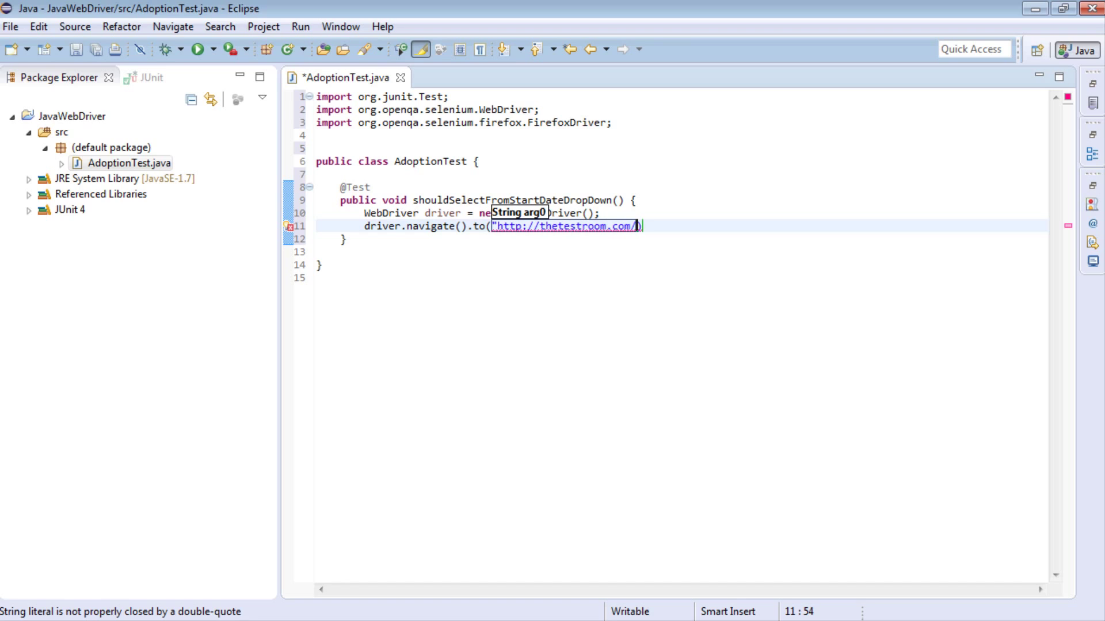
type("webapp\"")
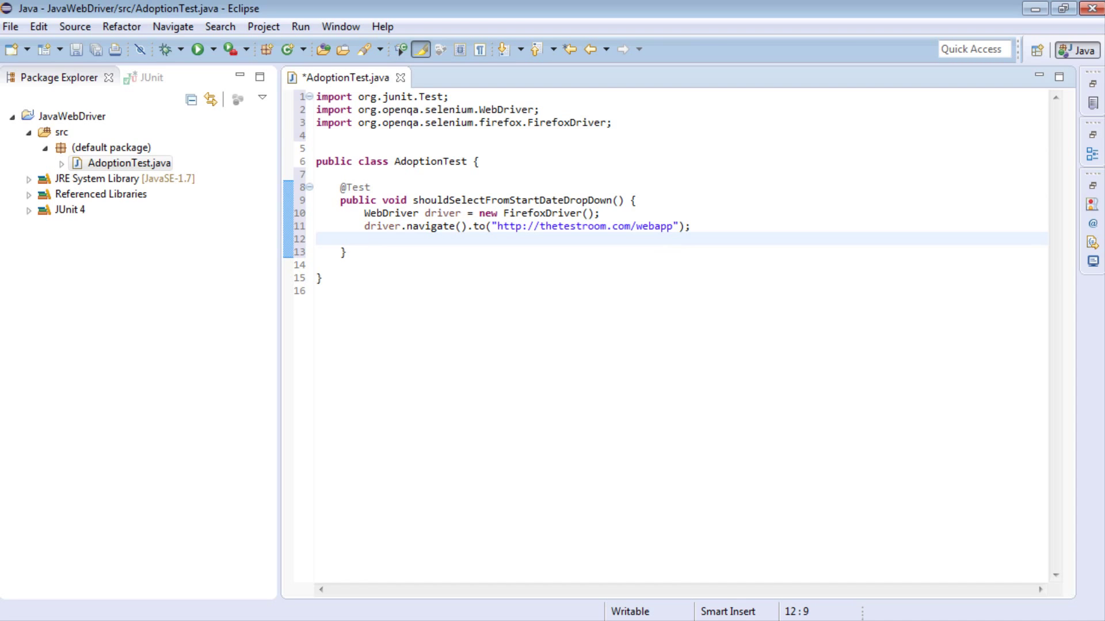
Step: Add driver.findElement(By.id("")).click() with an empty id for now
type("driver.findElement(By.id(\"")
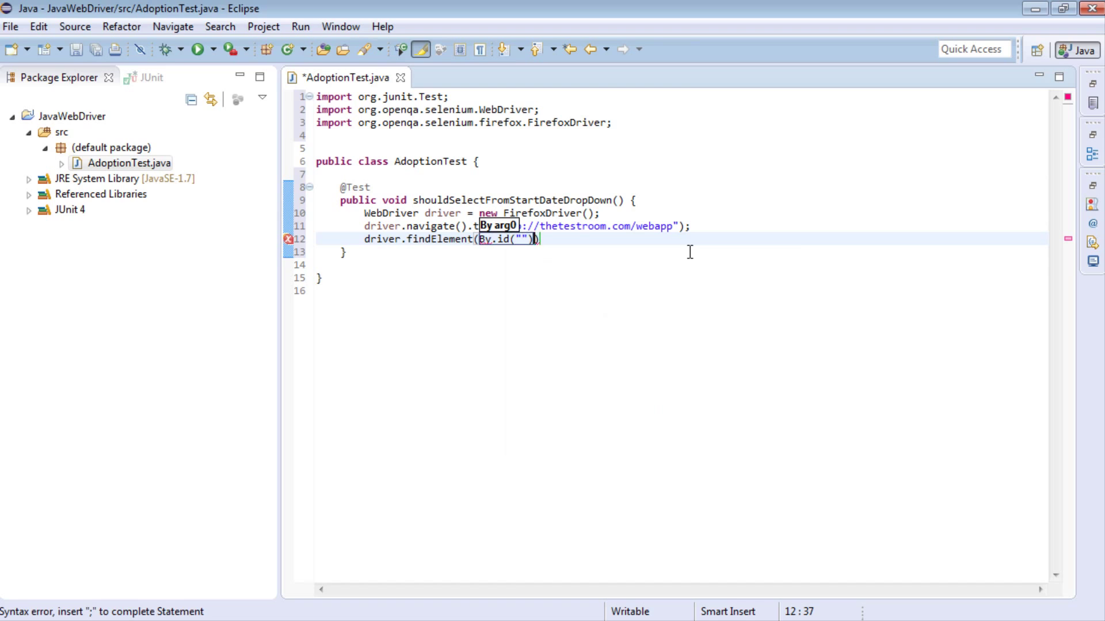
type(".cli")
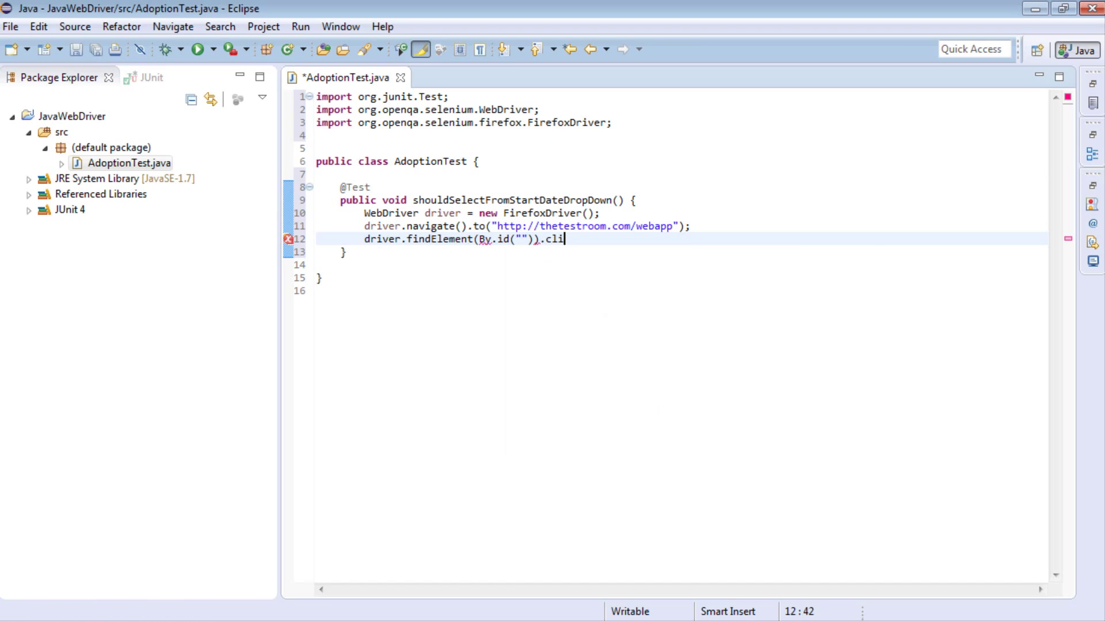
key("ctrl+space")
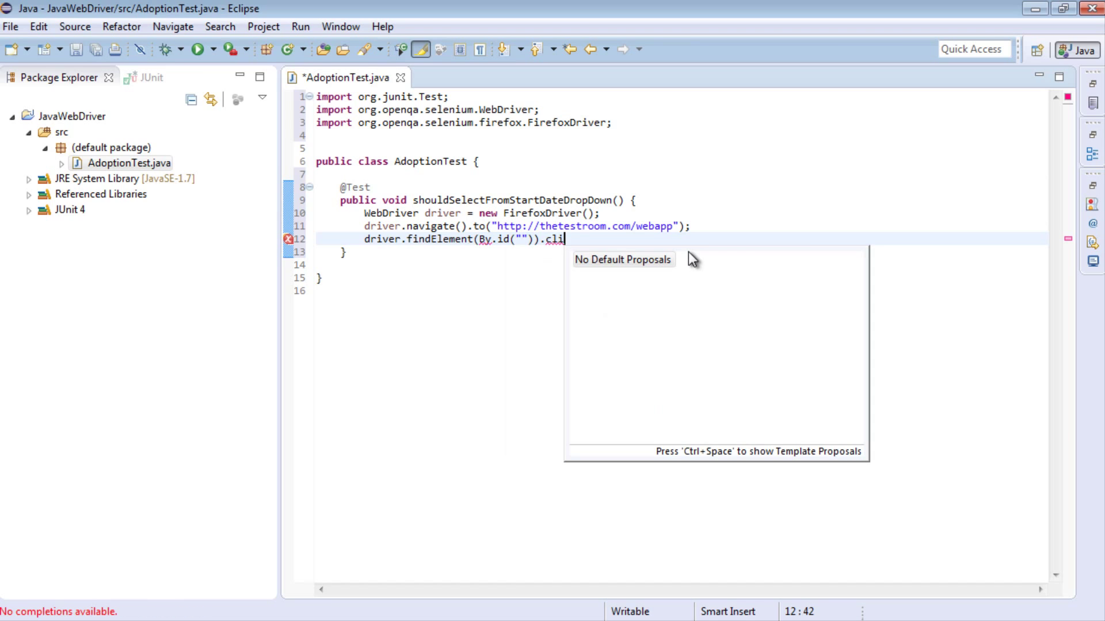
type("ck();")
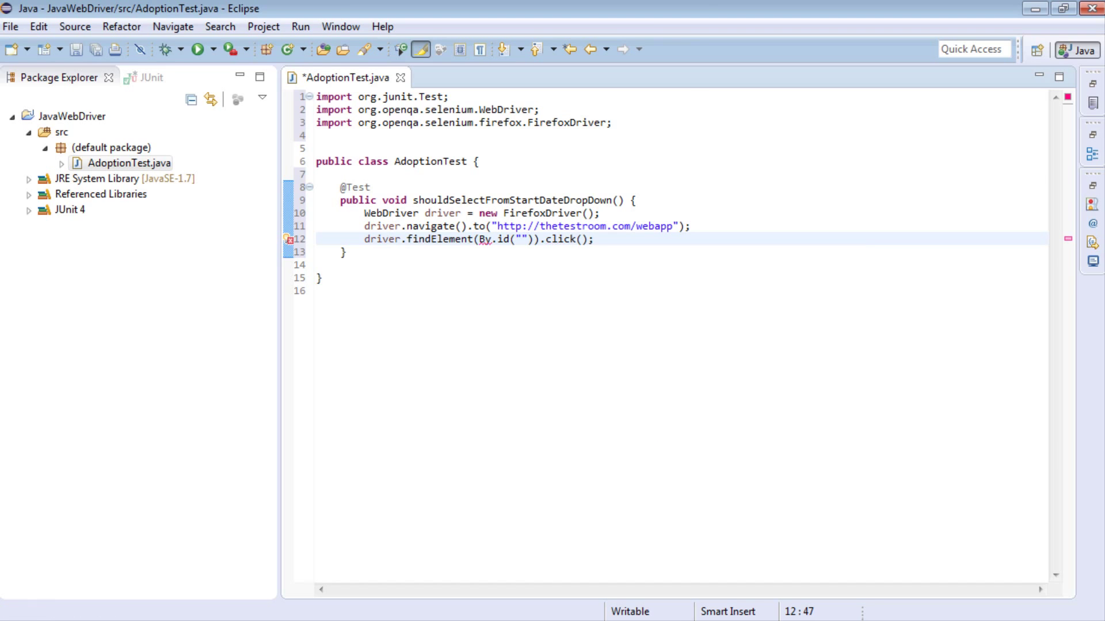
left_click(484, 239)
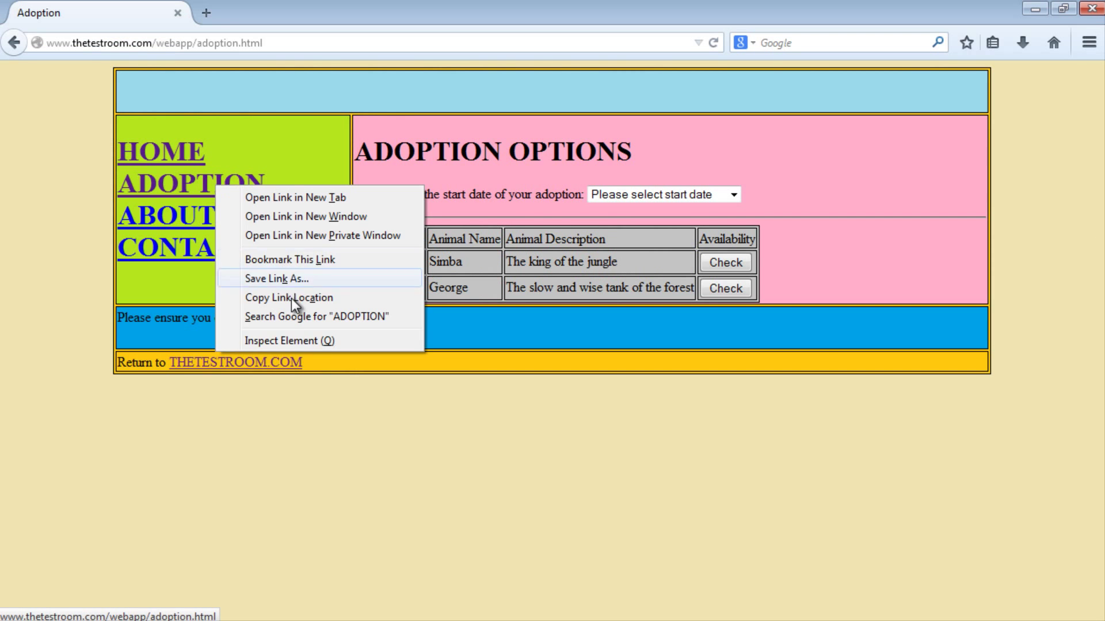
Step: Inspect the ADOPTION link's markup and use its id adoption_link in the test
left_click(290, 340)
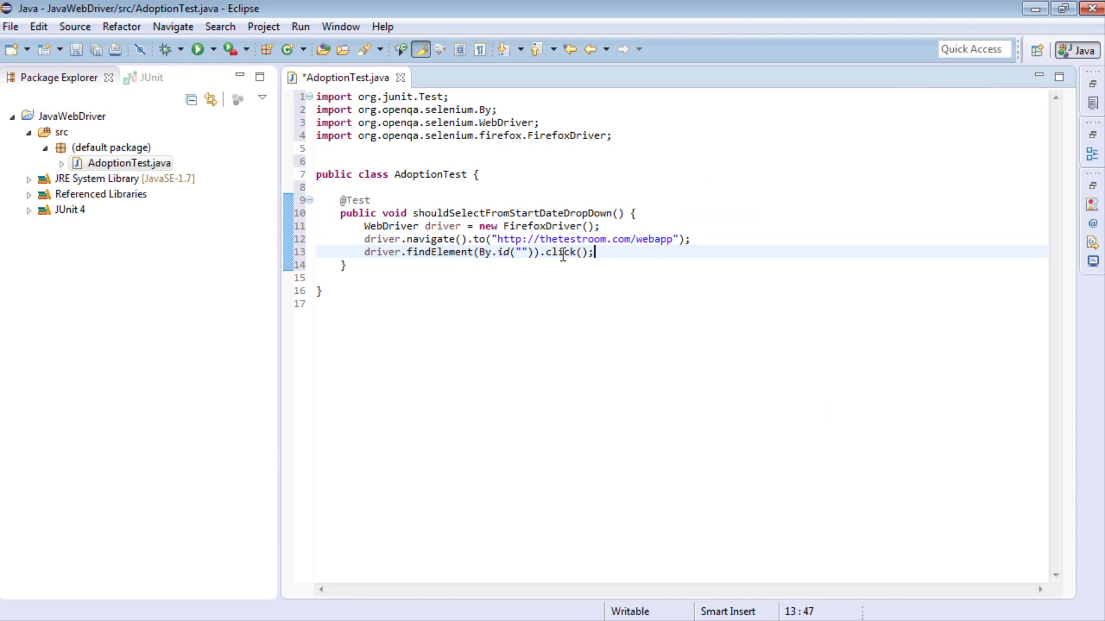
type("adoption_link")
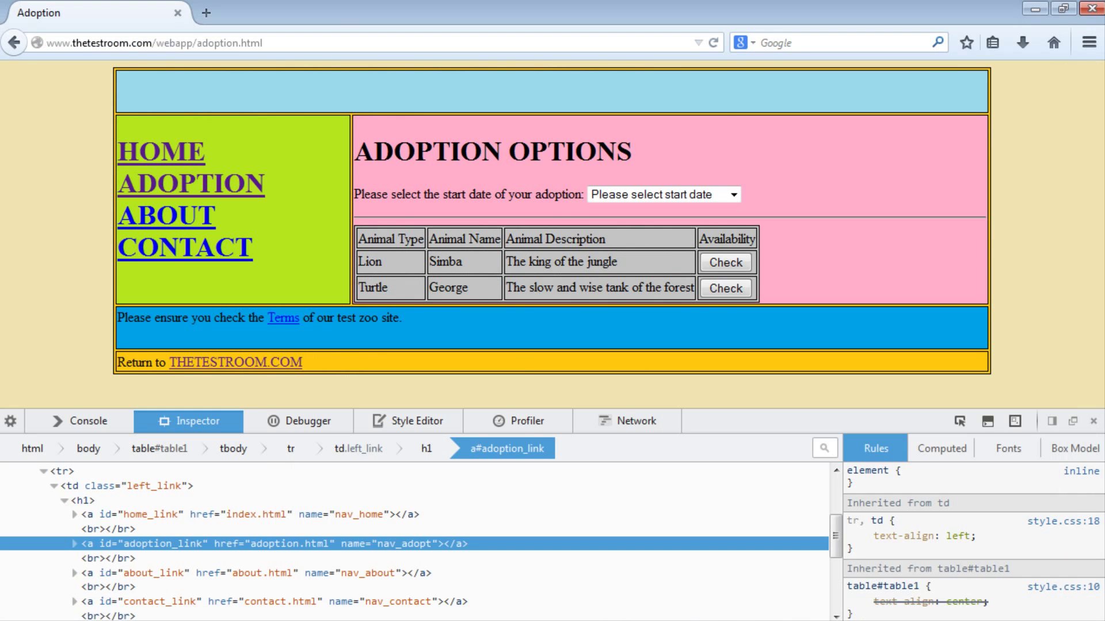
mouse_move(573, 232)
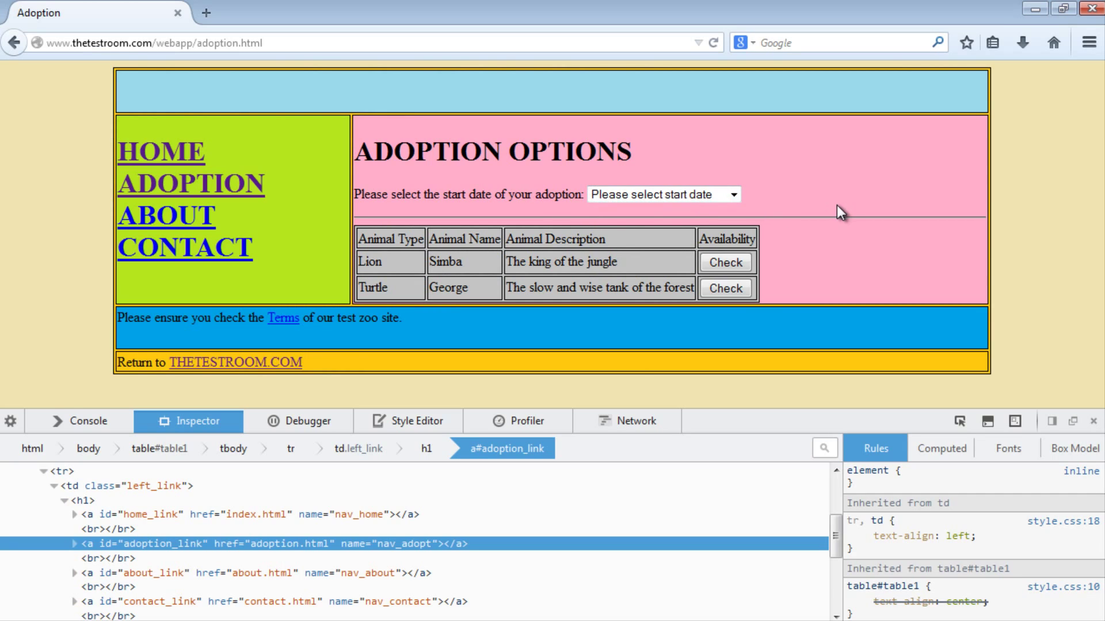
Step: Inspect the start_select dropdown and expand its option nodes to see their visible text
right_click(839, 211)
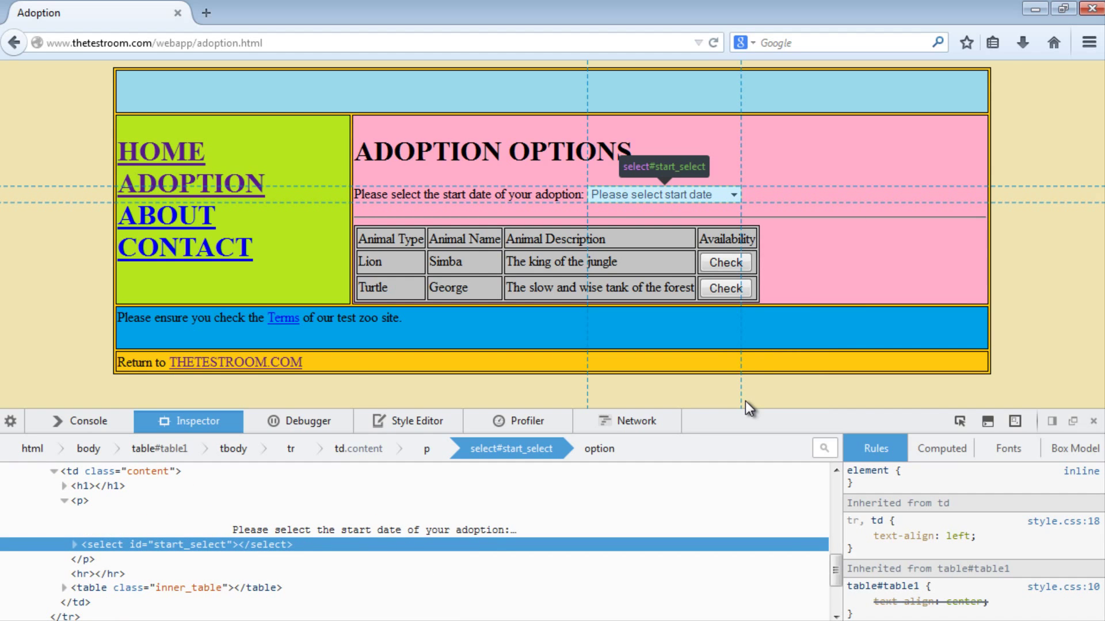
mouse_move(104, 554)
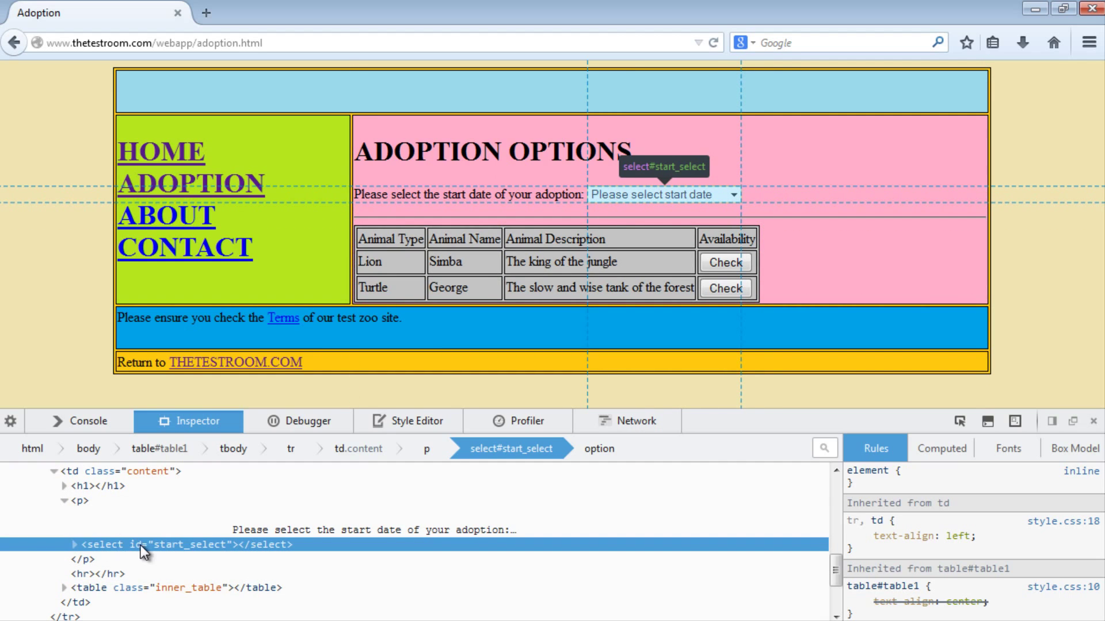
left_click(76, 544)
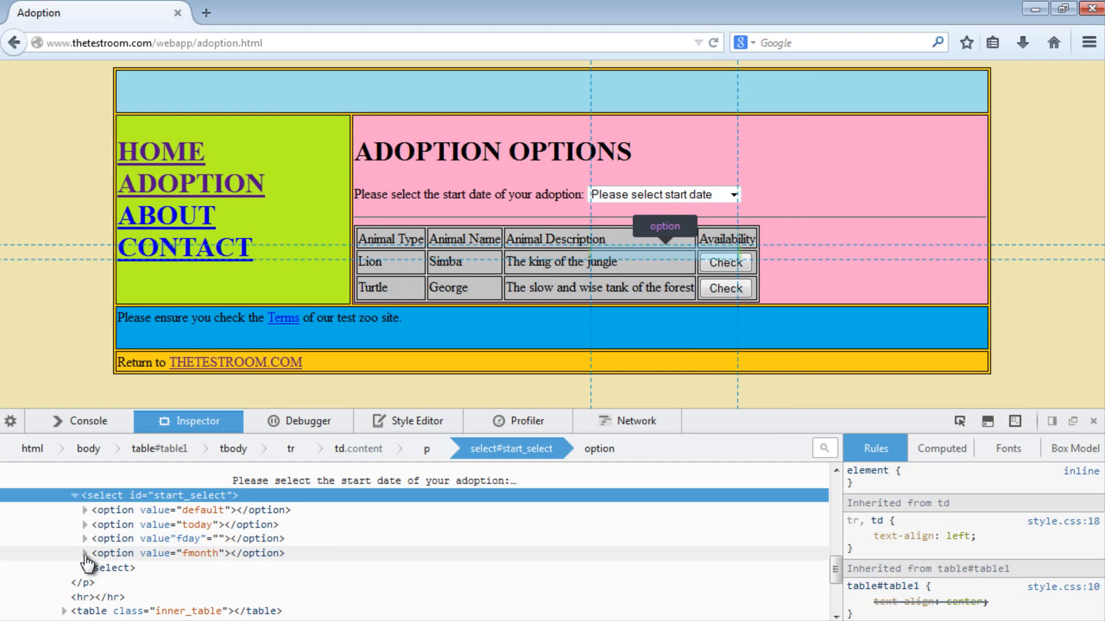
left_click(85, 538)
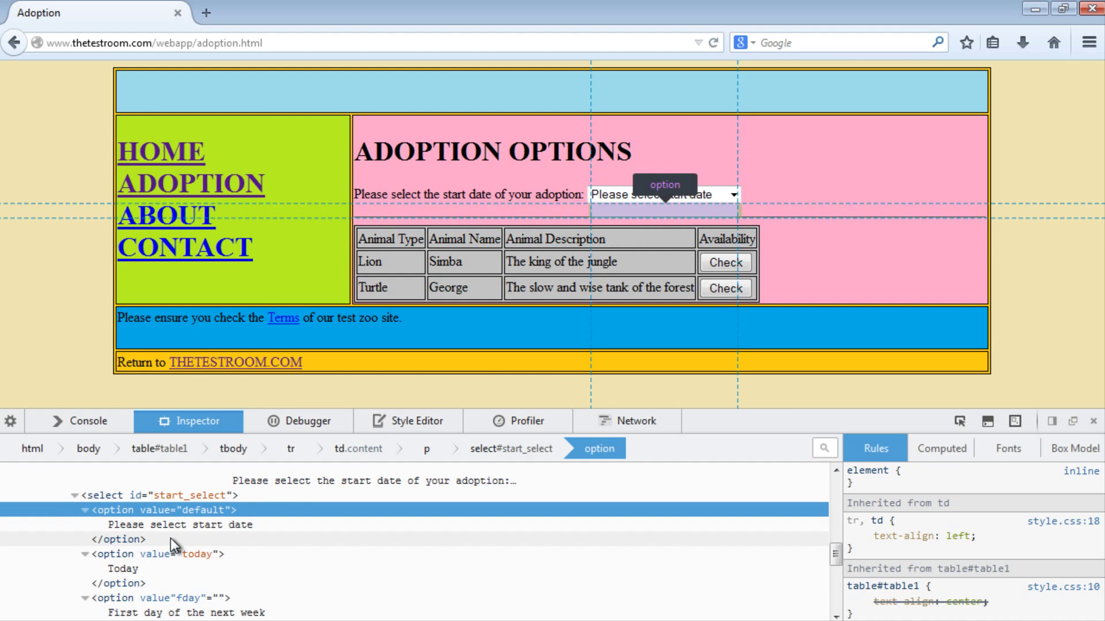
mouse_move(715, 326)
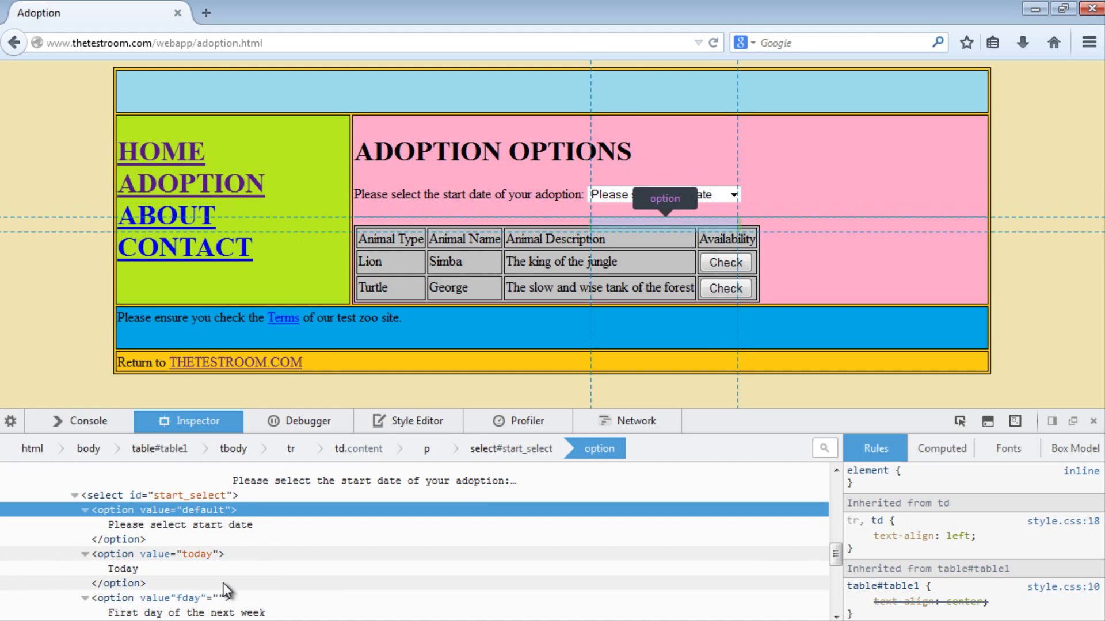
mouse_move(235, 559)
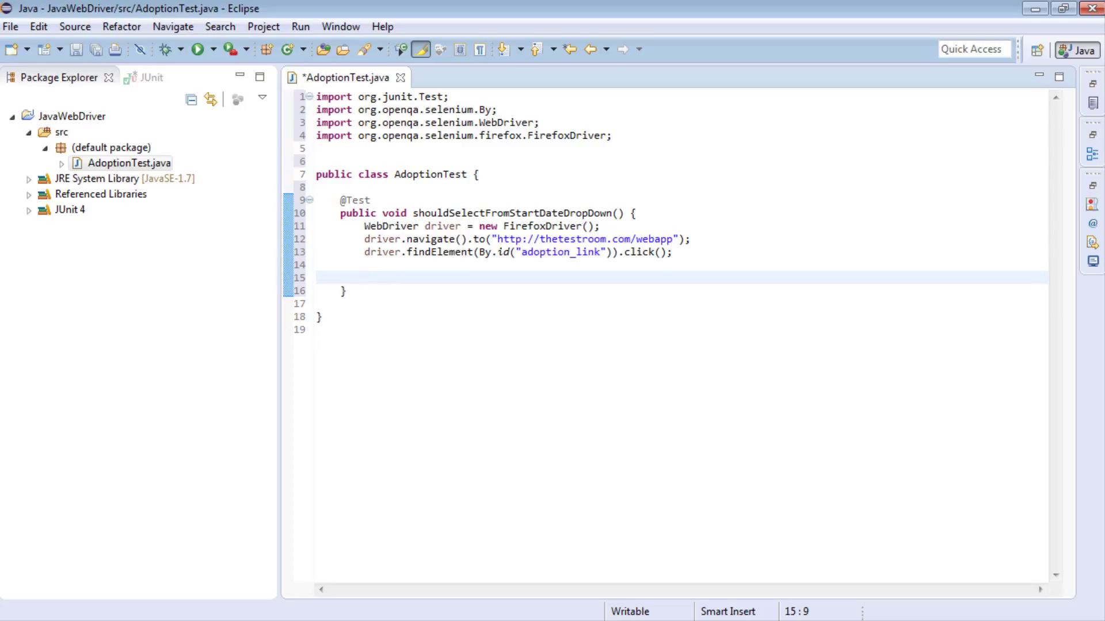
Step: Write Select startDropDown = new Select(); after the click call
type("s")
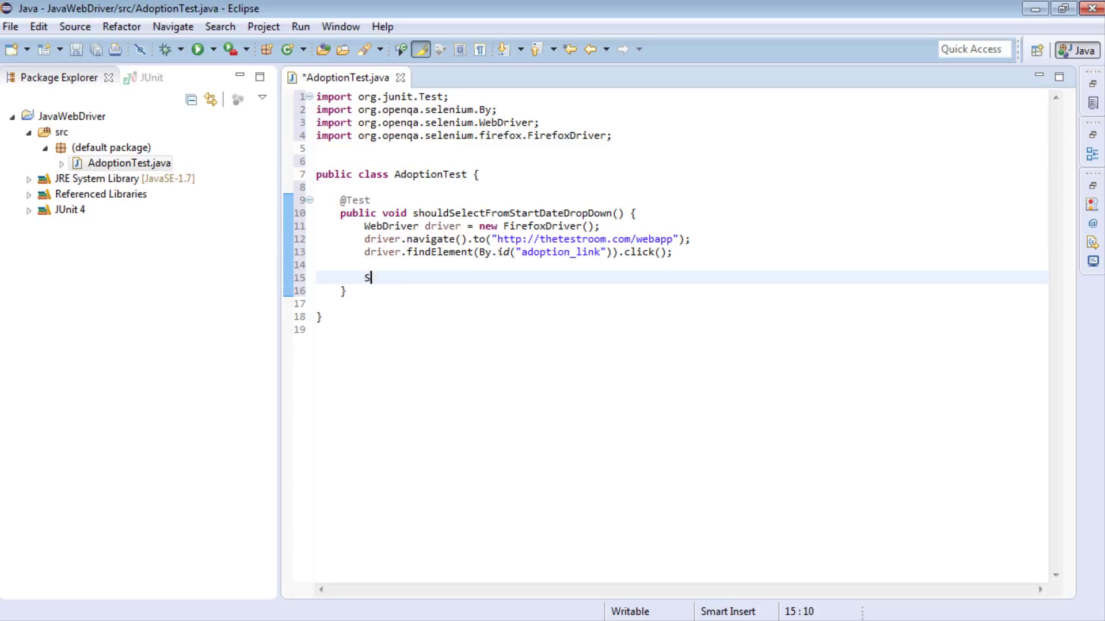
type("elect")
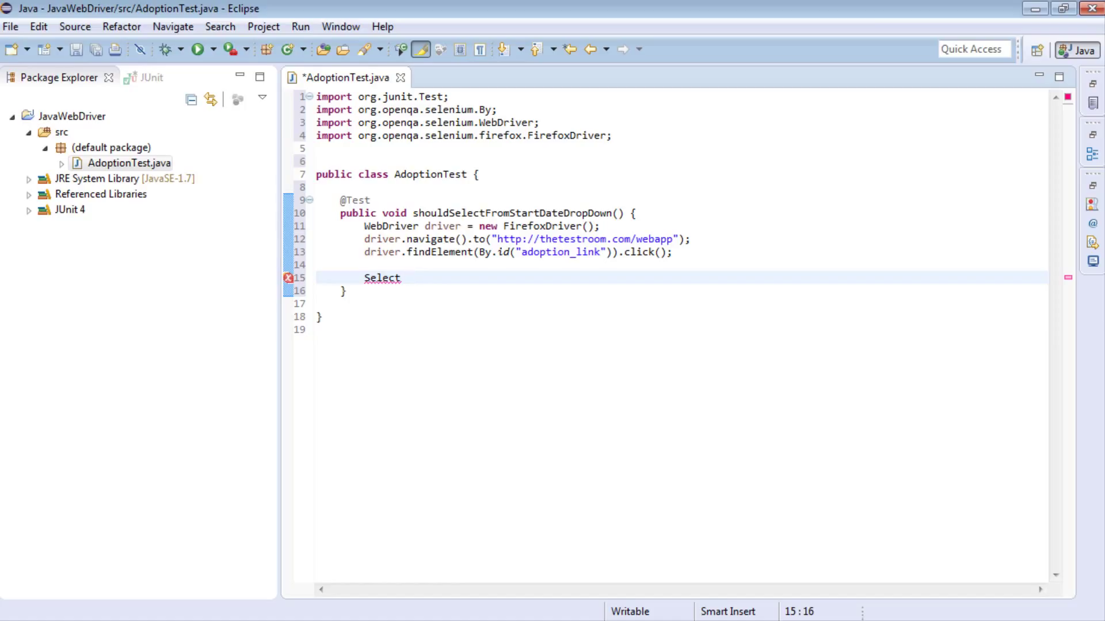
type("sta")
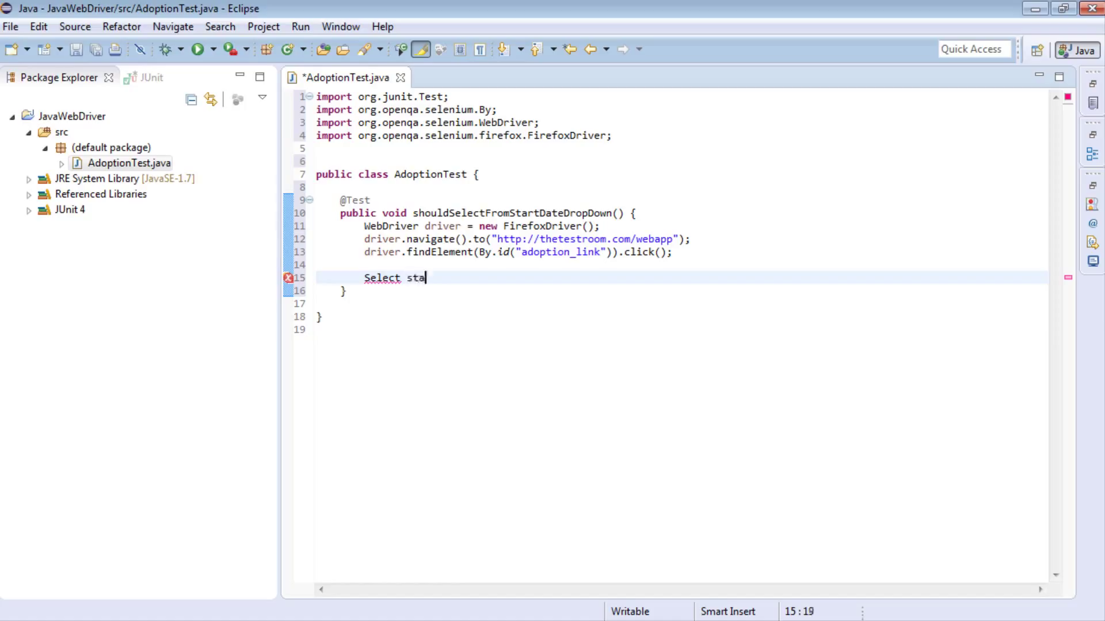
type("rtDropDown")
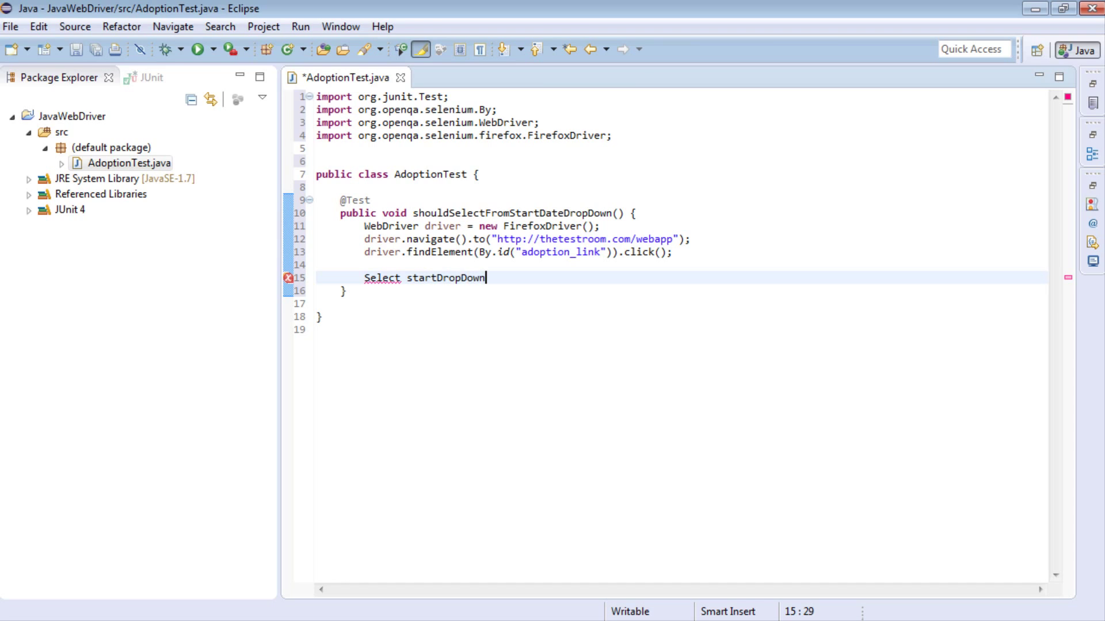
type("=")
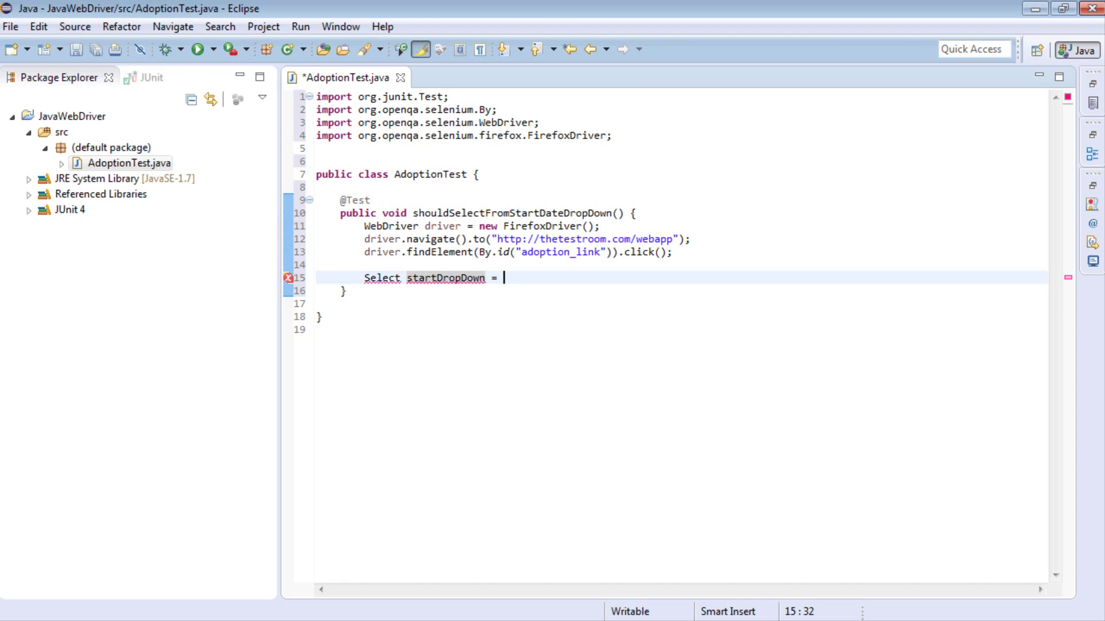
type("new Sele")
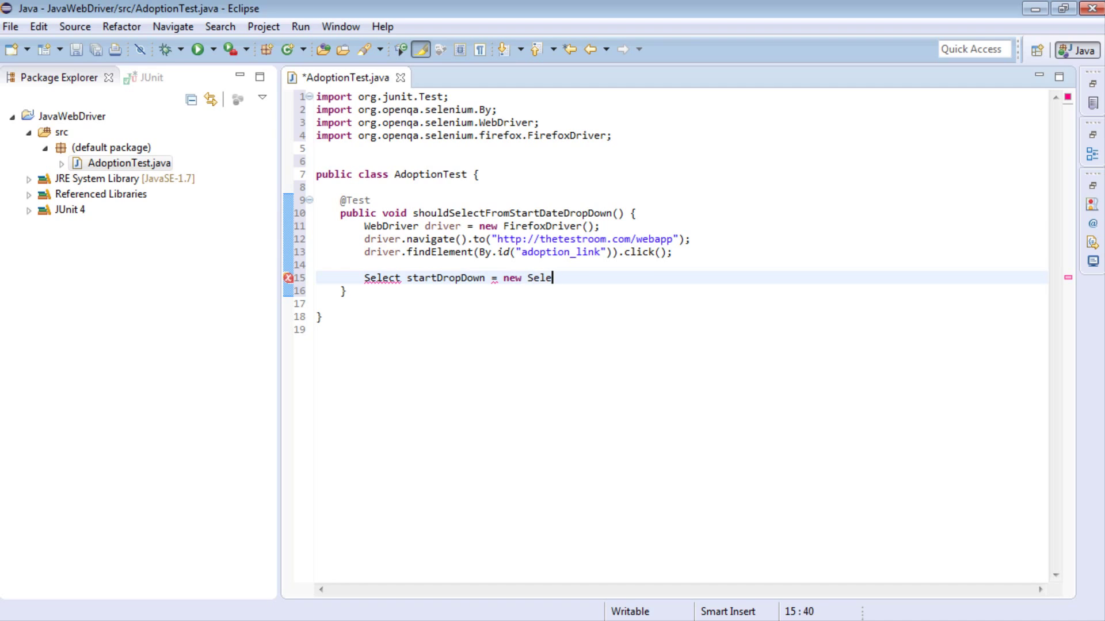
type("ct();")
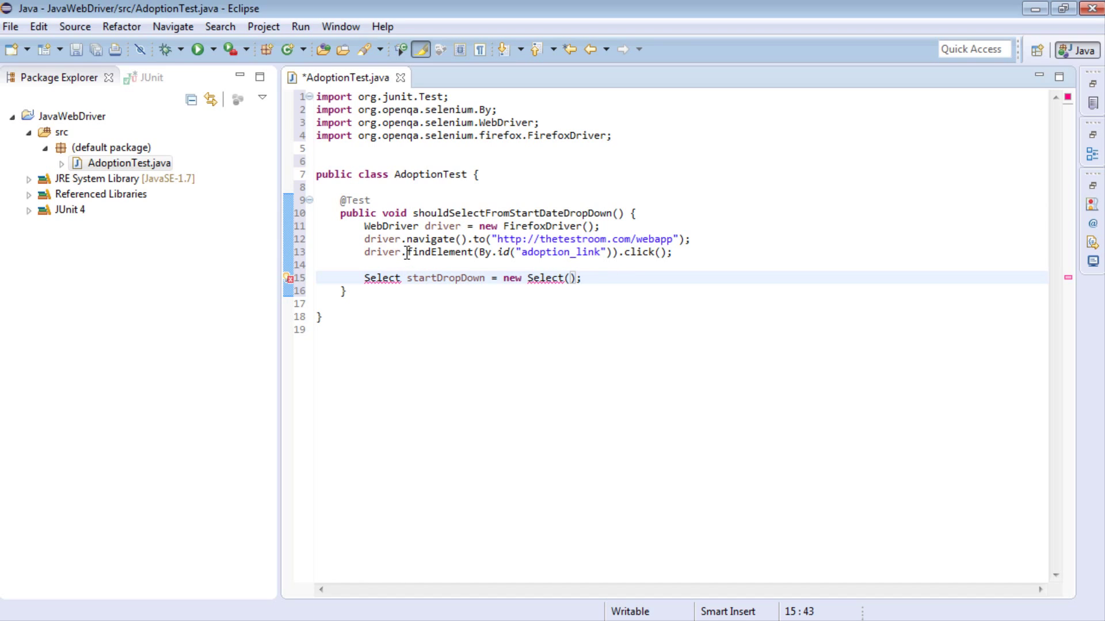
mouse_move(440, 252)
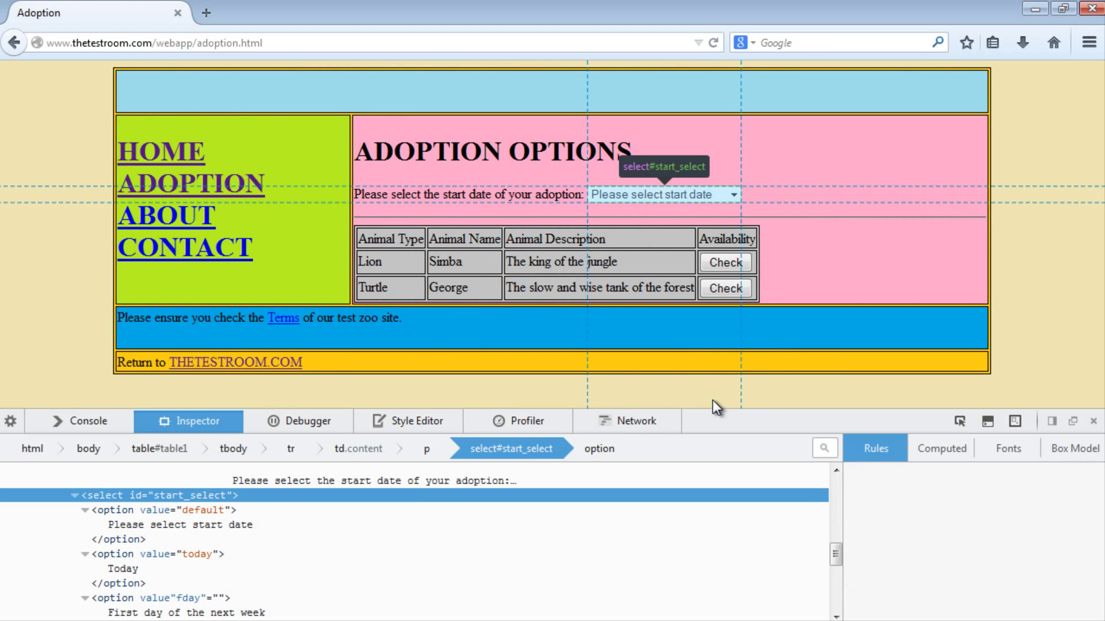
Step: Inspect the start_select dropdown element and its option values in Firefox's Inspector
left_click(152, 495)
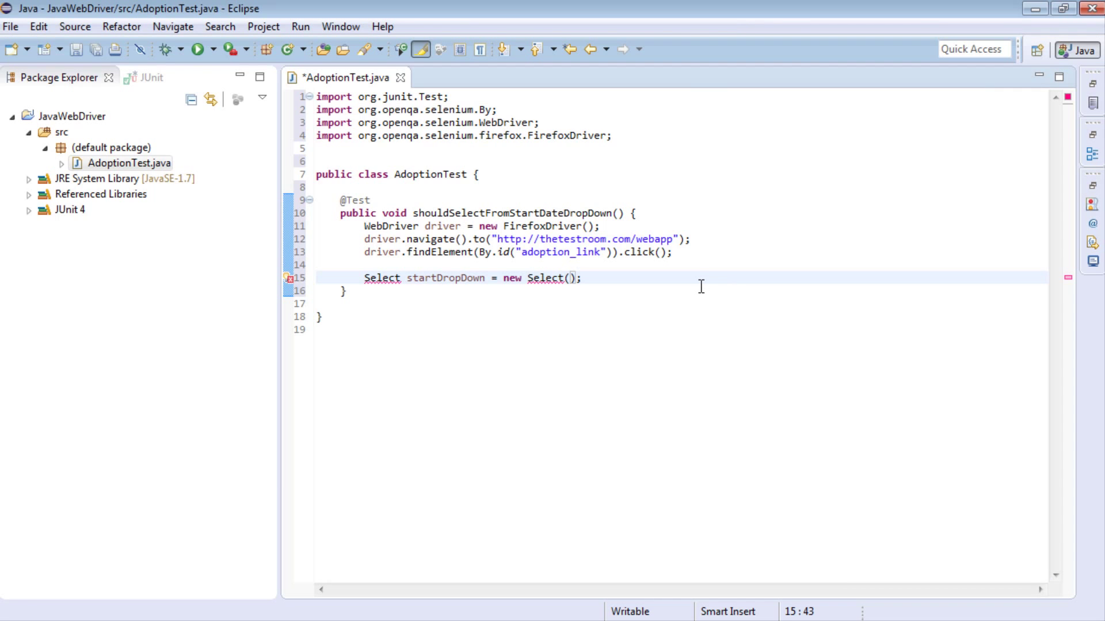
Step: Wrap driver.findElement(By.id("start_select")) in new Select() and import org.openqa.selenium.support.ui.Select
type("driver.fi")
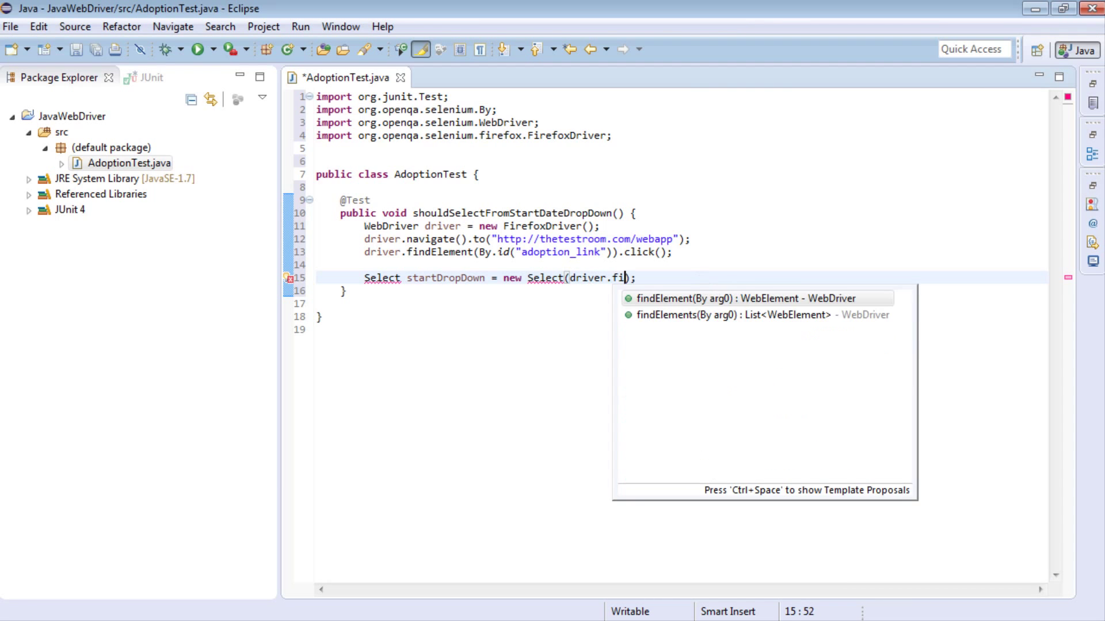
type("findElement(By.id(\"start select")
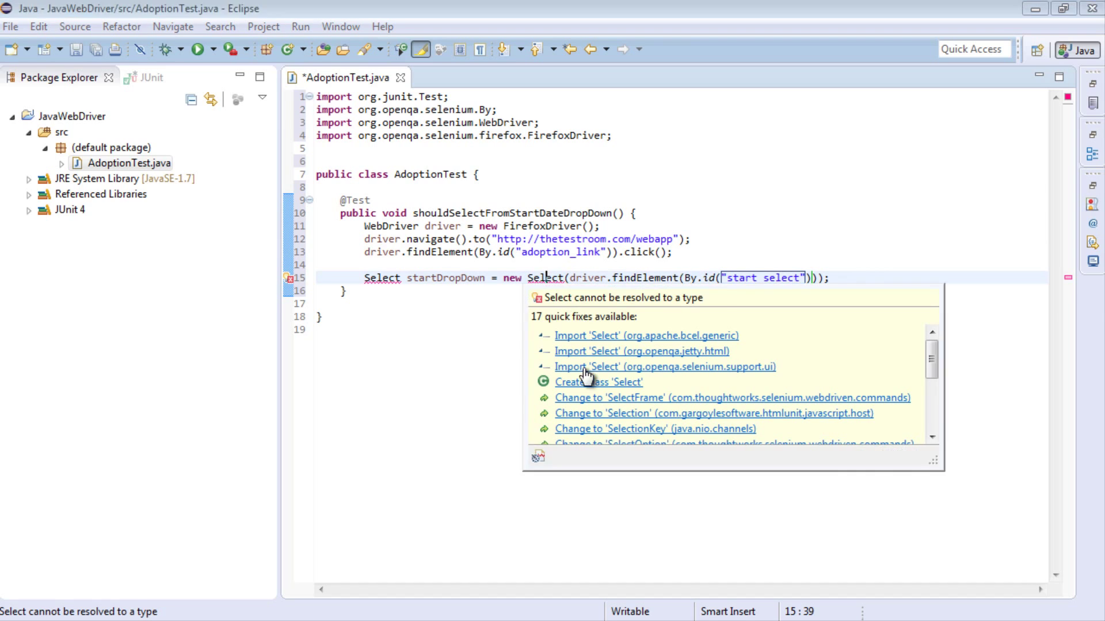
left_click(663, 366)
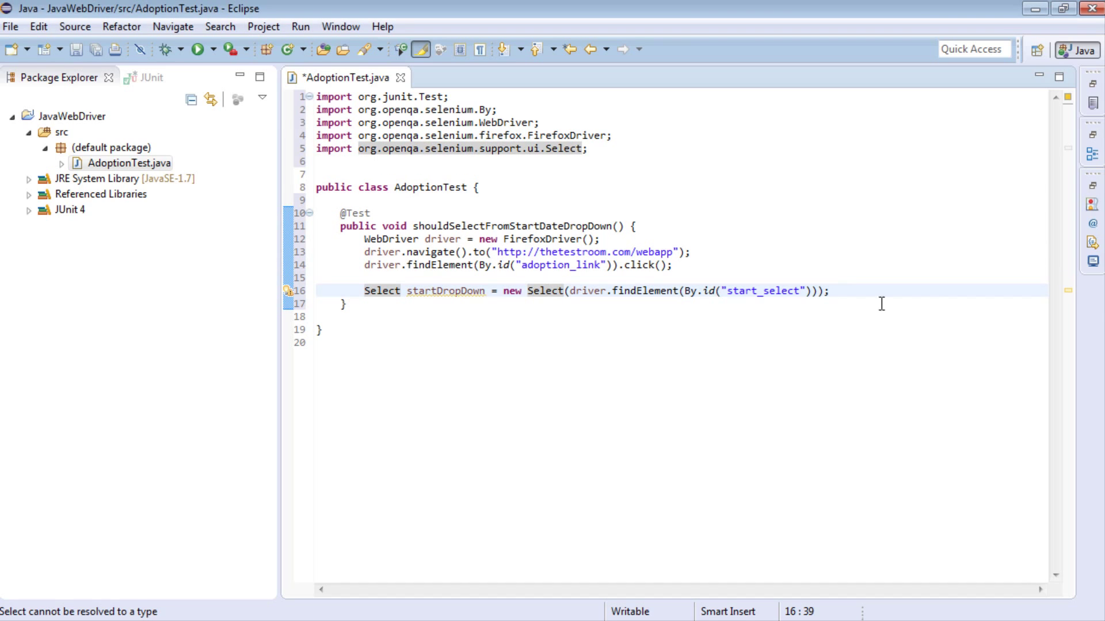
key("enter")
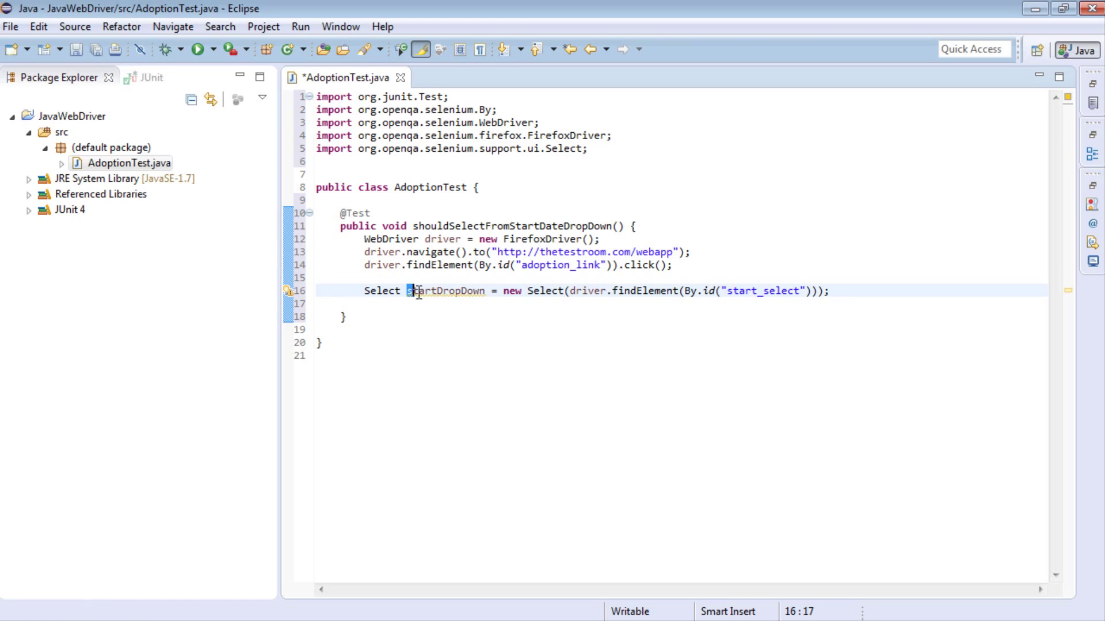
Step: Add startDropDown.selectByIndex(index) via content assist, ready to edit the index argument
double_click(444, 290)
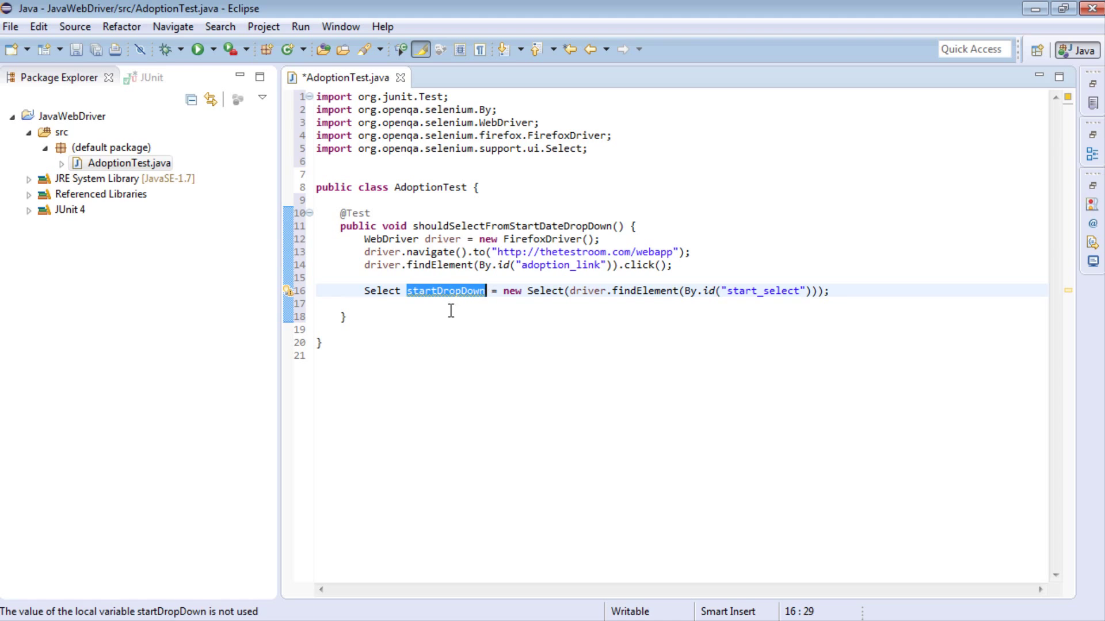
type("startDropDown")
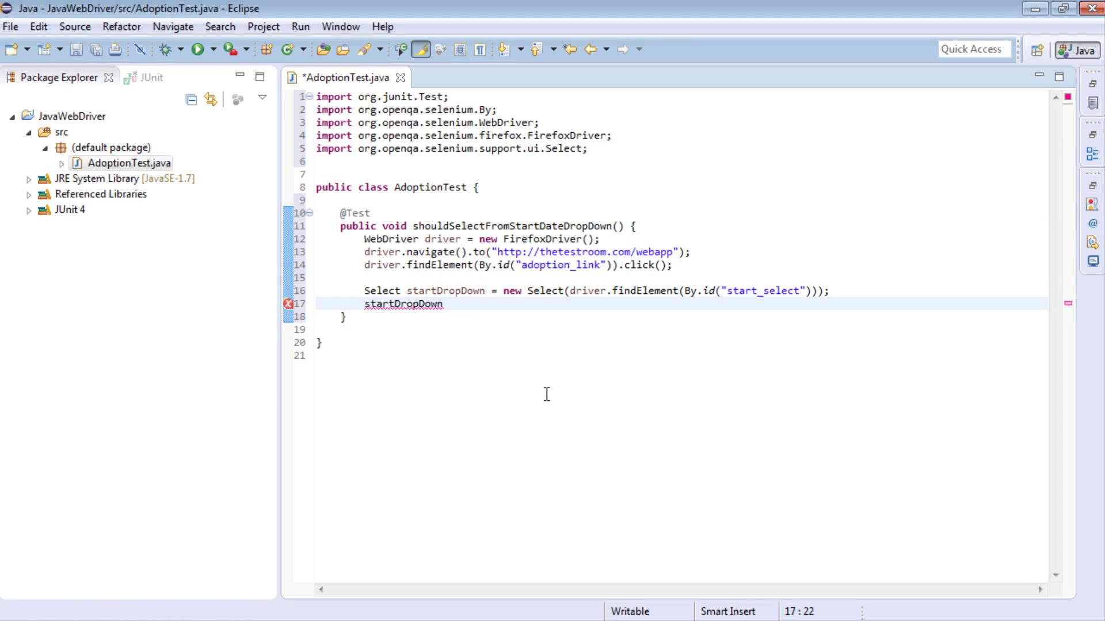
type(".")
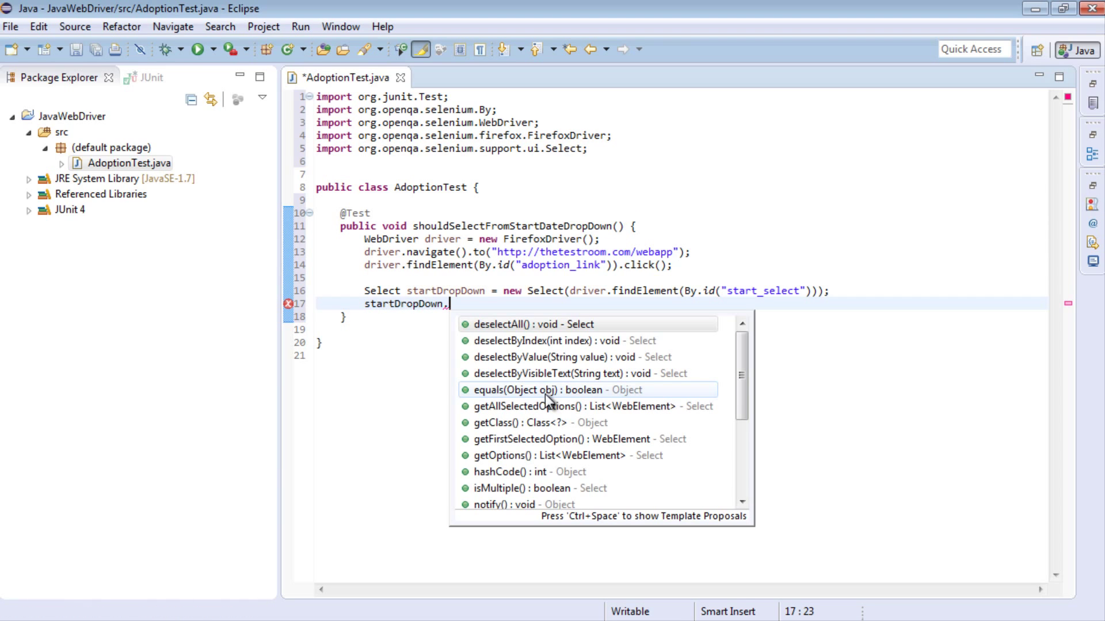
mouse_move(531, 448)
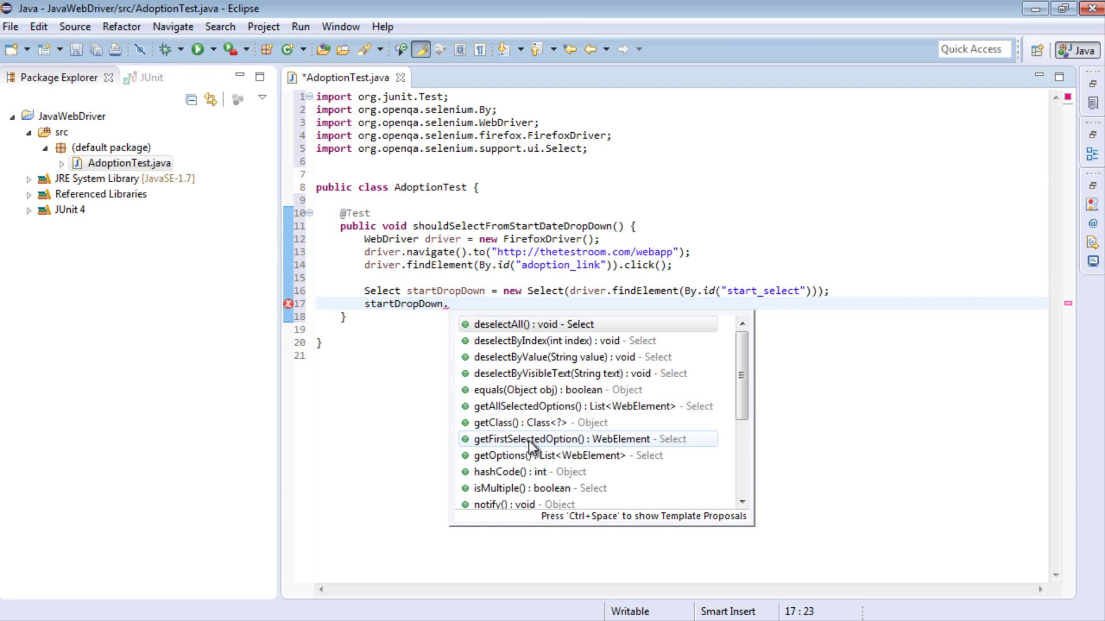
type("se")
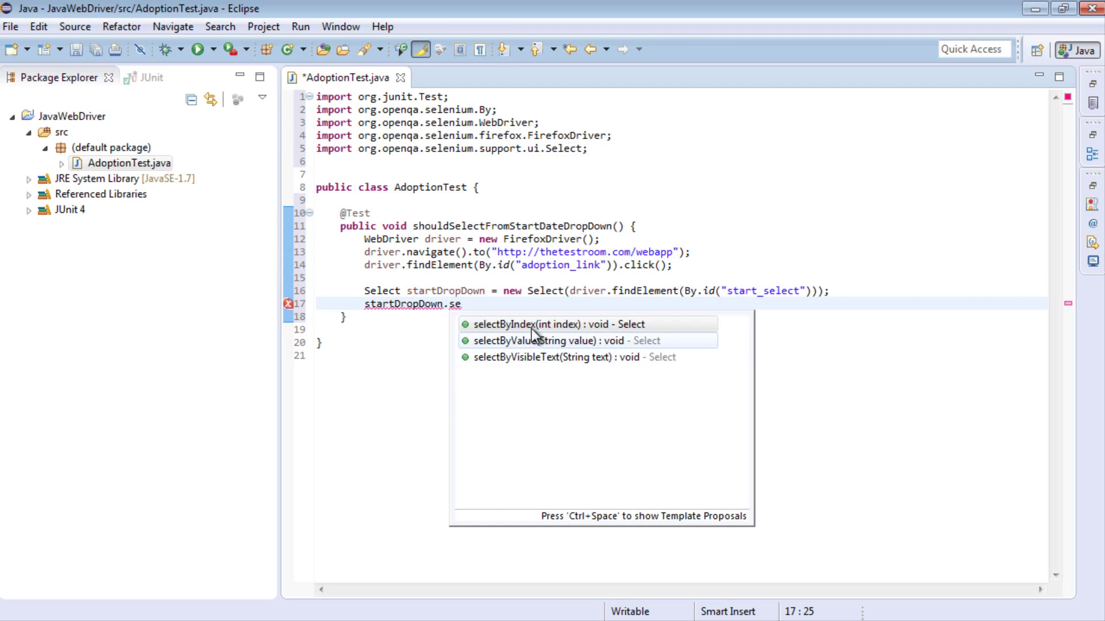
mouse_move(560, 324)
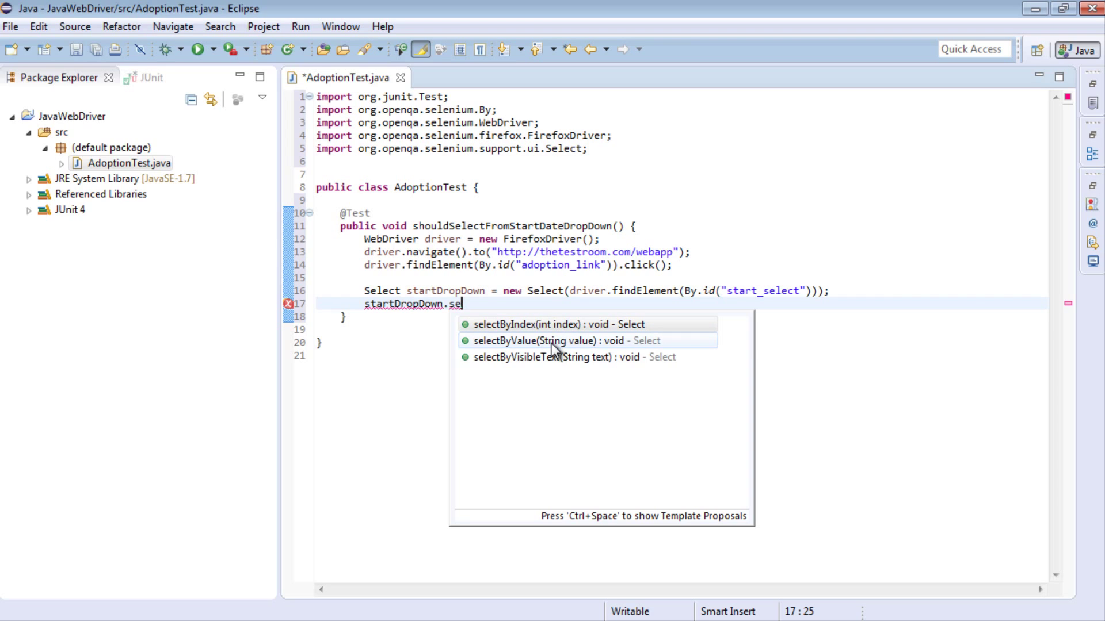
mouse_move(528, 366)
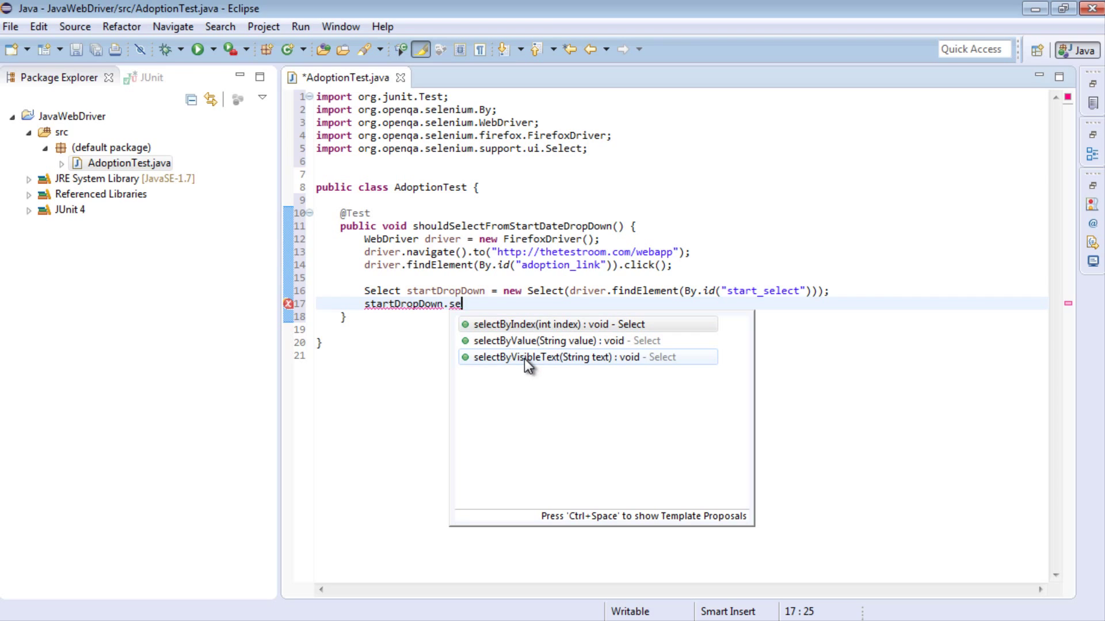
mouse_move(514, 330)
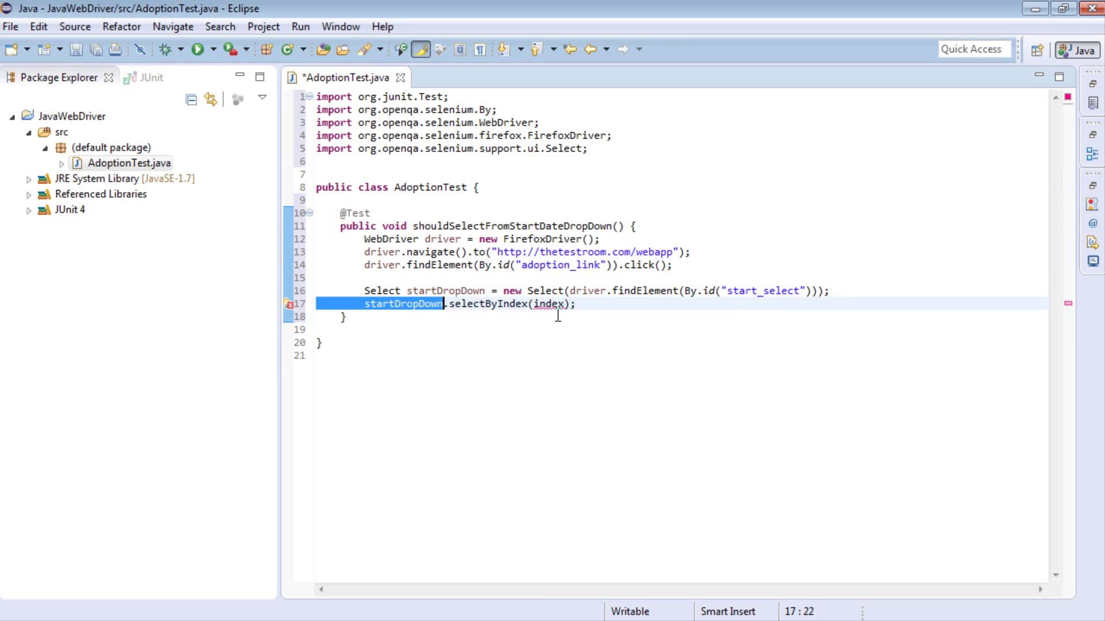
left_click(571, 303)
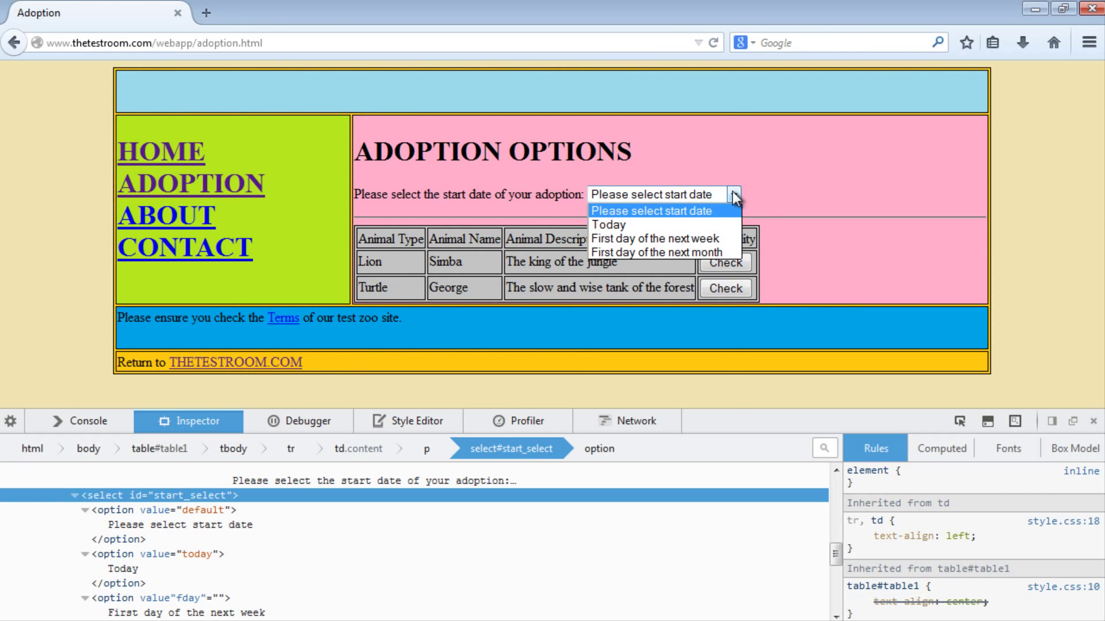
mouse_move(1097, 421)
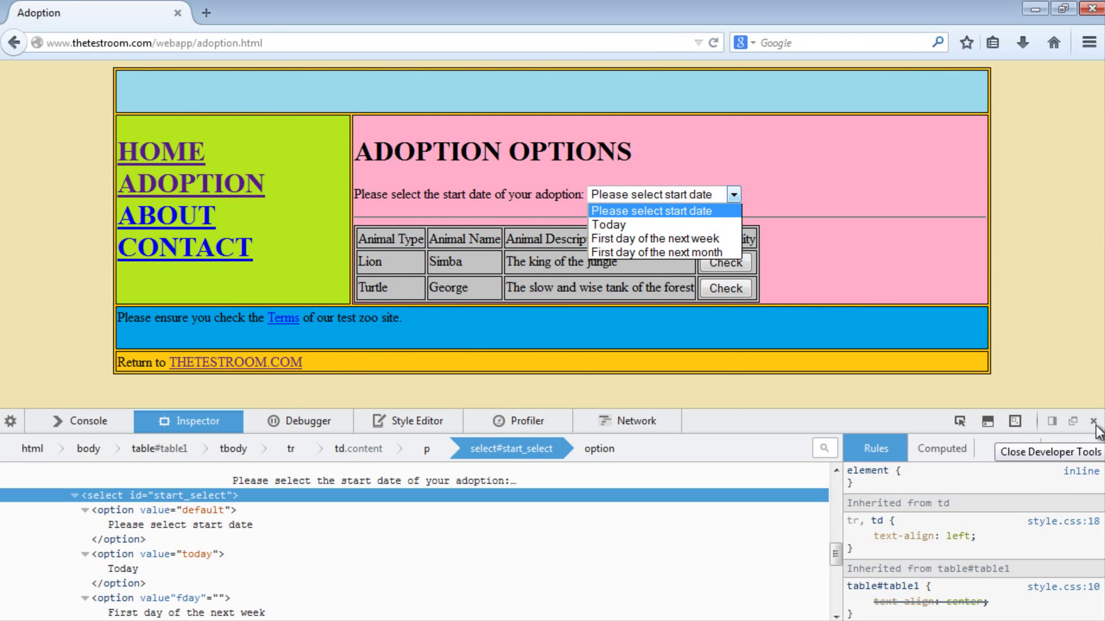
Step: Close Firefox's developer tools to review the start-date dropdown options
left_click(1094, 422)
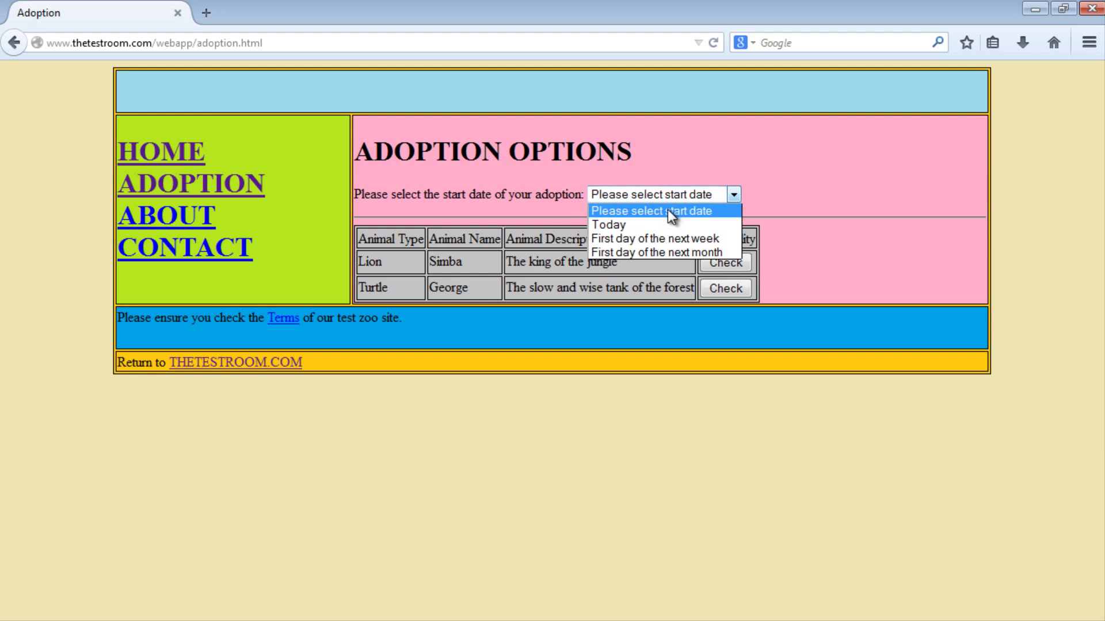
mouse_move(714, 216)
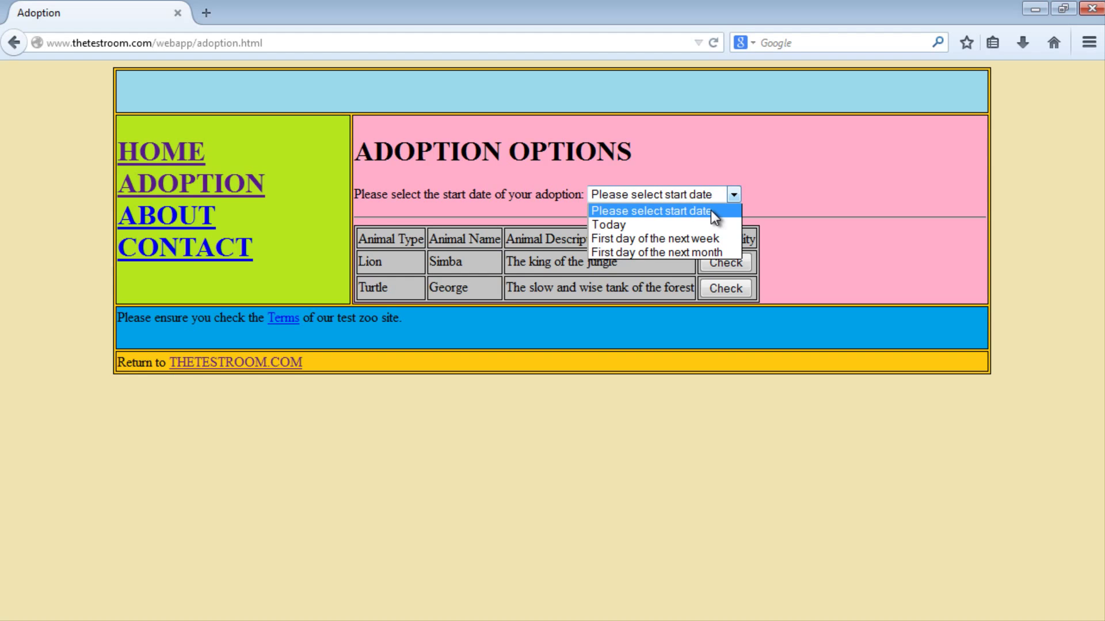
mouse_move(619, 225)
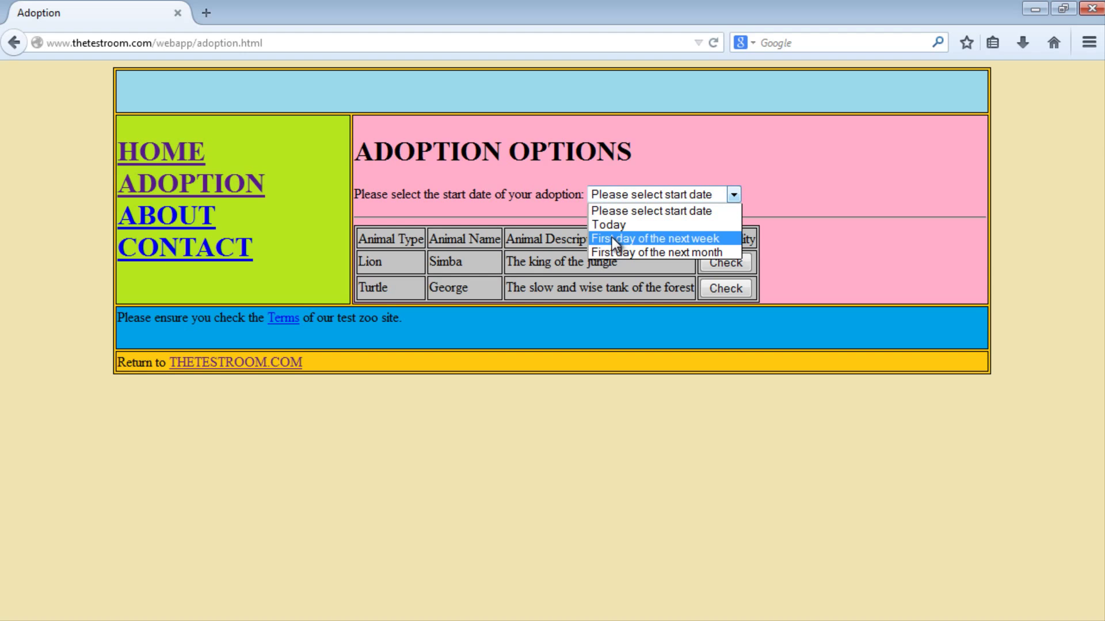
mouse_move(634, 252)
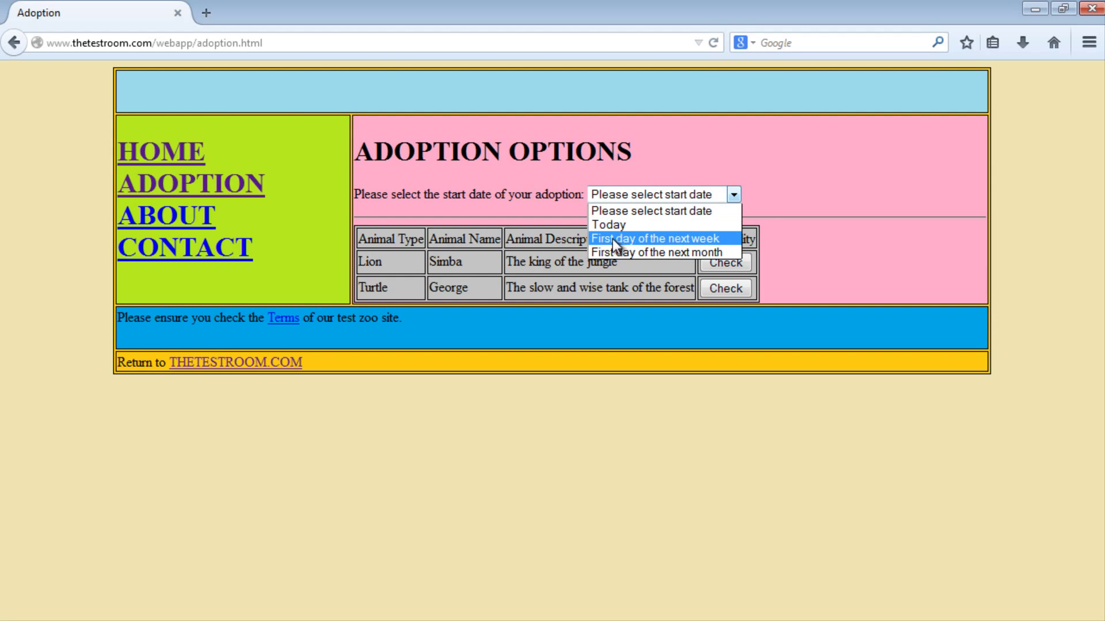
mouse_move(637, 244)
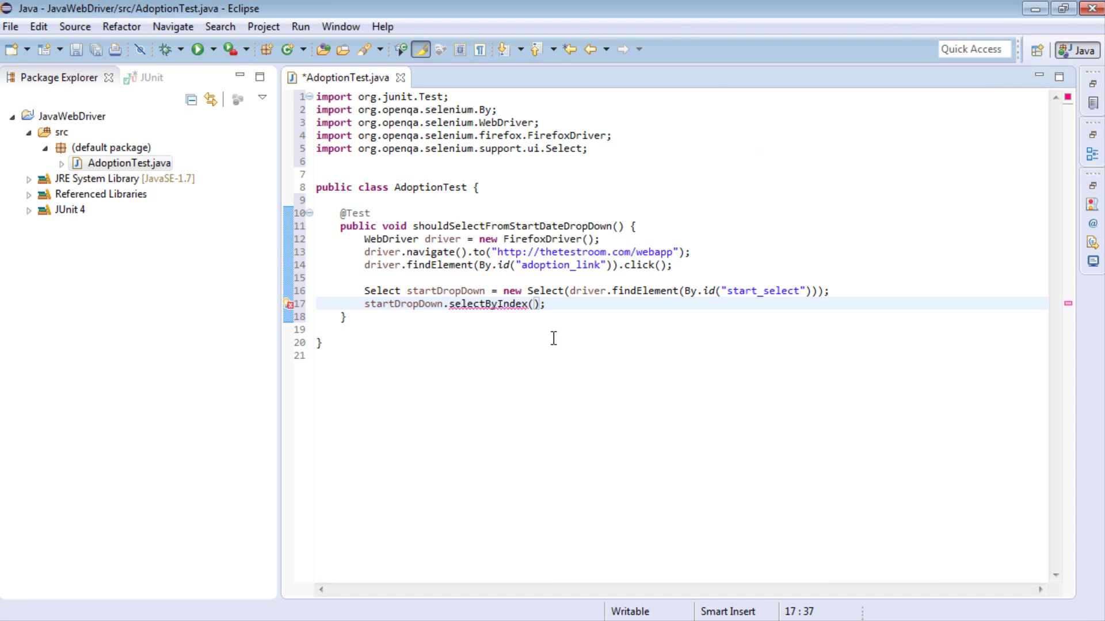
Step: Set the call to startDropDown.selectByIndex(2), targeting First day of the next week
type("2")
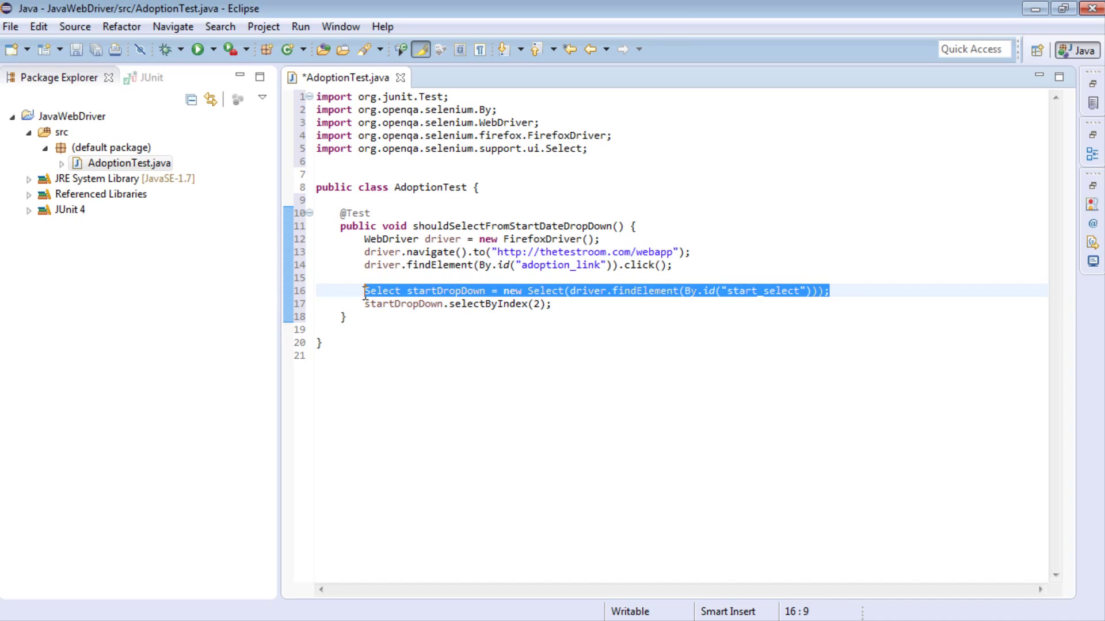
left_click(567, 304)
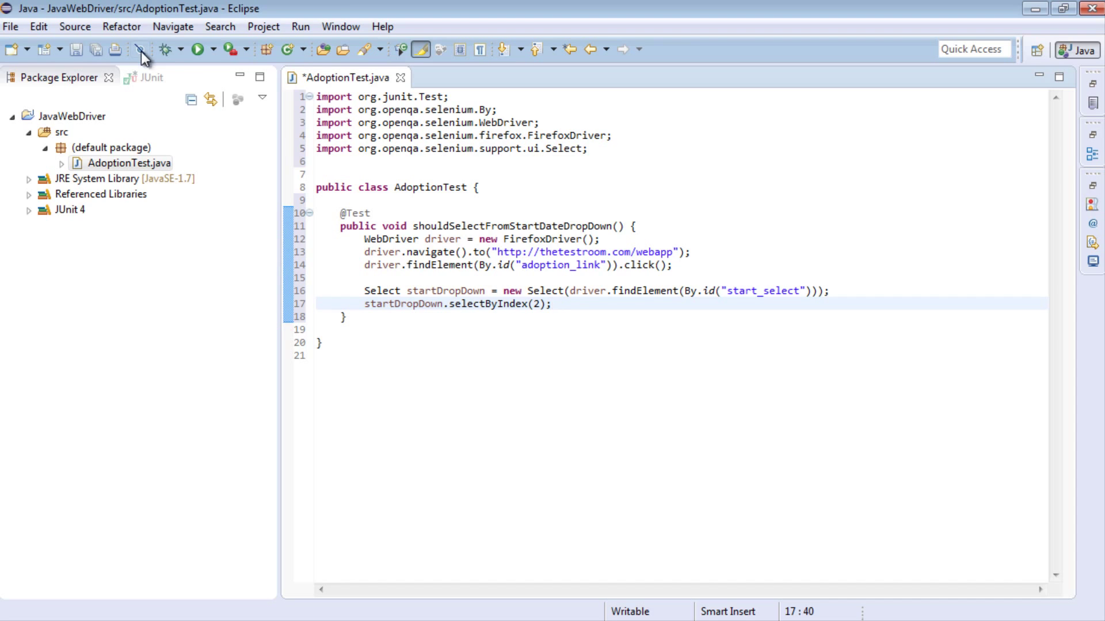
Step: Save and run AdoptionTest, then check the start-date option chosen in Firefox
key("ctrl+s")
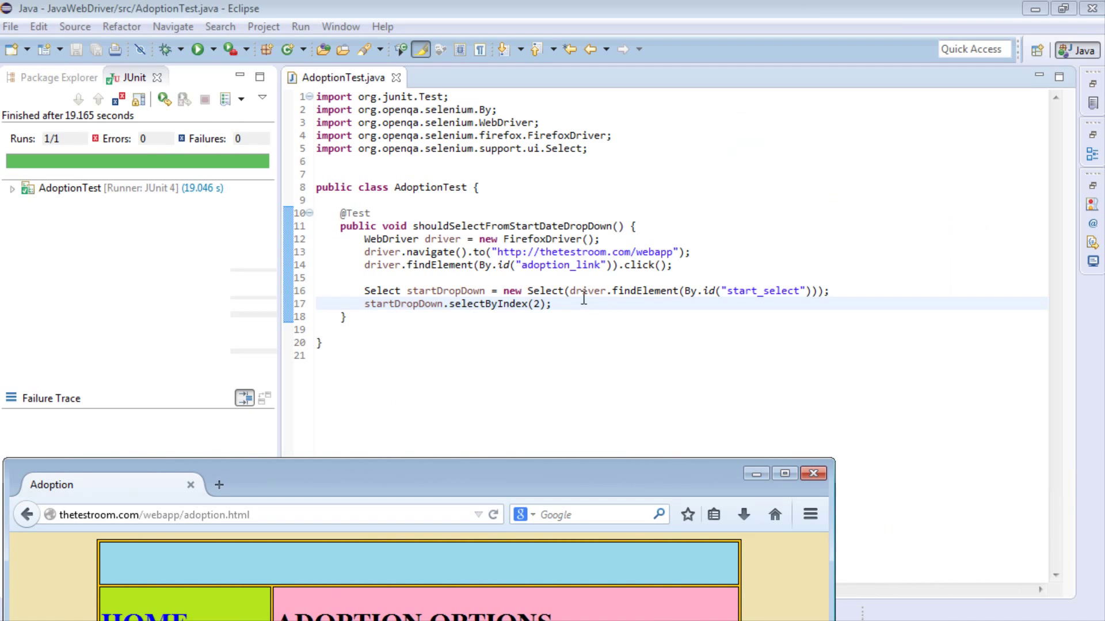
mouse_move(545, 485)
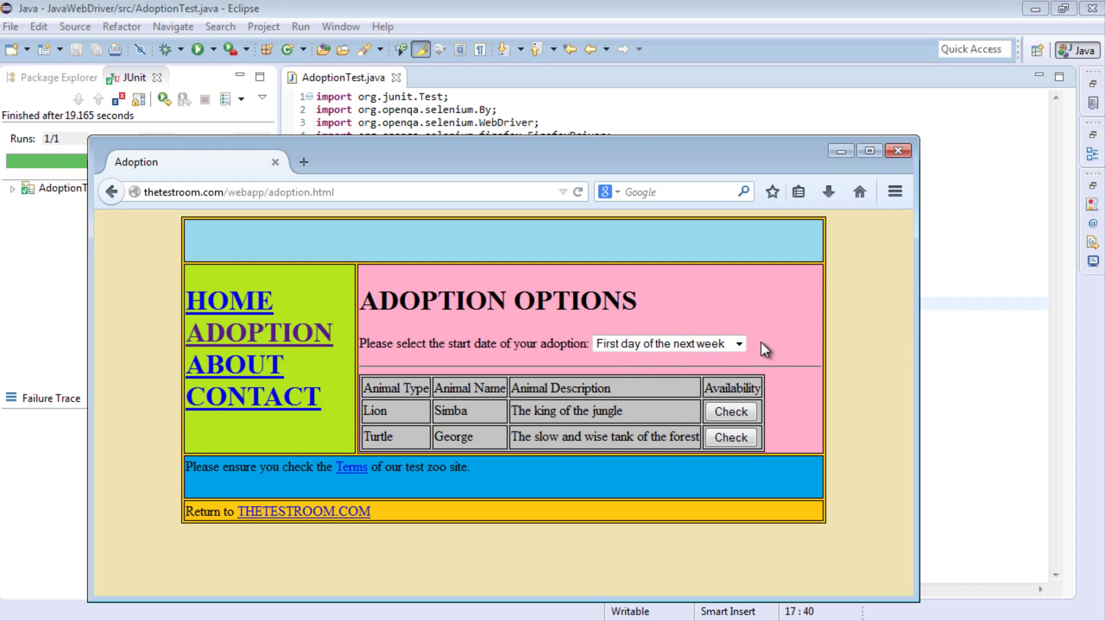
left_click(739, 344)
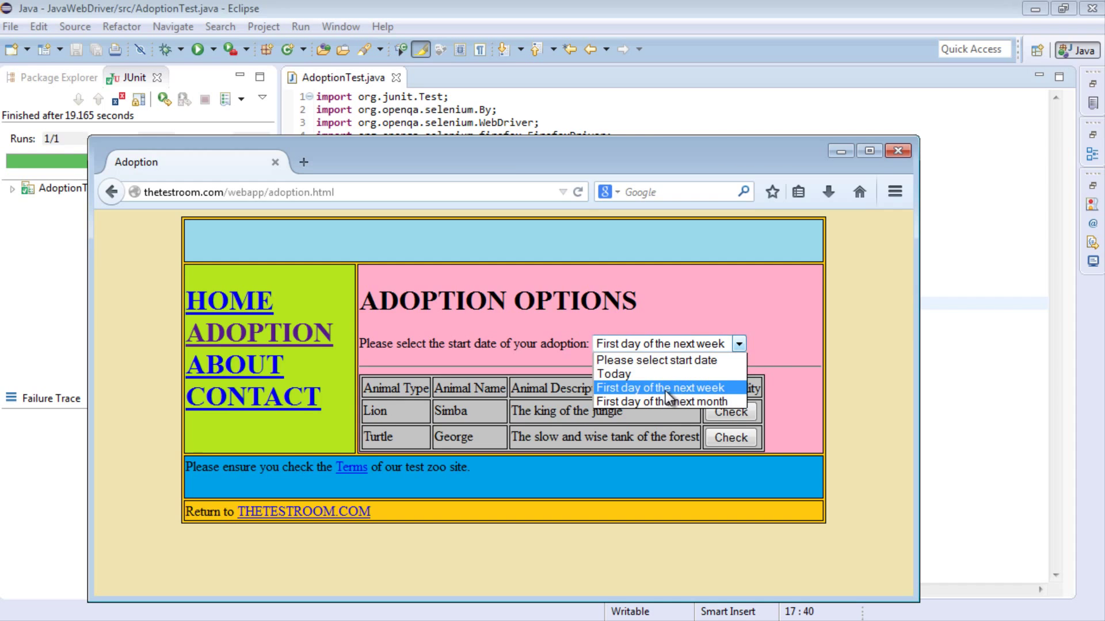
mouse_move(663, 402)
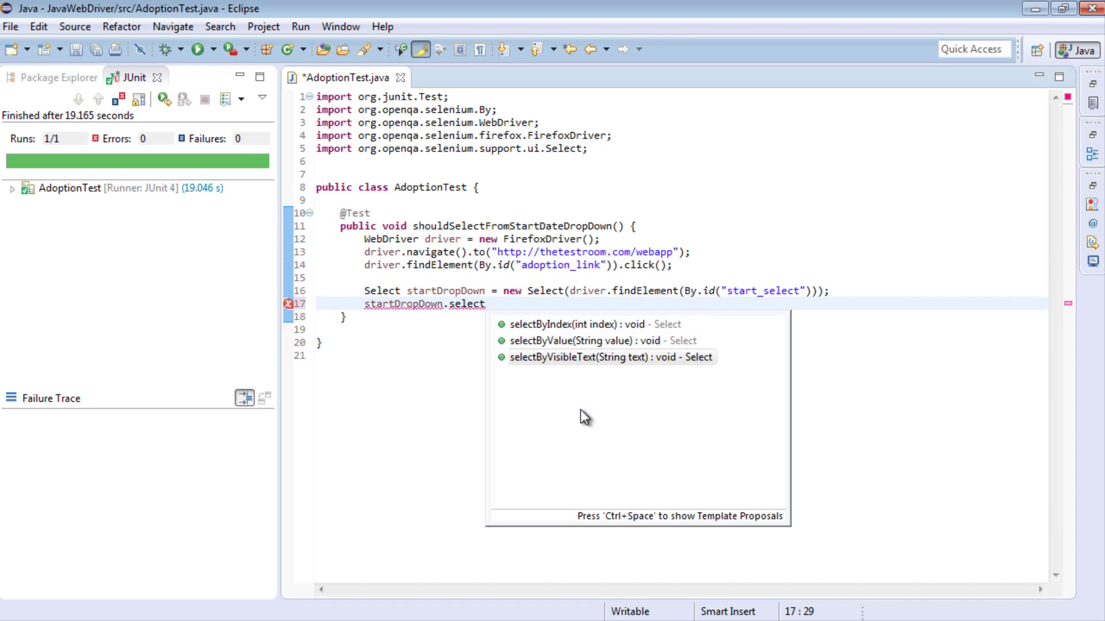
Step: Switch the call to selectByValue(String) from content assist, leaving an empty value
key("Up")
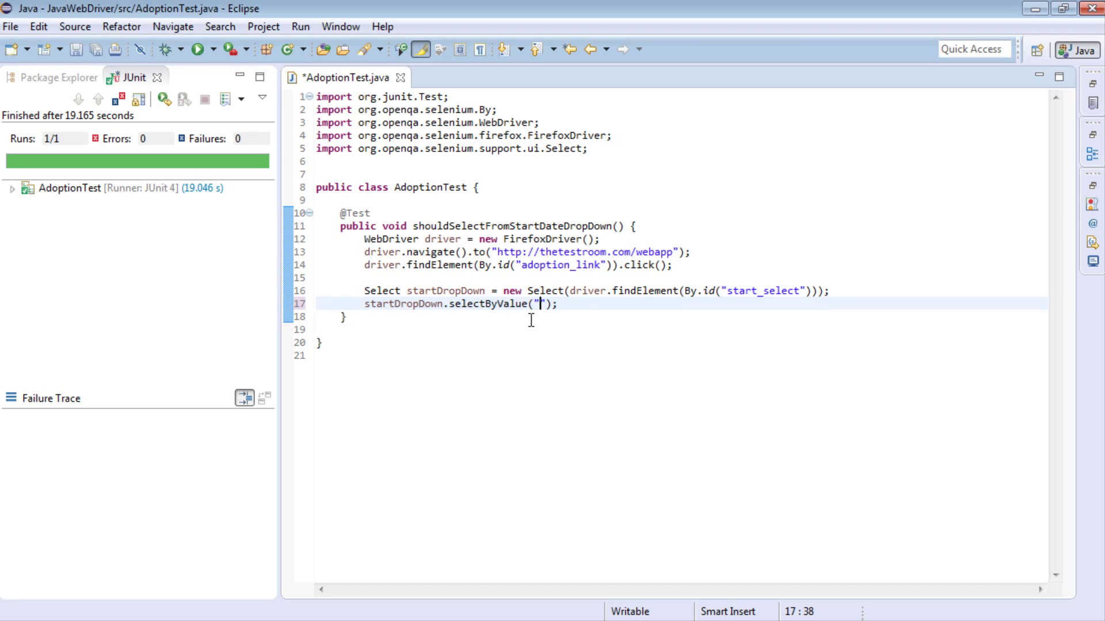
mouse_move(183, 544)
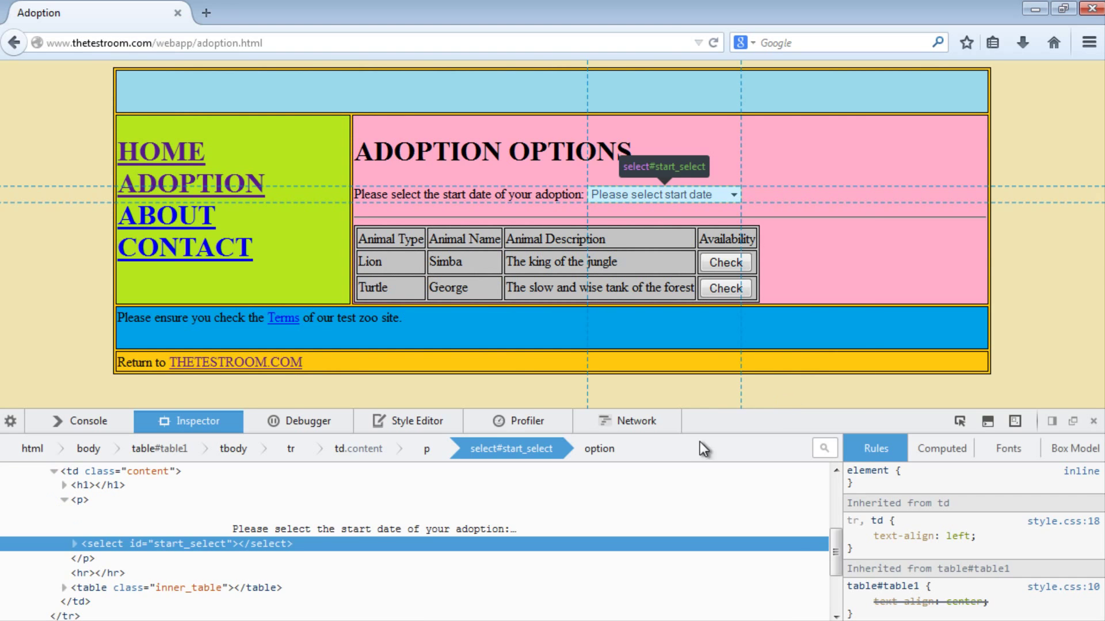
Step: Expand start_select and its fmonth option to reveal the text First day of the next month
left_click(65, 544)
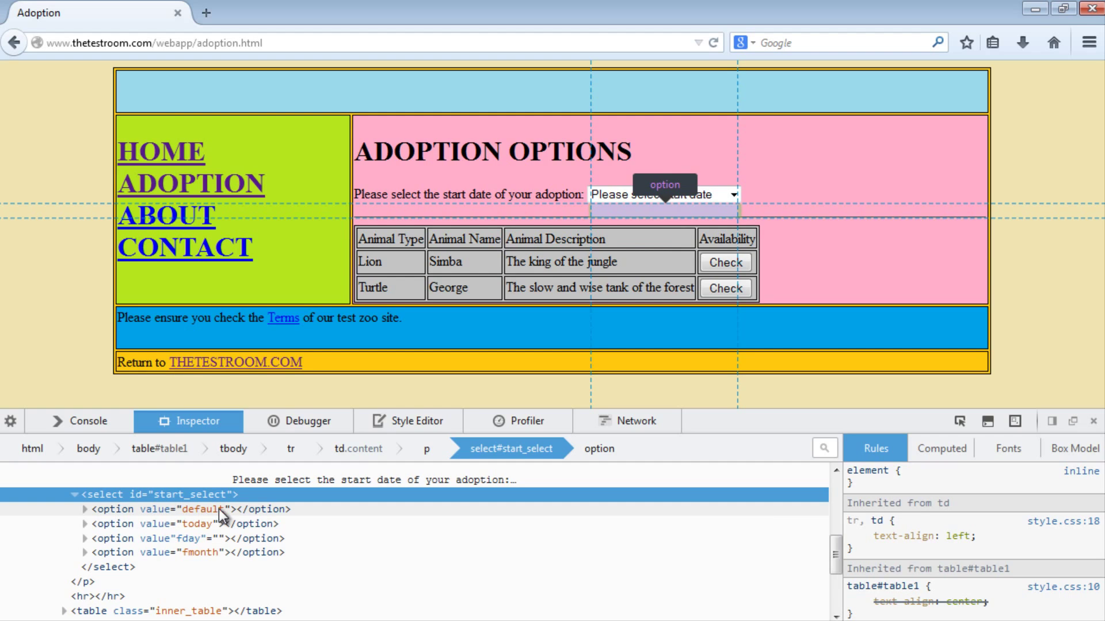
mouse_move(246, 580)
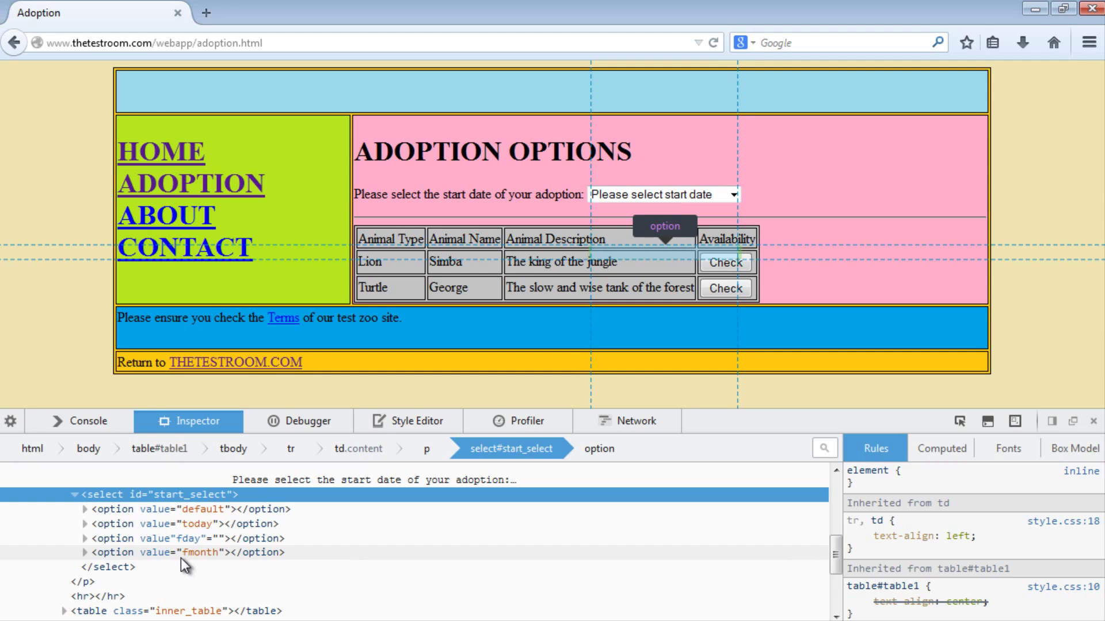
mouse_move(149, 564)
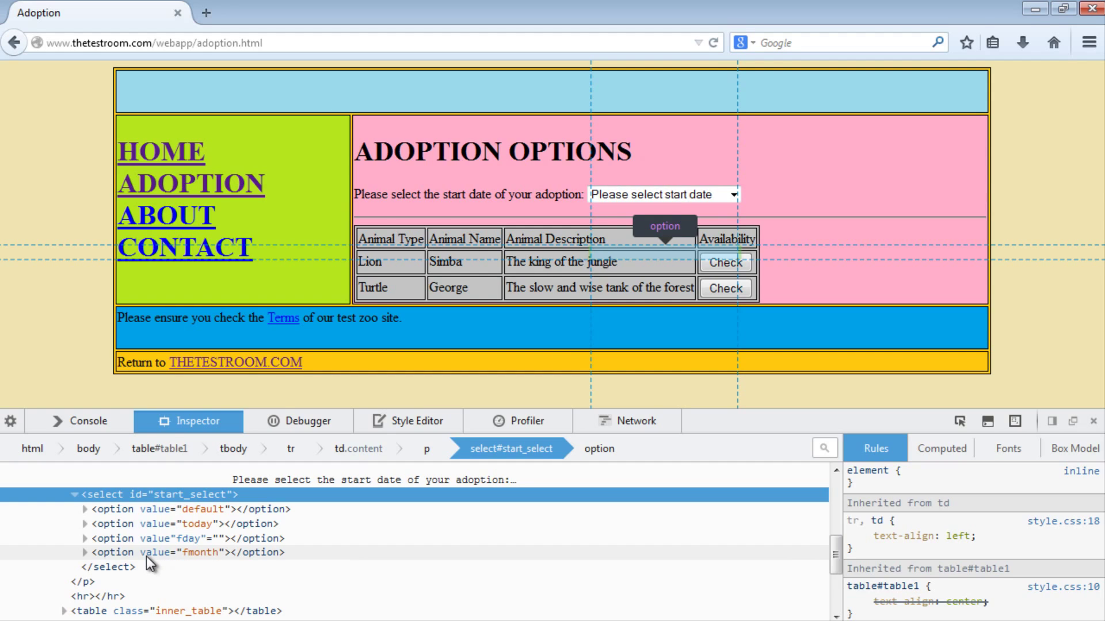
mouse_move(145, 561)
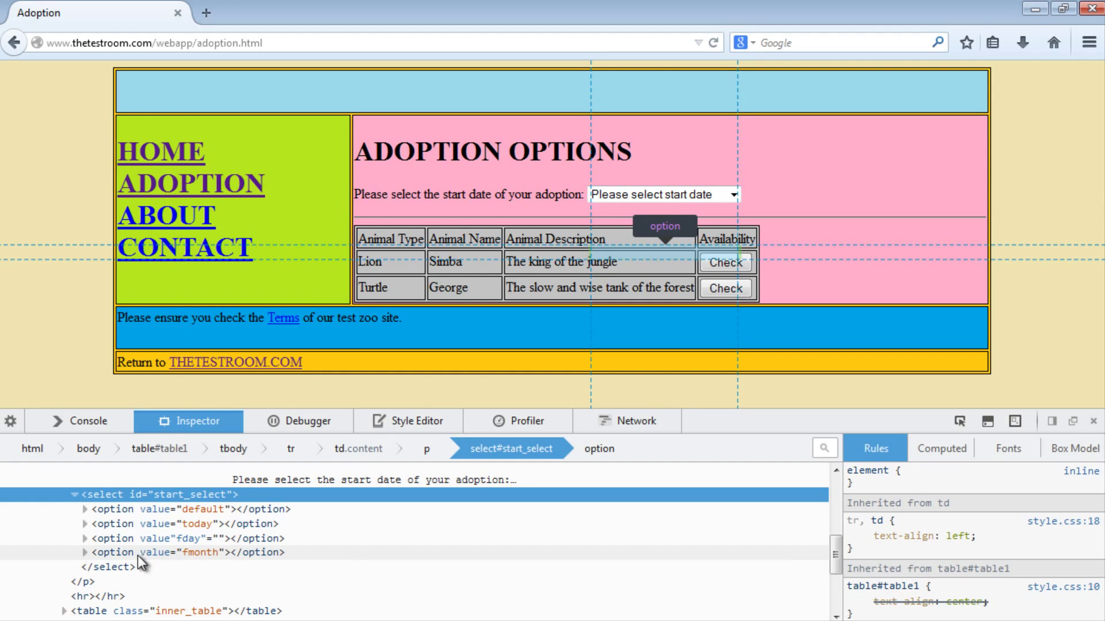
left_click(86, 553)
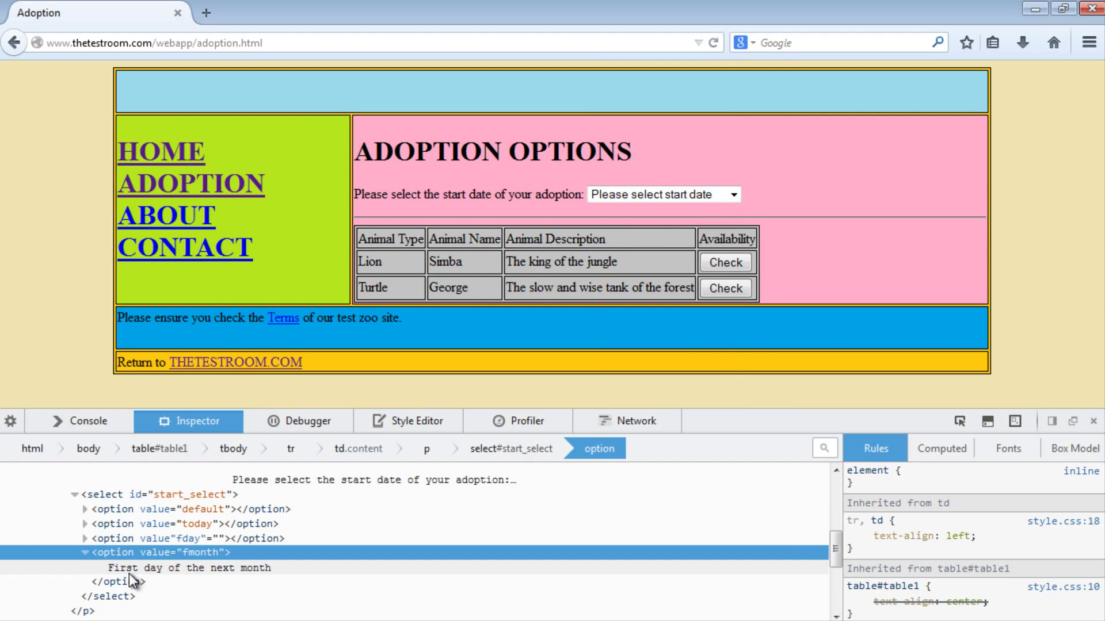
mouse_move(257, 580)
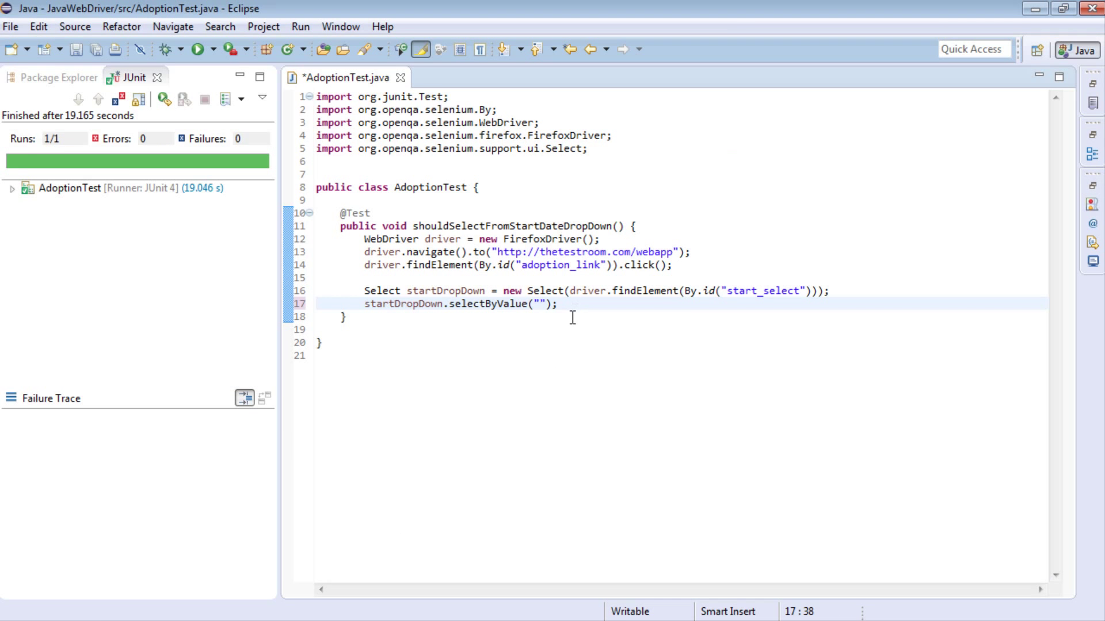
Step: Set selectByValue("fmonth"), rerun the test, and close the dropdown showing First day of the next month
type("fmonth")
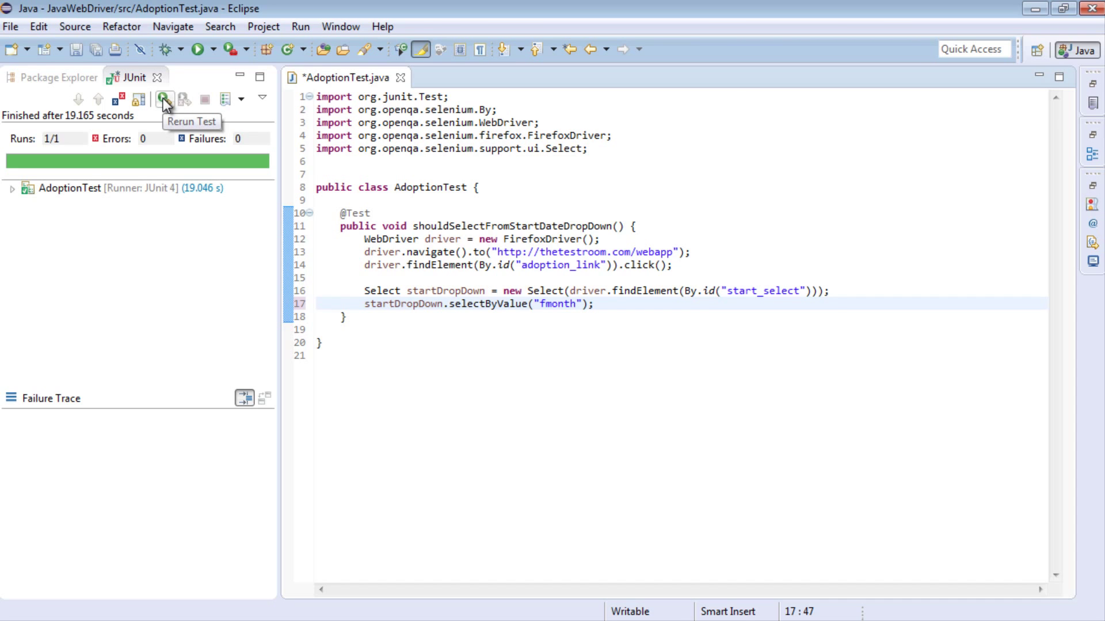
left_click(164, 99)
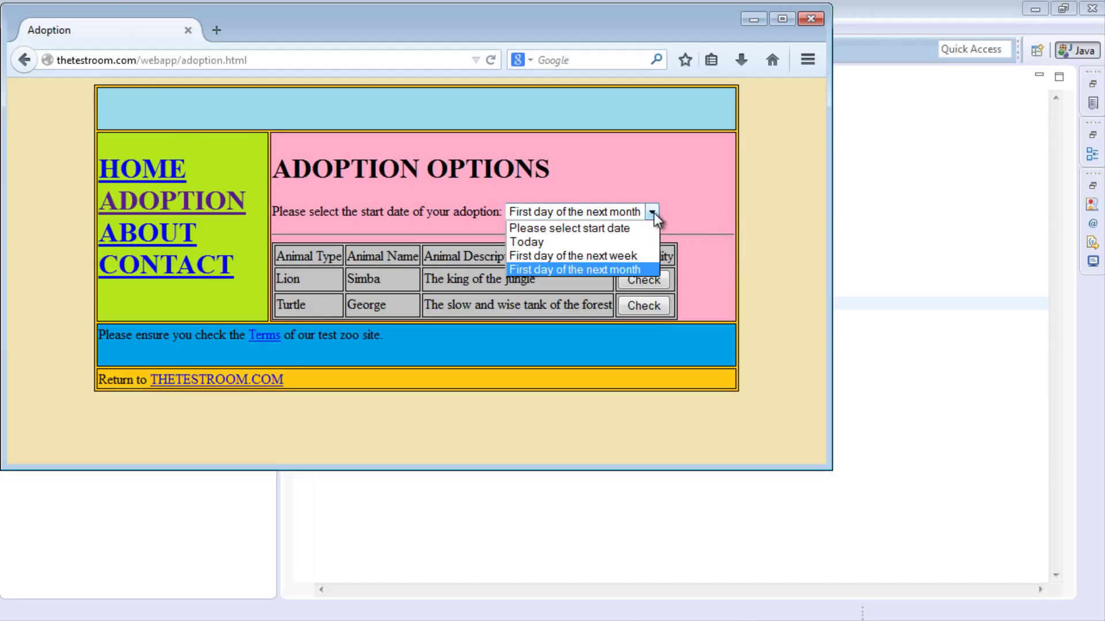
mouse_move(557, 279)
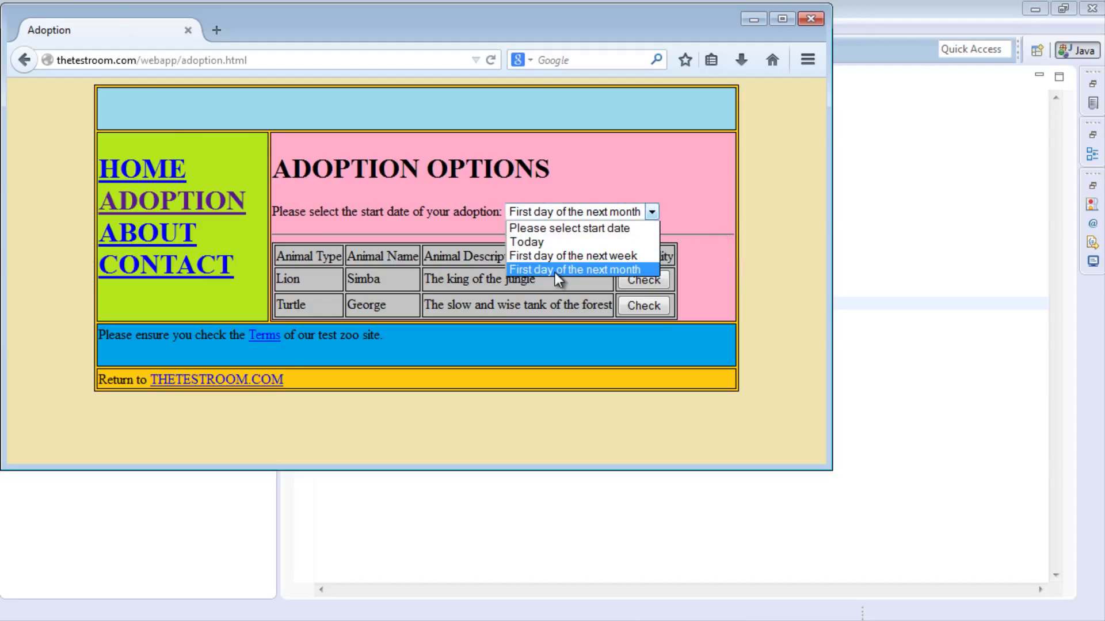
left_click(575, 269)
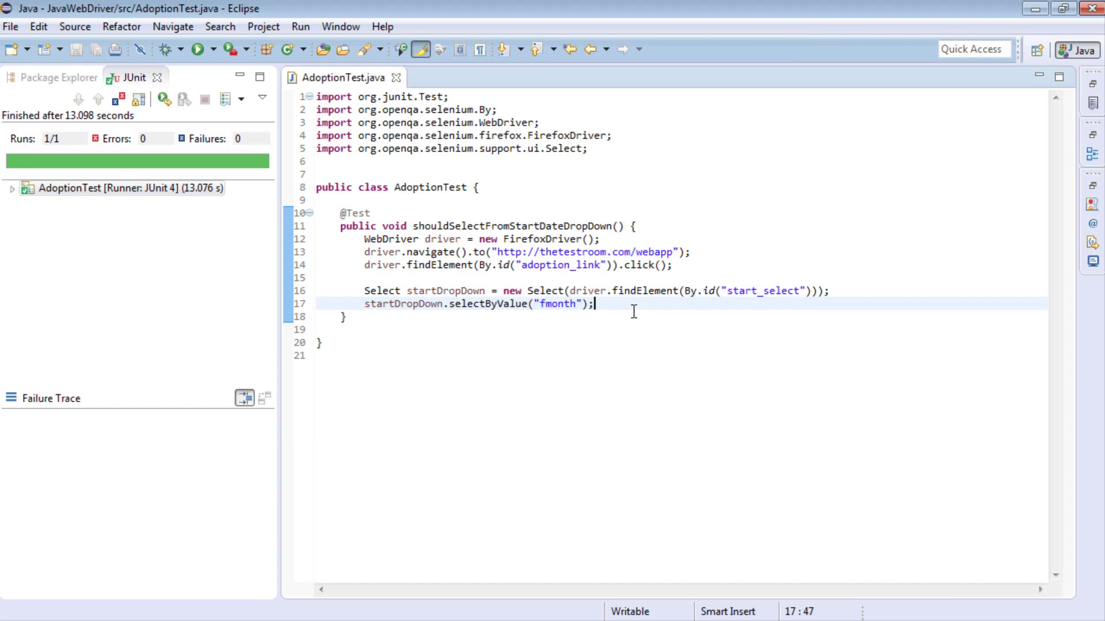
Step: Replace selectByValue("fmonth") with selectByVisibleText("") holding an empty string argument
key("Backspace")
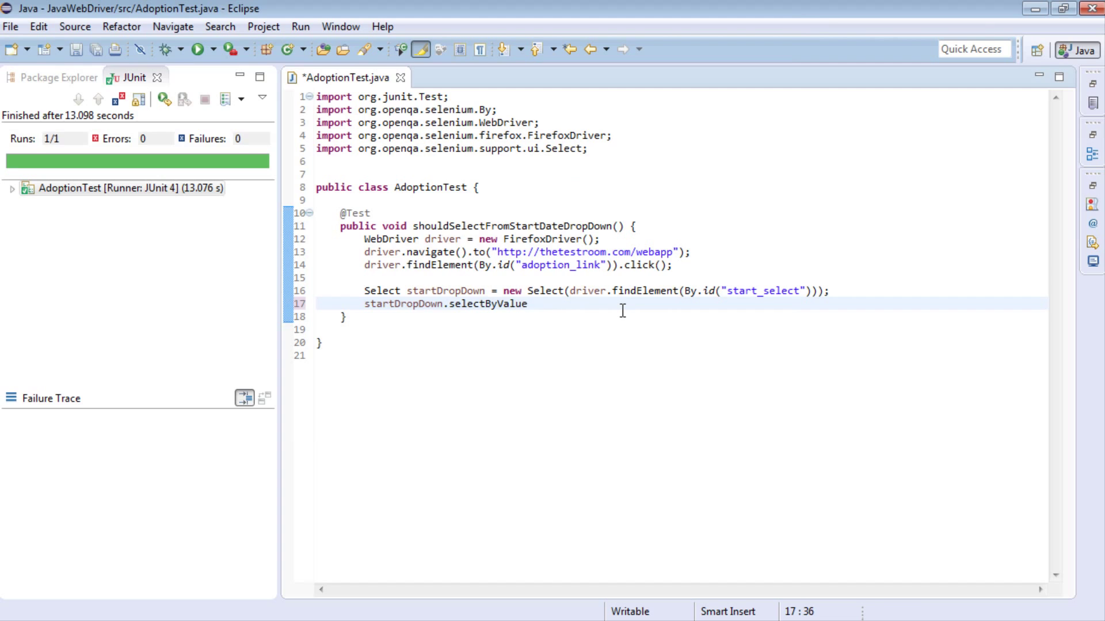
key("BackSpace")
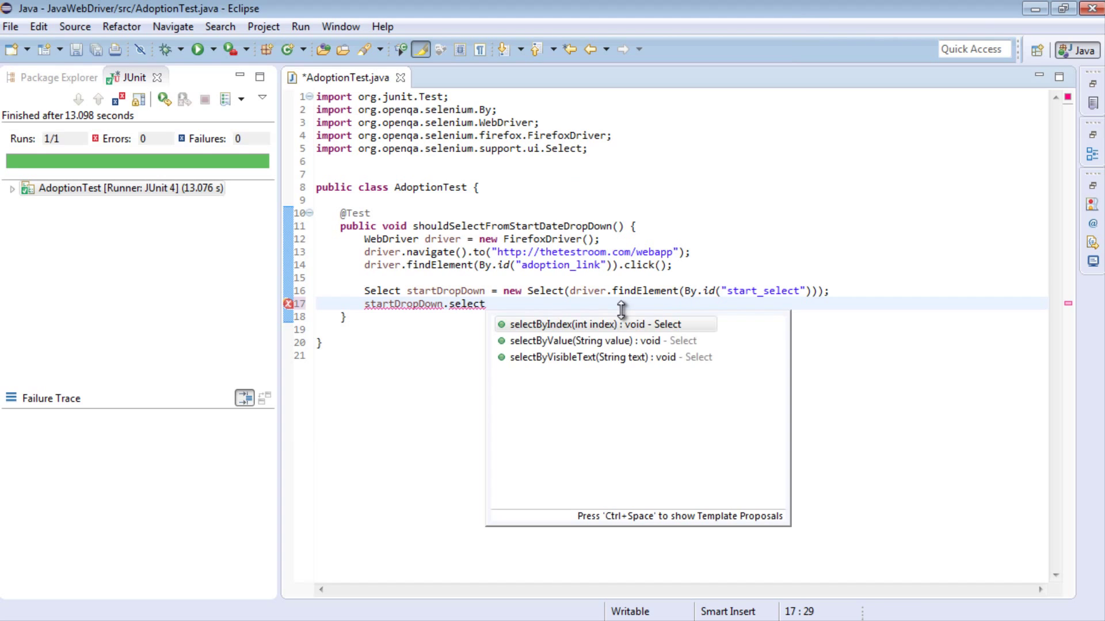
mouse_move(607, 340)
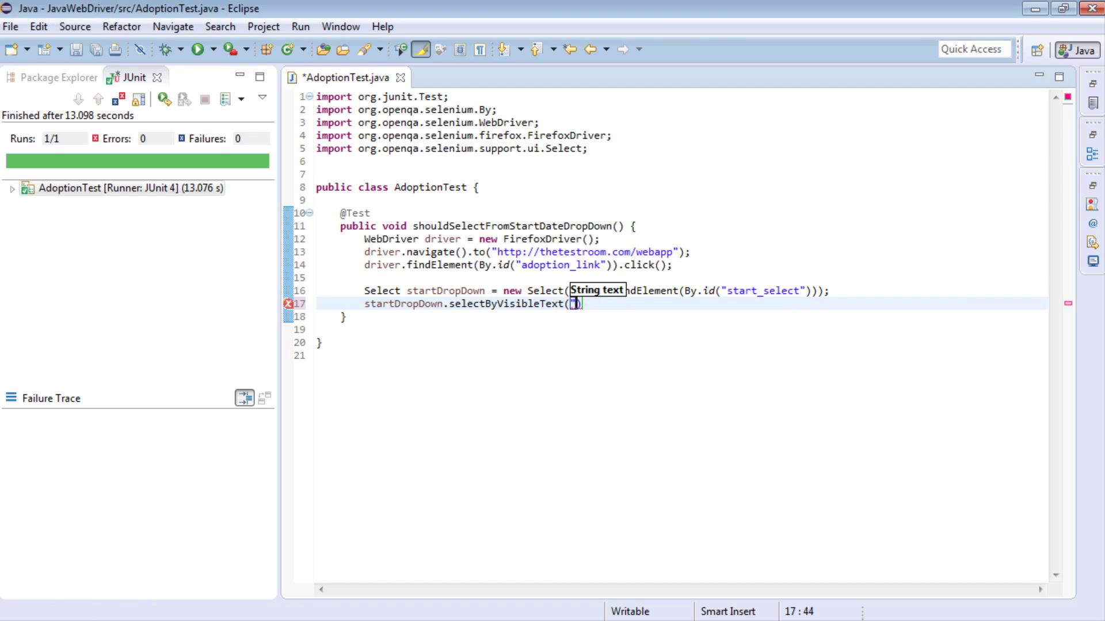
type("\"\"")
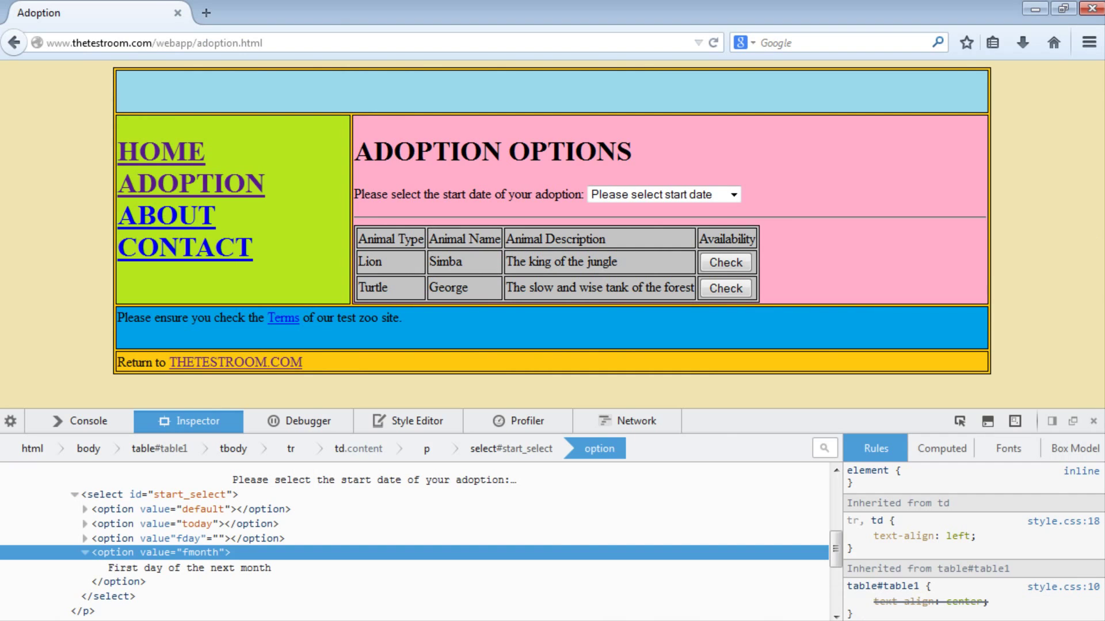
Step: Expand the start-date dropdown on the adoption page to read its option labels, including Today
left_click(663, 194)
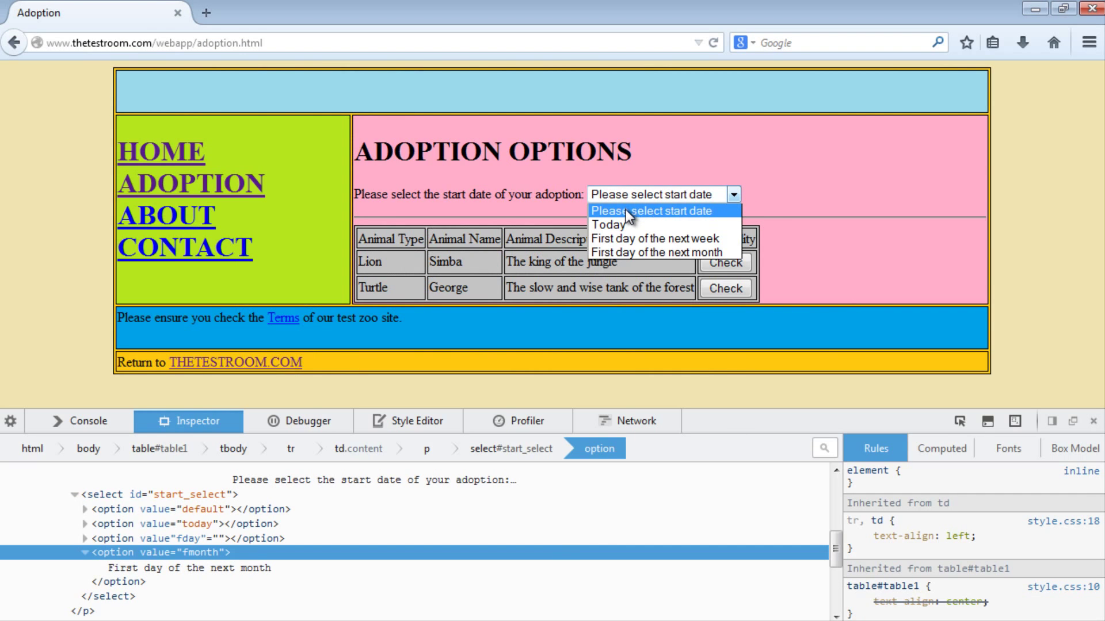
mouse_move(610, 225)
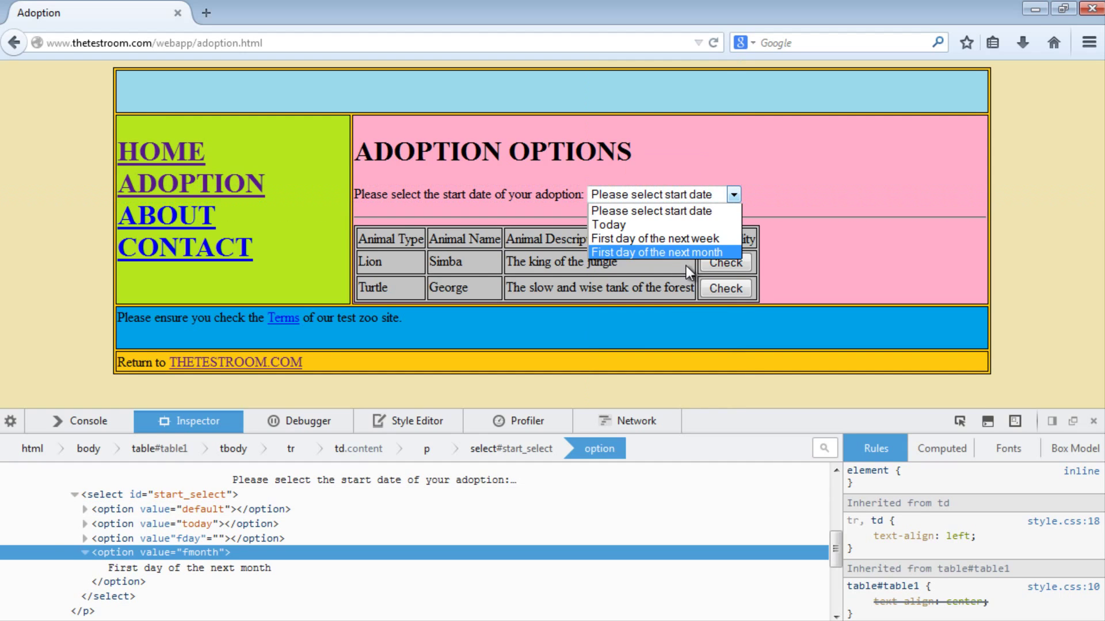
mouse_move(724, 211)
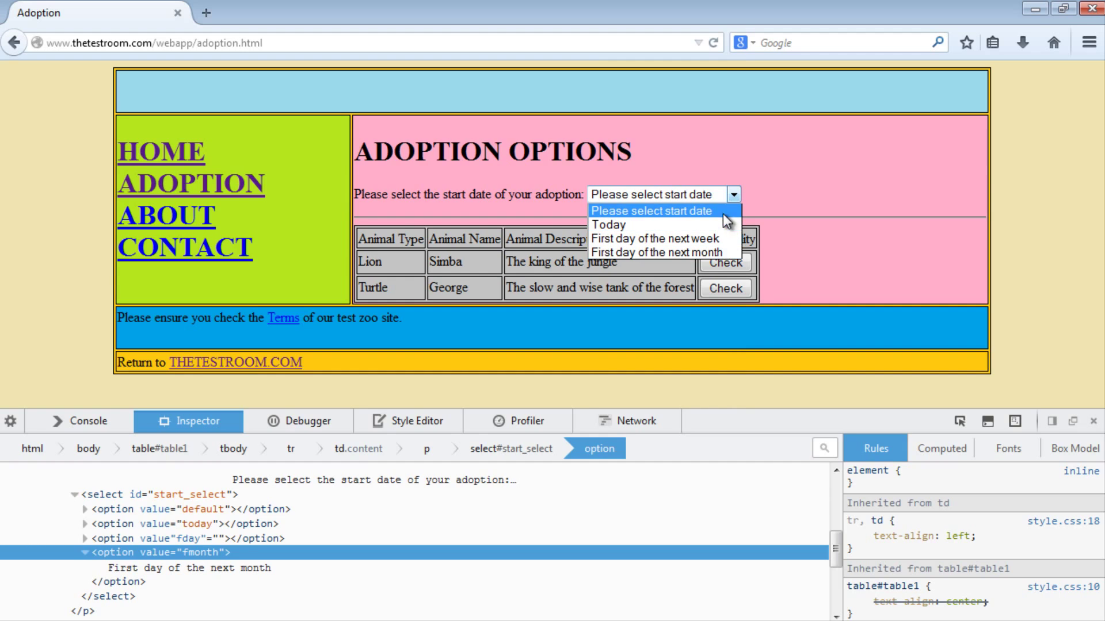
mouse_move(630, 221)
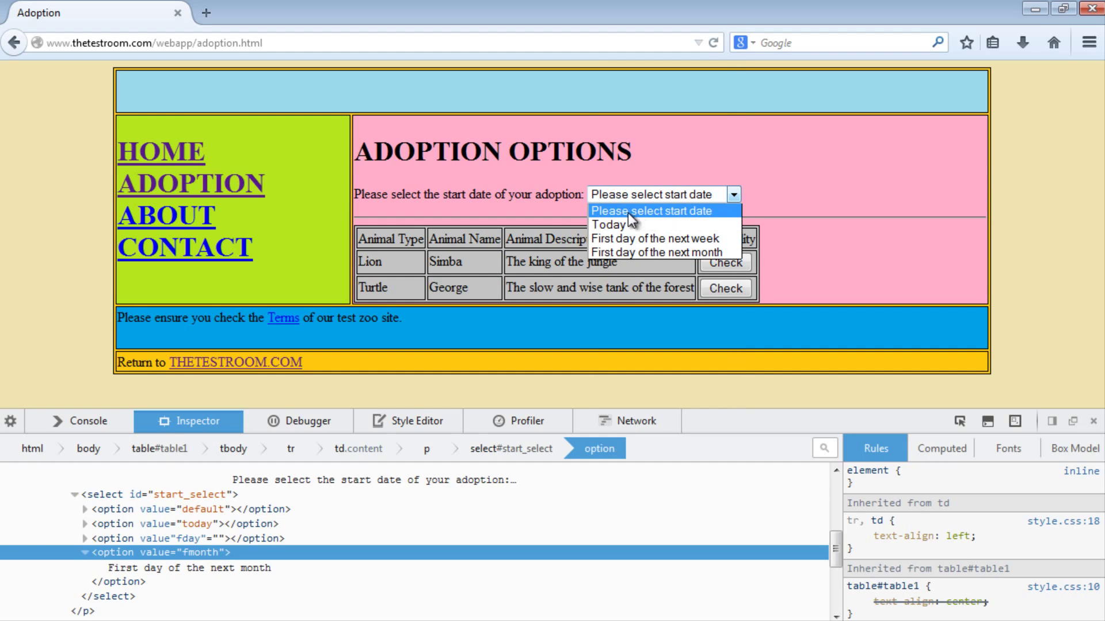
mouse_move(626, 225)
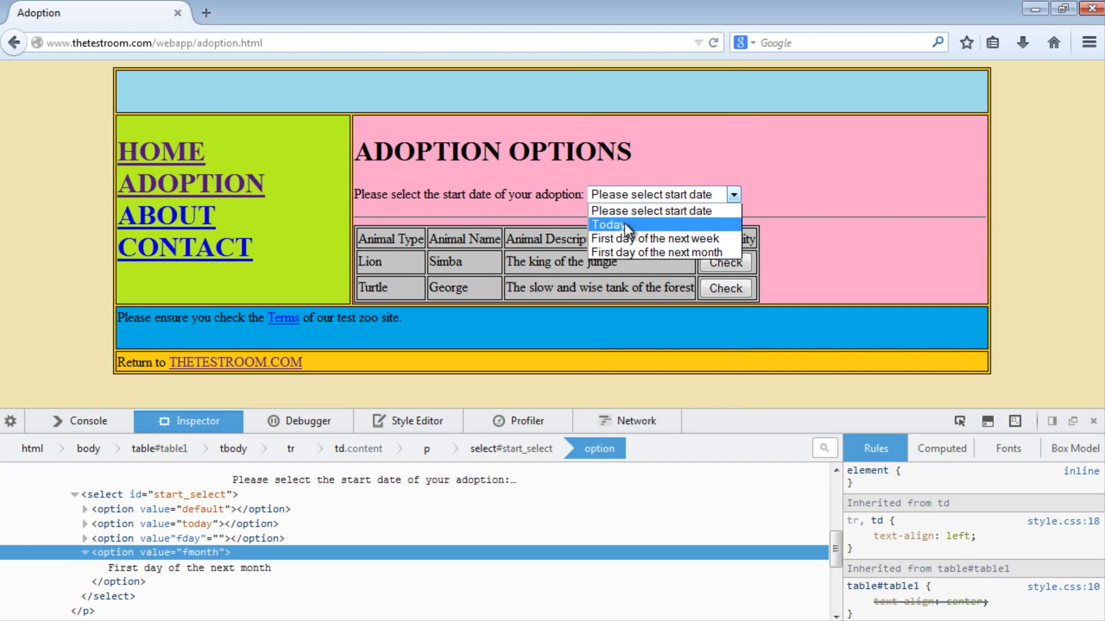
mouse_move(620, 235)
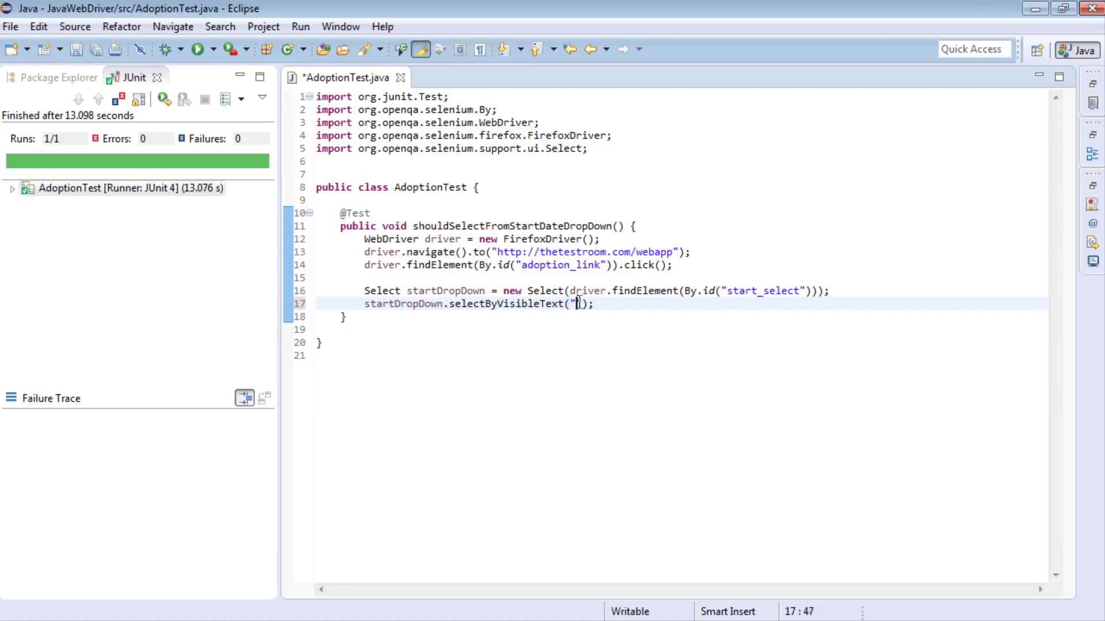
Step: Pass "Today" to selectByVisibleText, rerun AdoptionTest to 1/1 passing, and close the launched Firefox
type("Today")
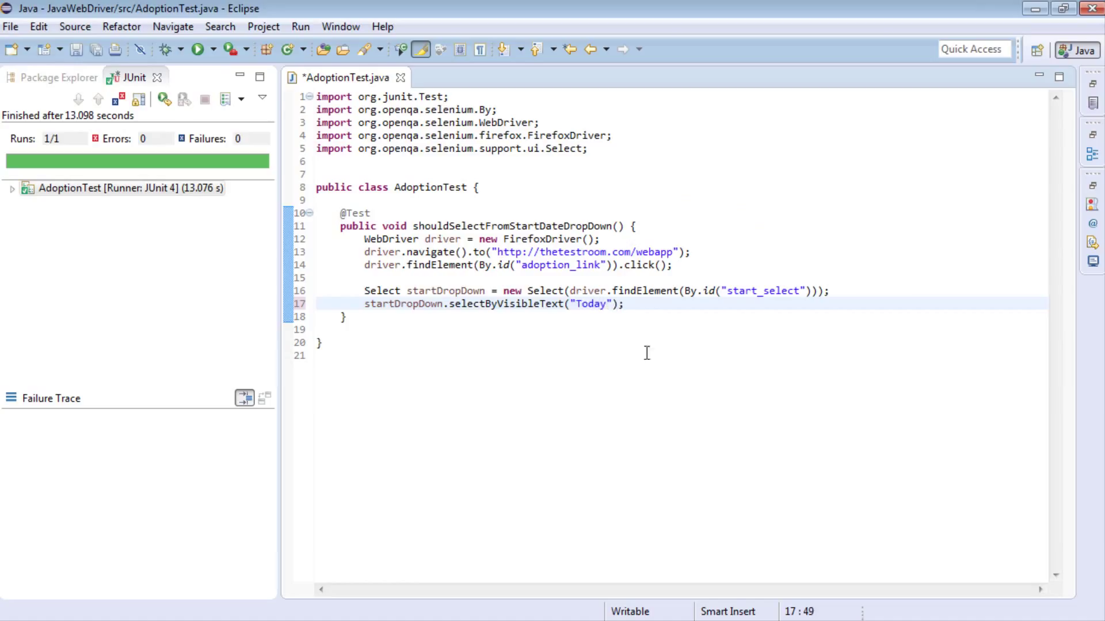
mouse_move(222, 221)
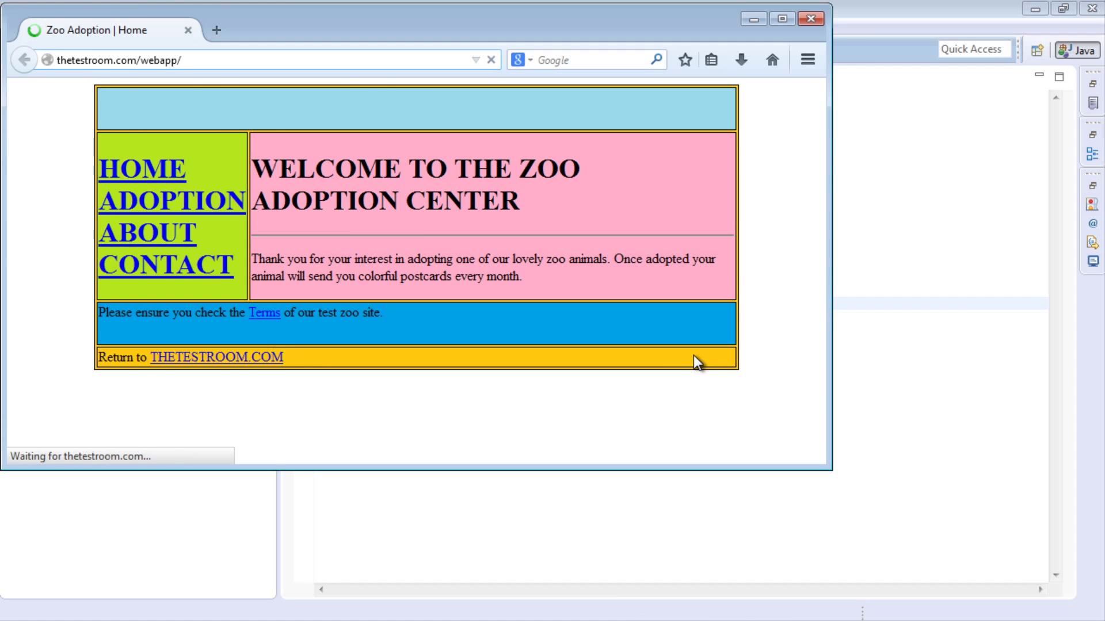
left_click(171, 200)
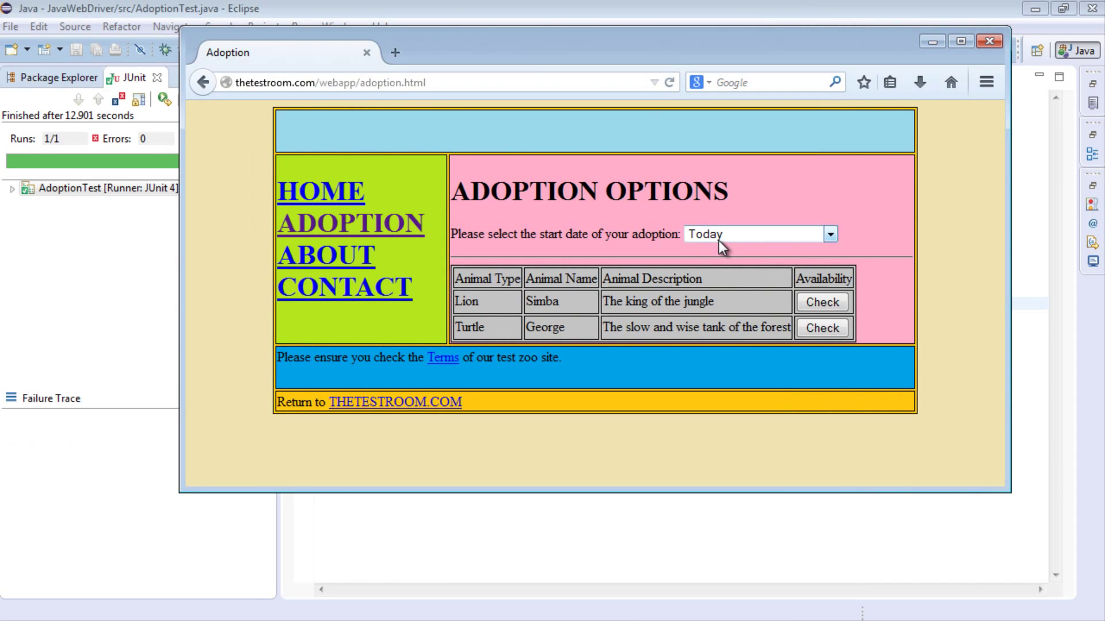
mouse_move(940, 261)
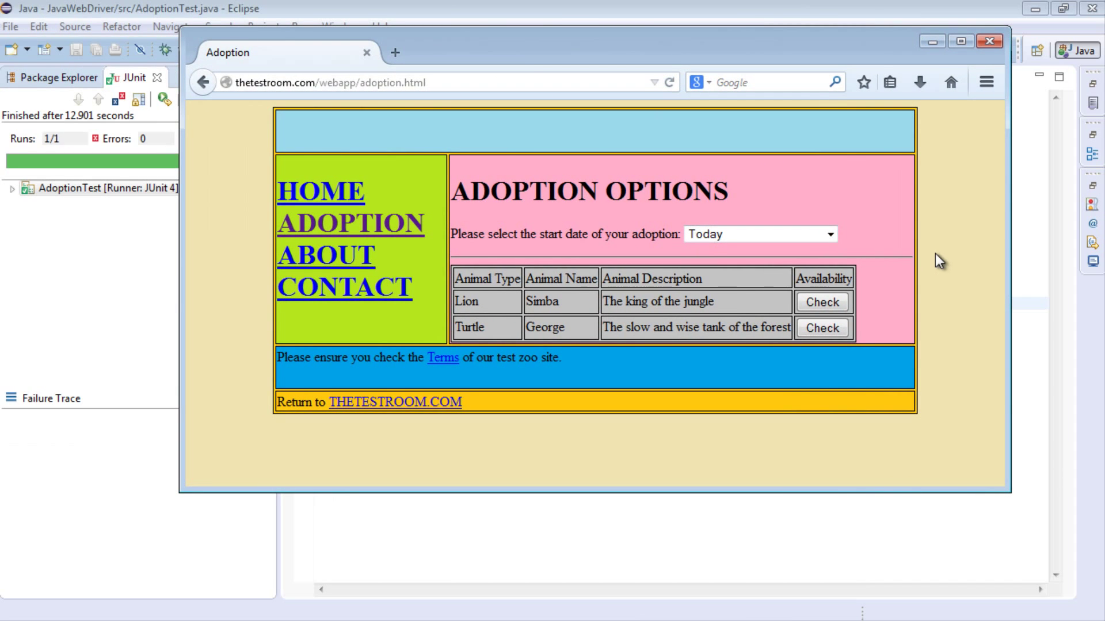
mouse_move(990, 42)
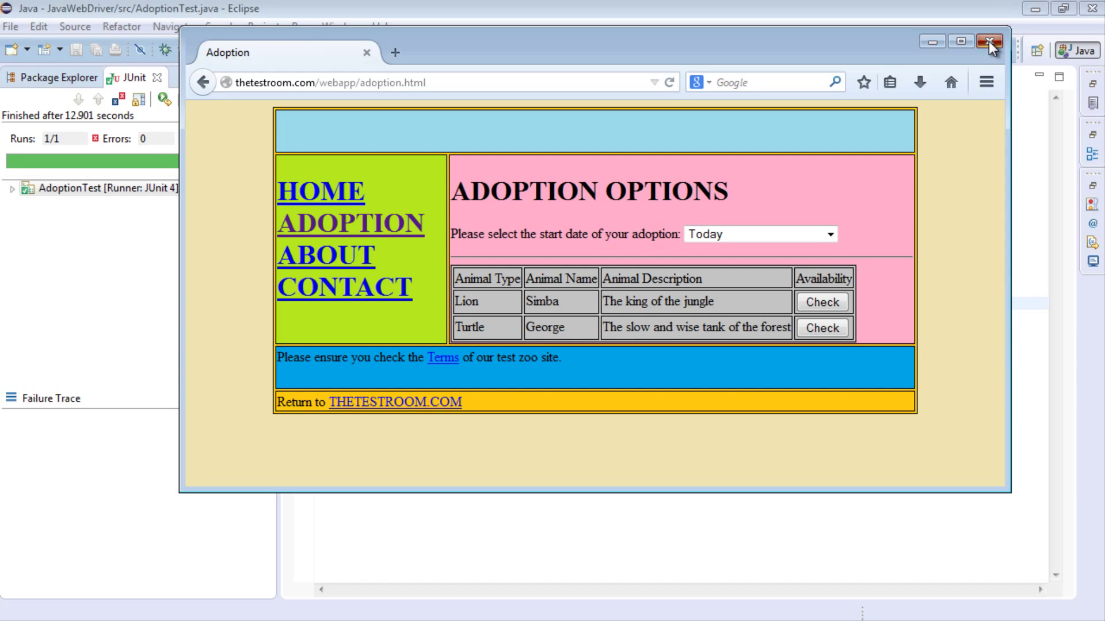
left_click(989, 42)
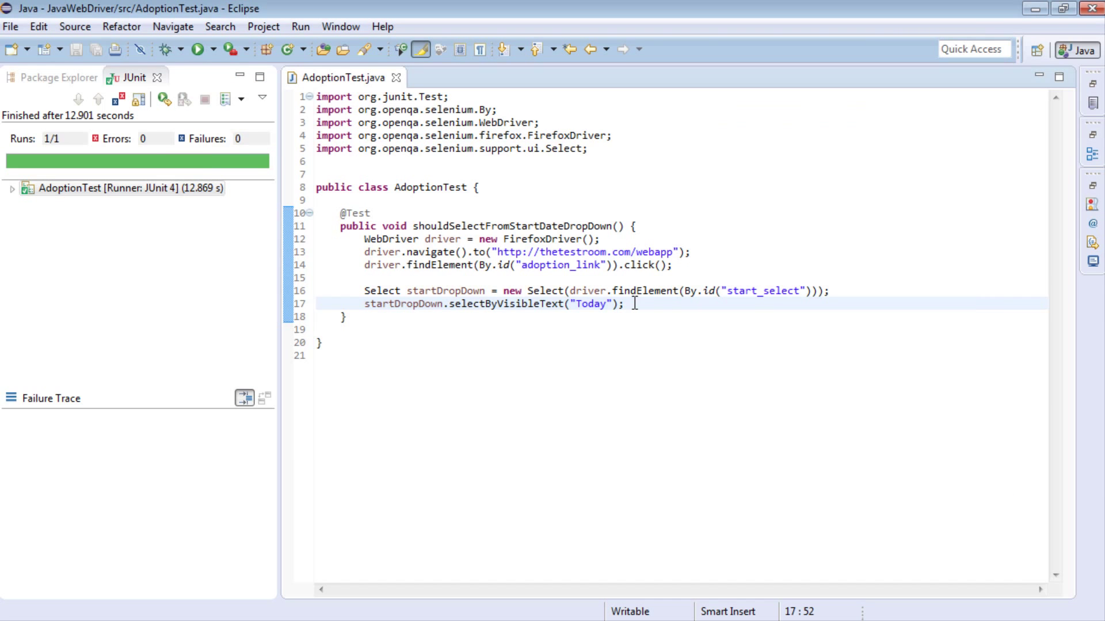
left_click_drag(450, 303, 624, 304)
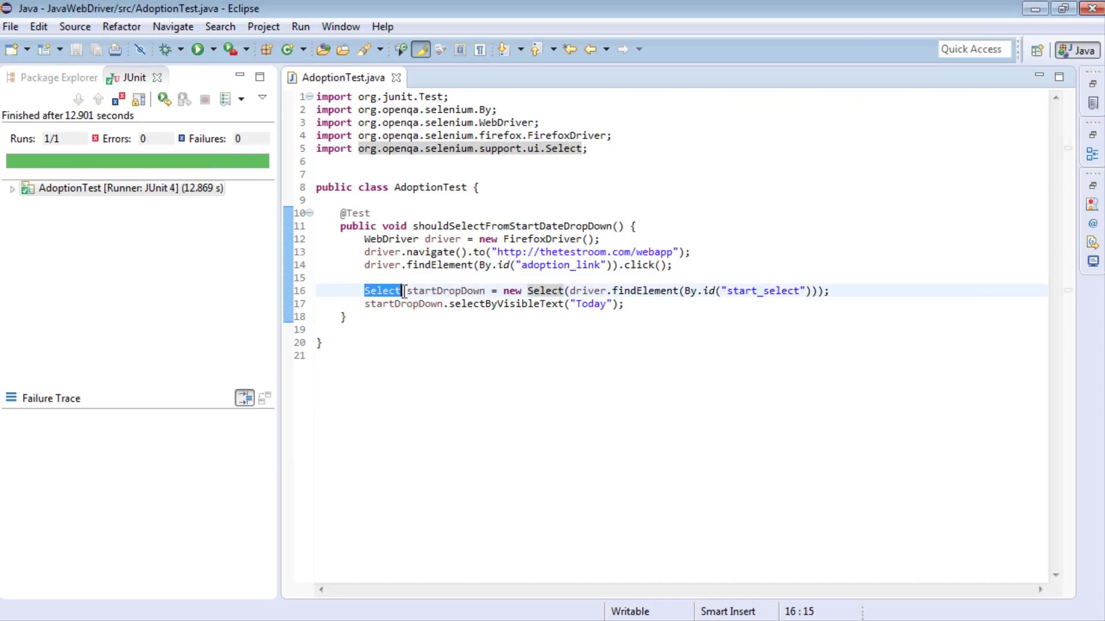
left_click(622, 304)
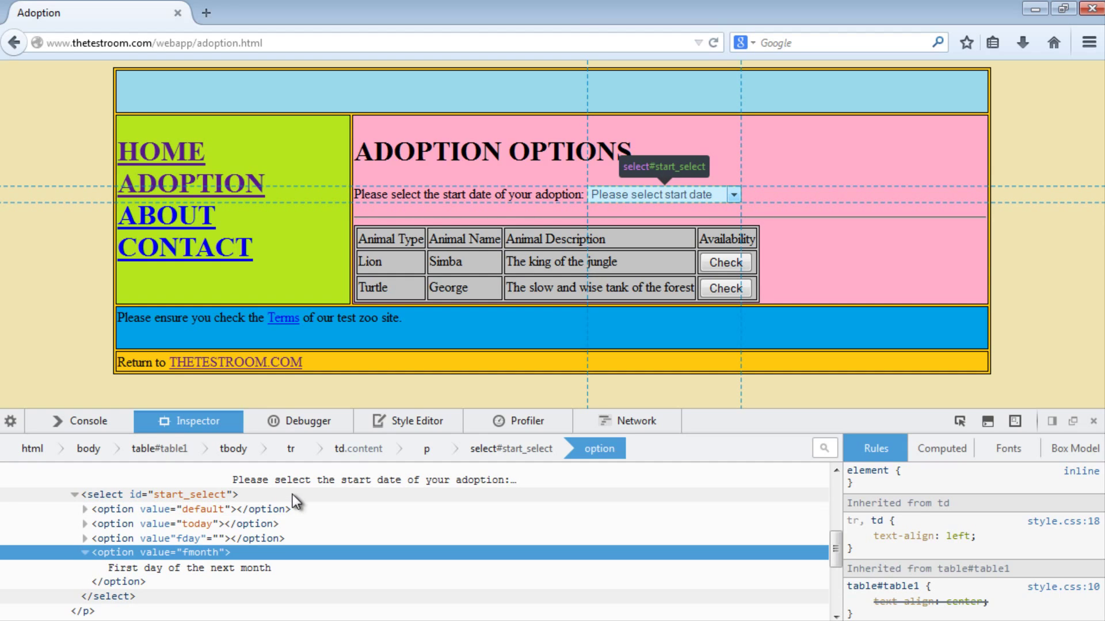
mouse_move(116, 508)
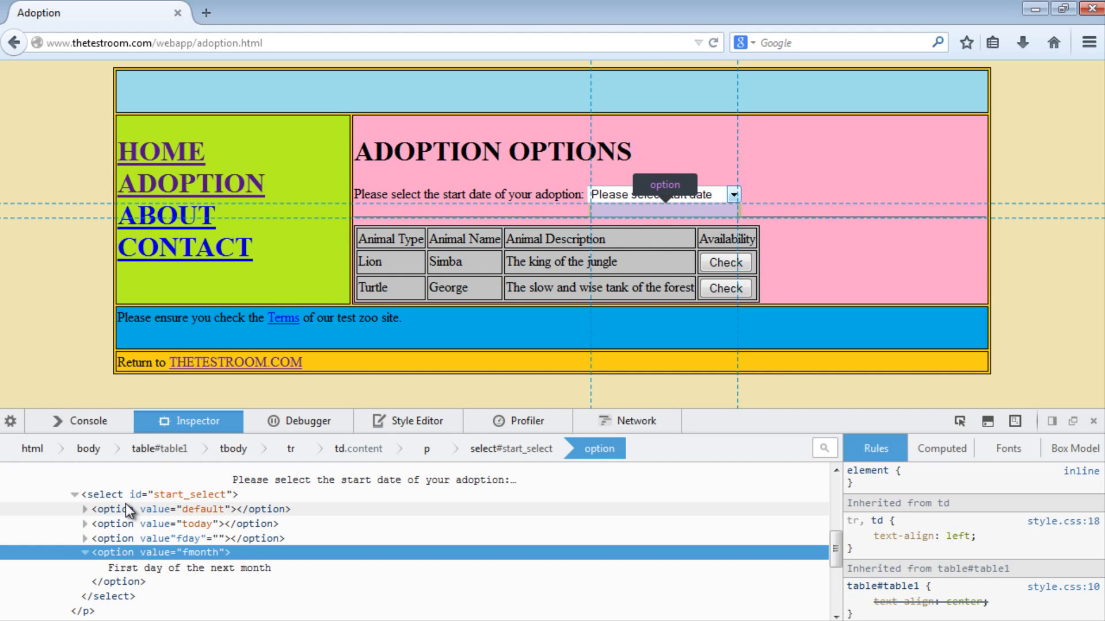
mouse_move(126, 554)
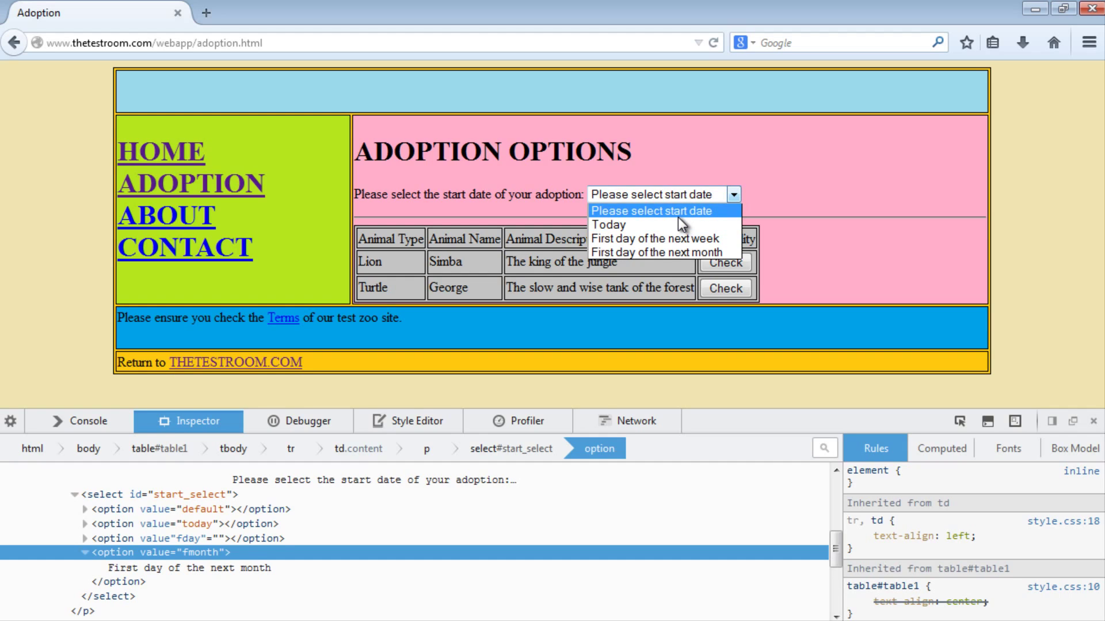
mouse_move(733, 222)
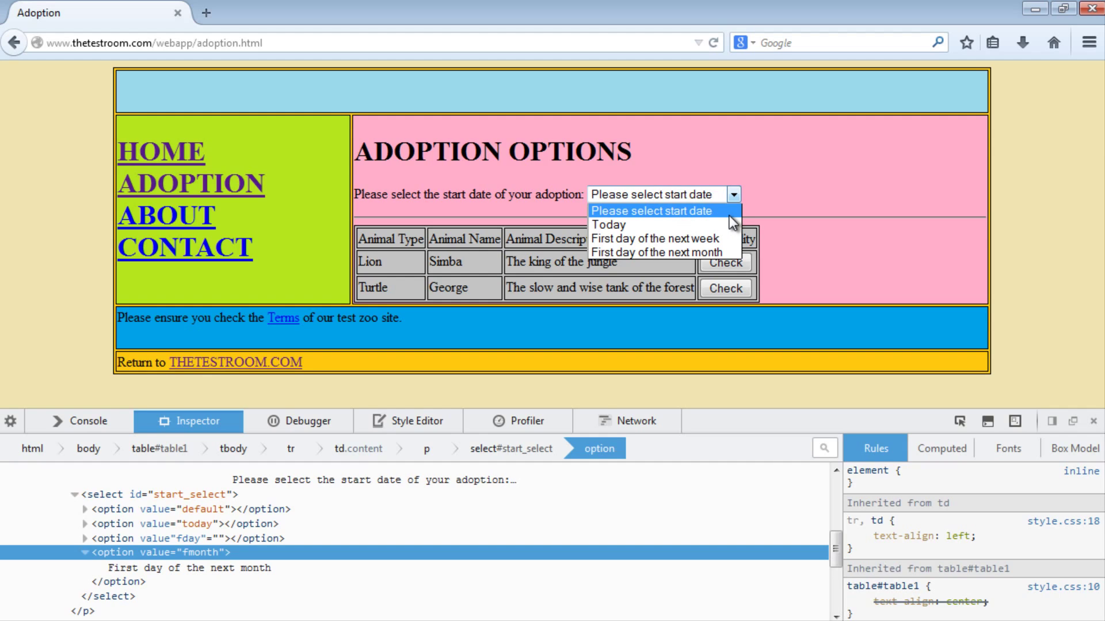
mouse_move(733, 222)
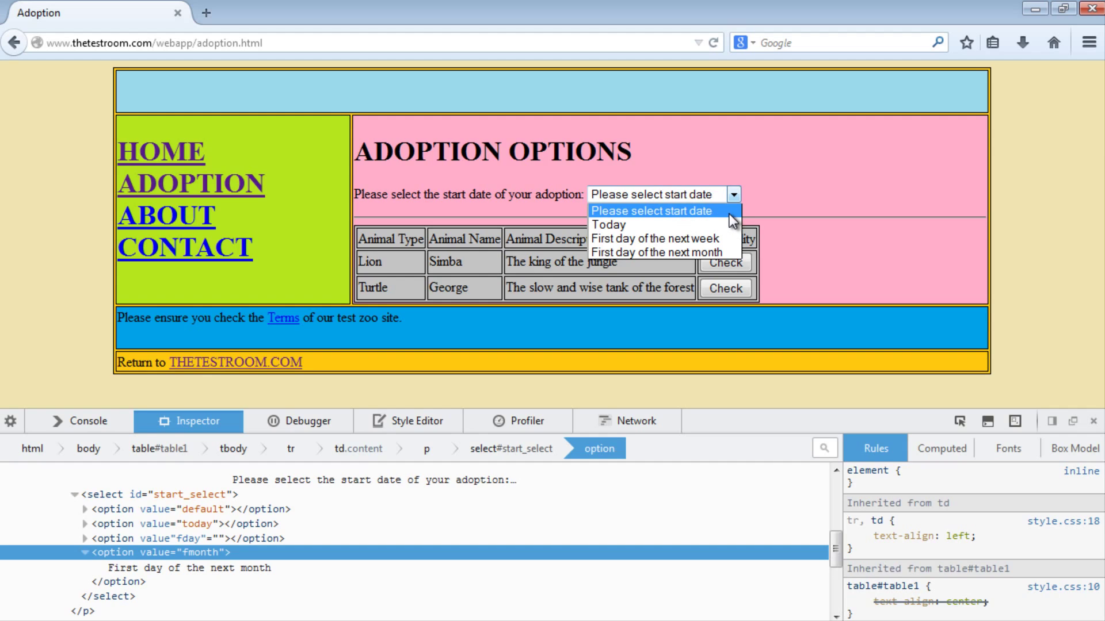